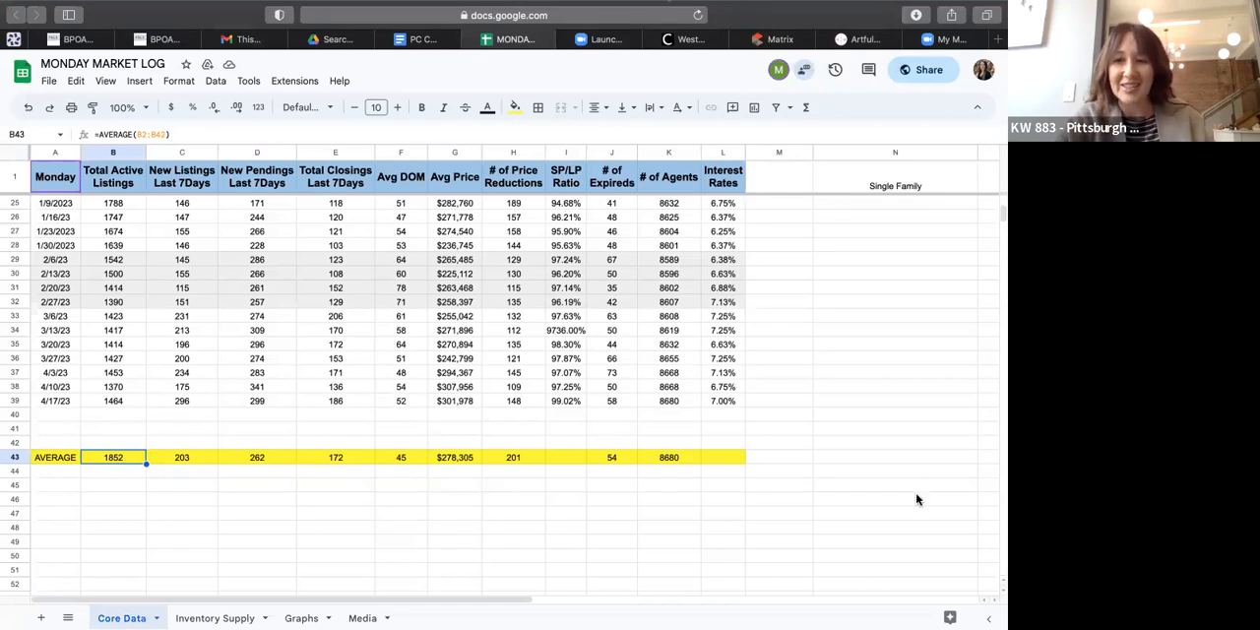
mouse_move(200, 392)
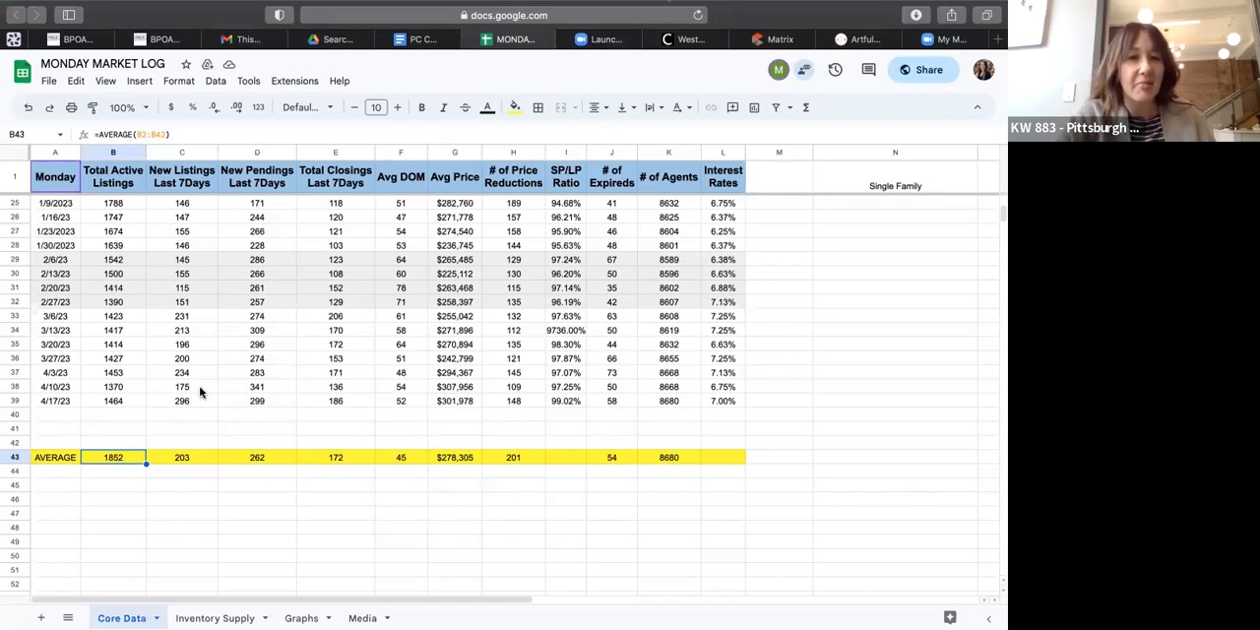
mouse_move(203, 408)
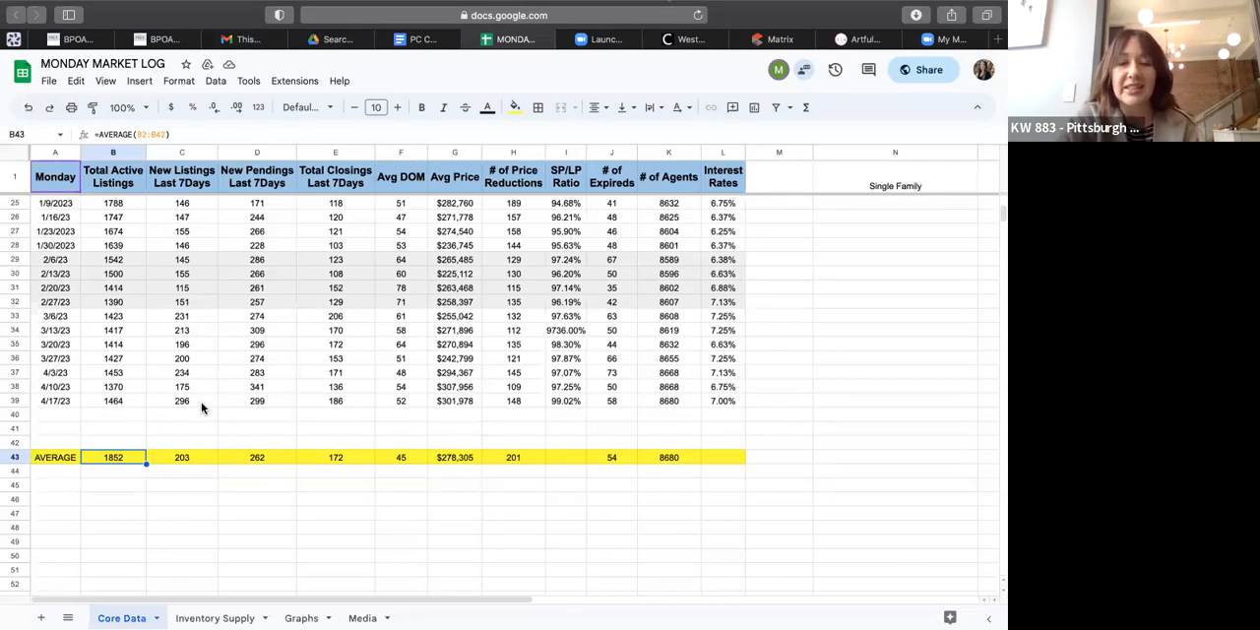
mouse_move(201, 401)
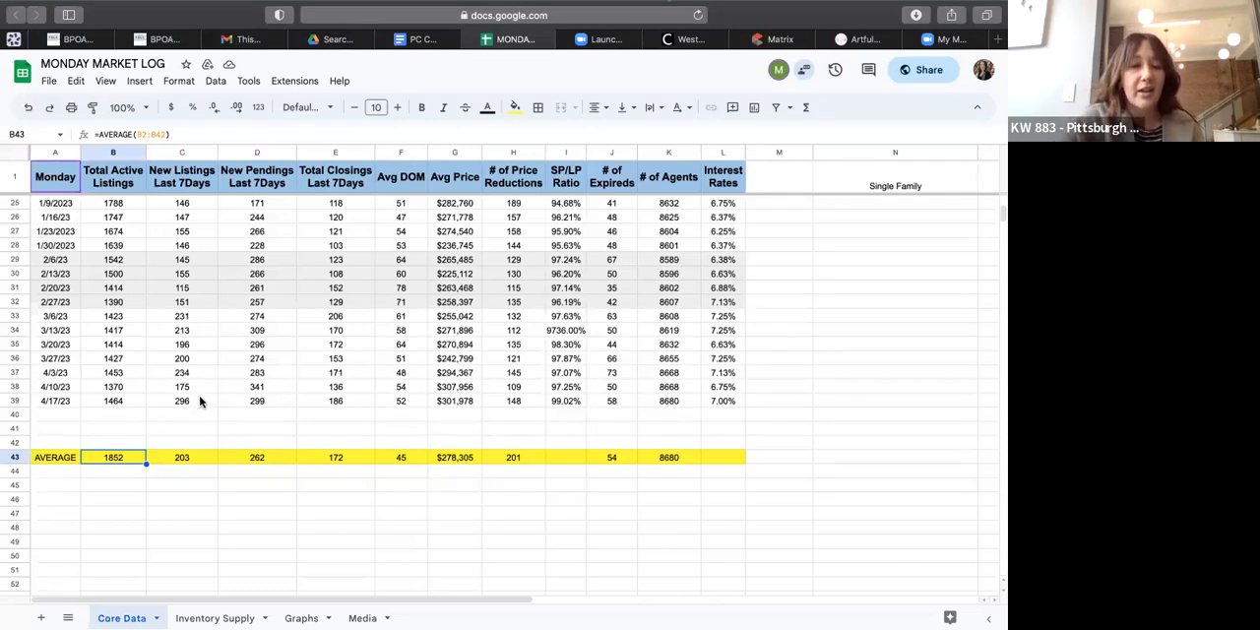
mouse_move(199, 465)
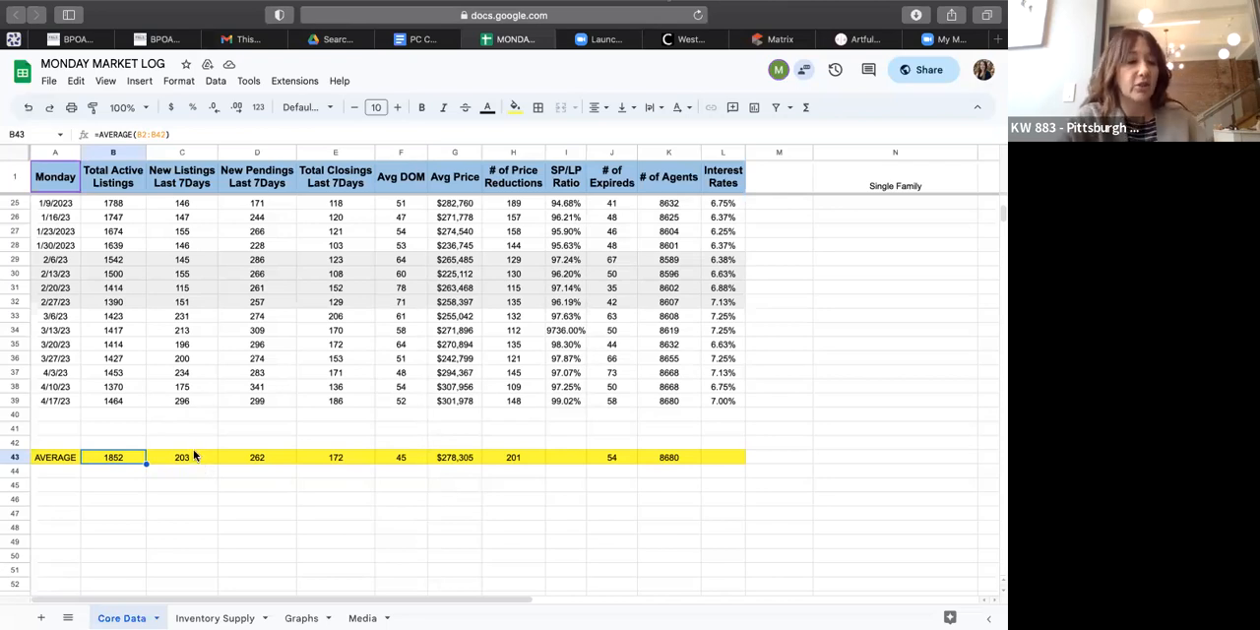
mouse_move(200, 404)
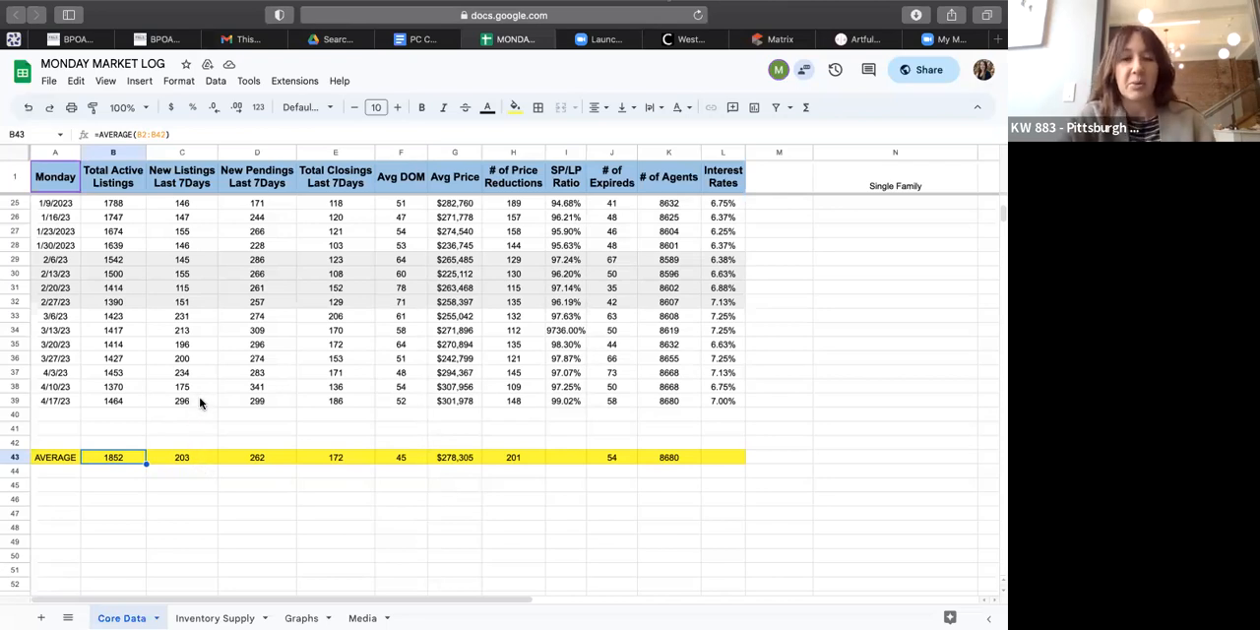
mouse_move(206, 408)
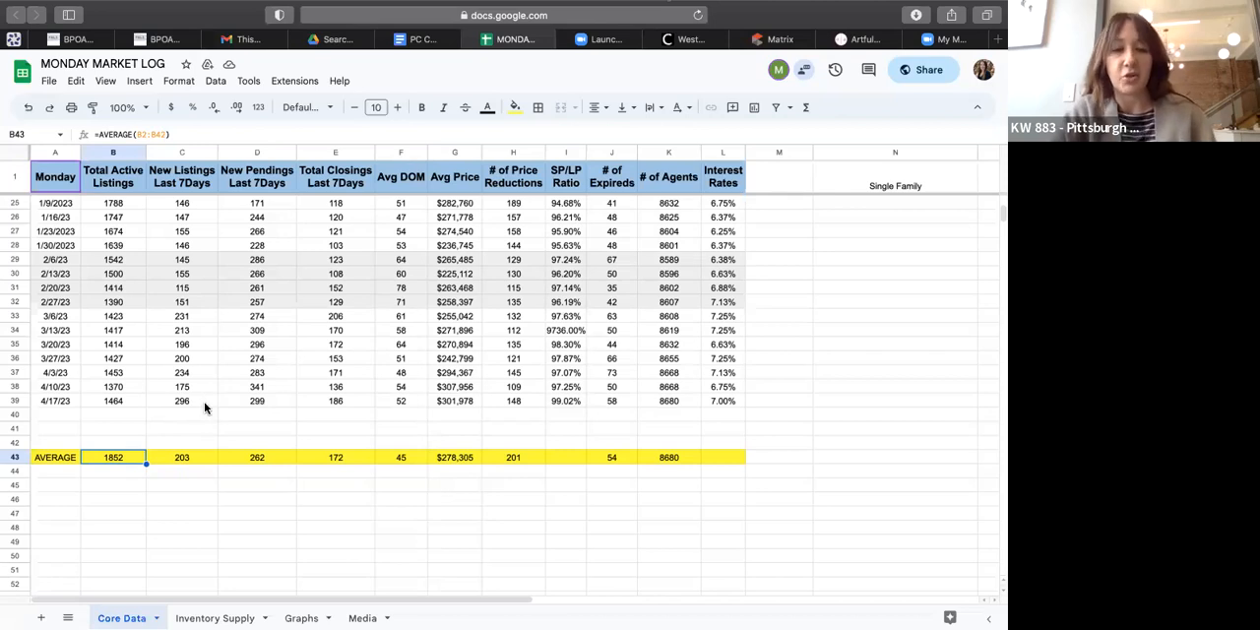
mouse_move(290, 391)
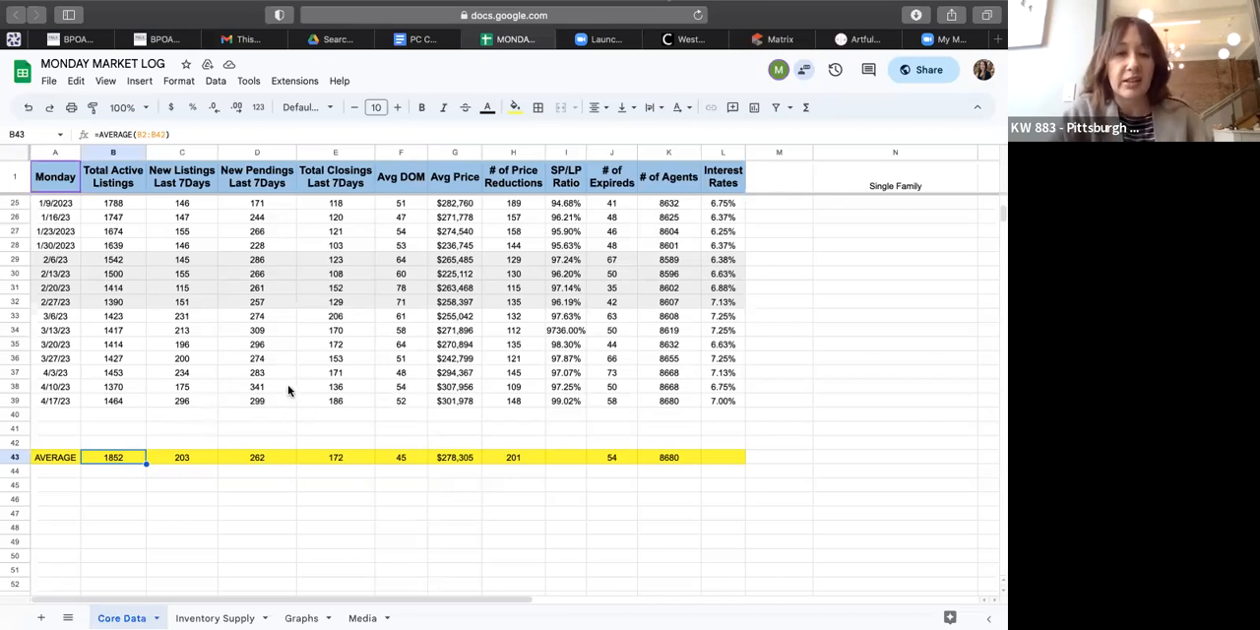
mouse_move(178, 406)
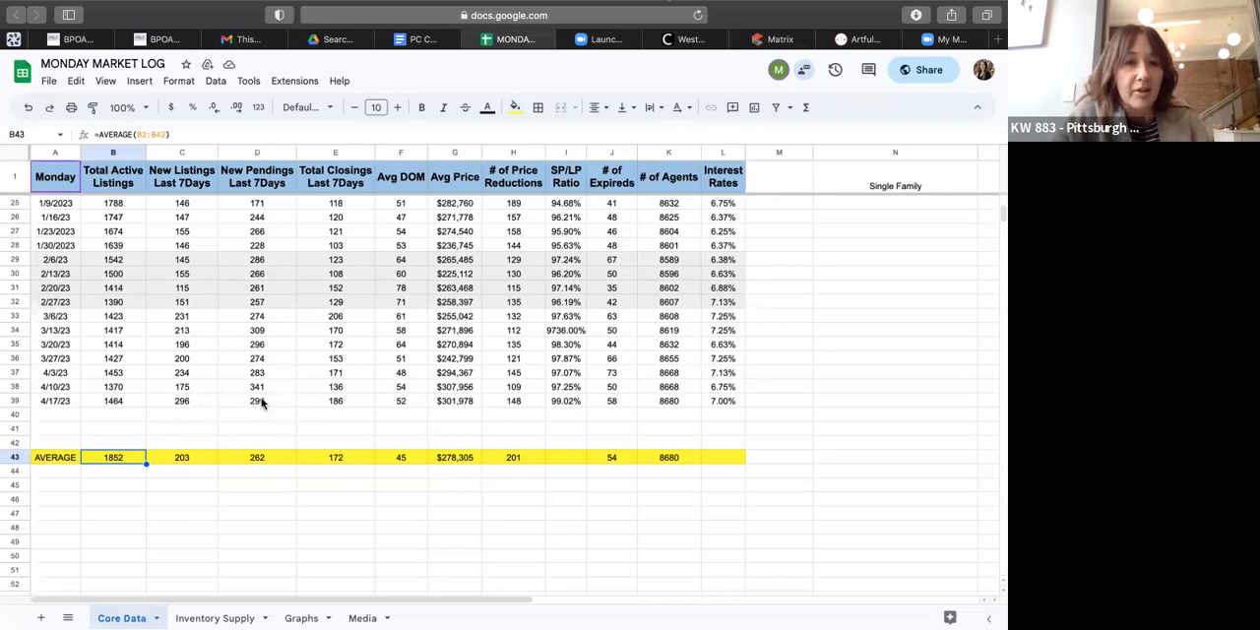
mouse_move(281, 404)
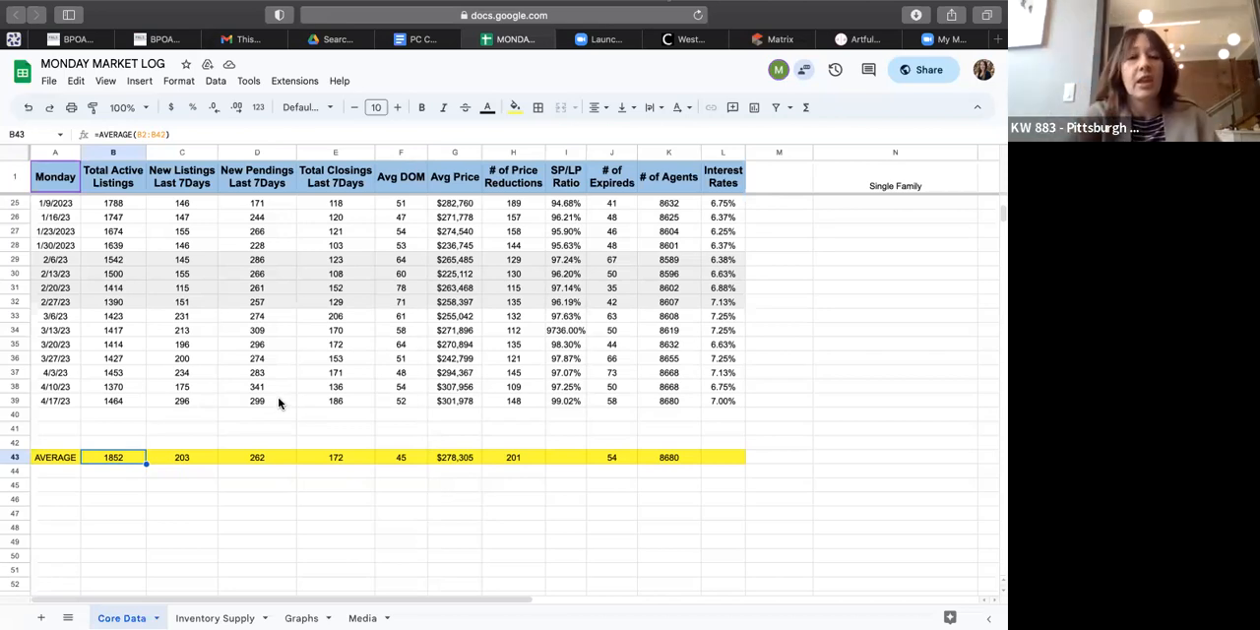
mouse_move(281, 462)
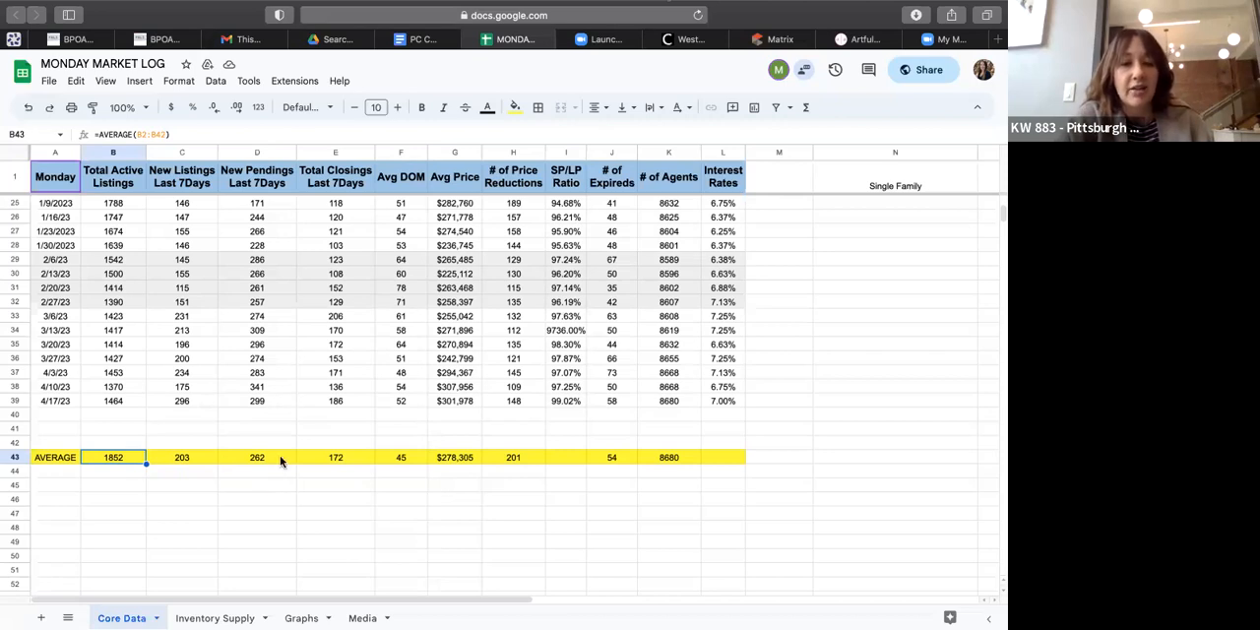
mouse_move(250, 466)
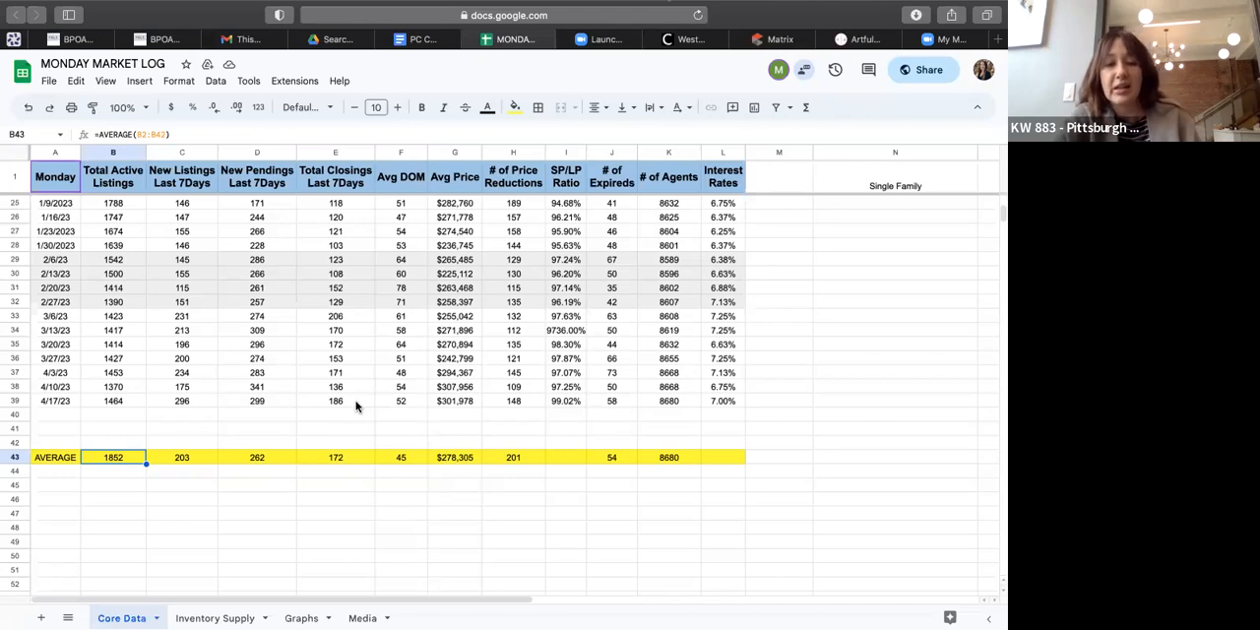
mouse_move(351, 400)
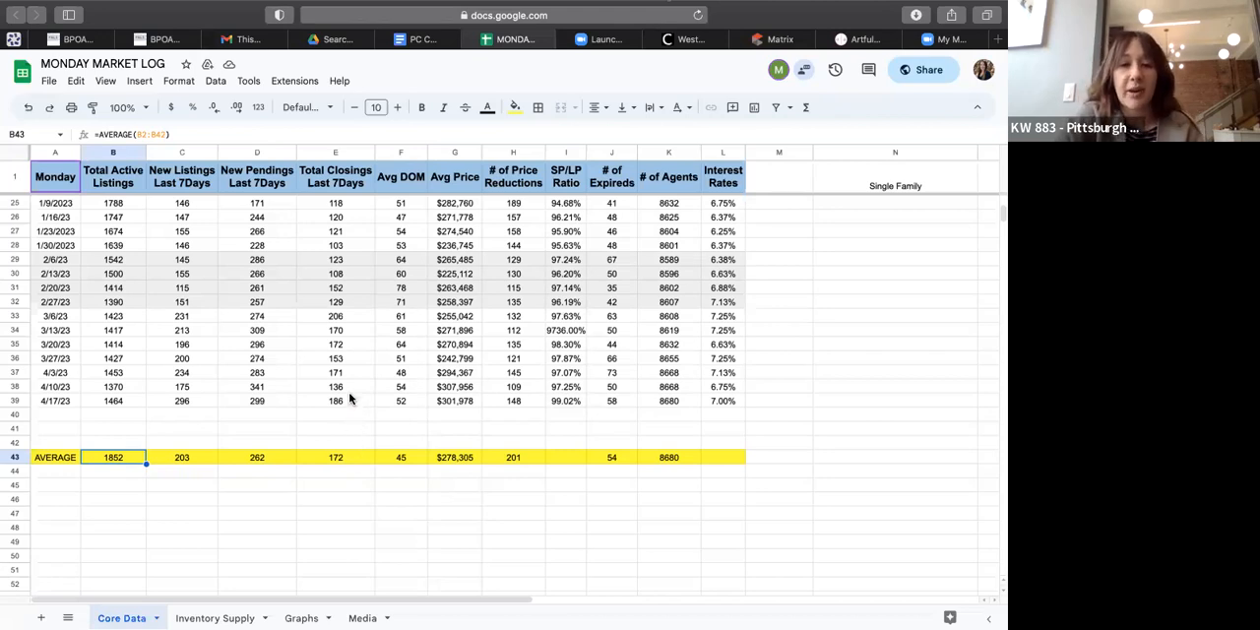
mouse_move(352, 404)
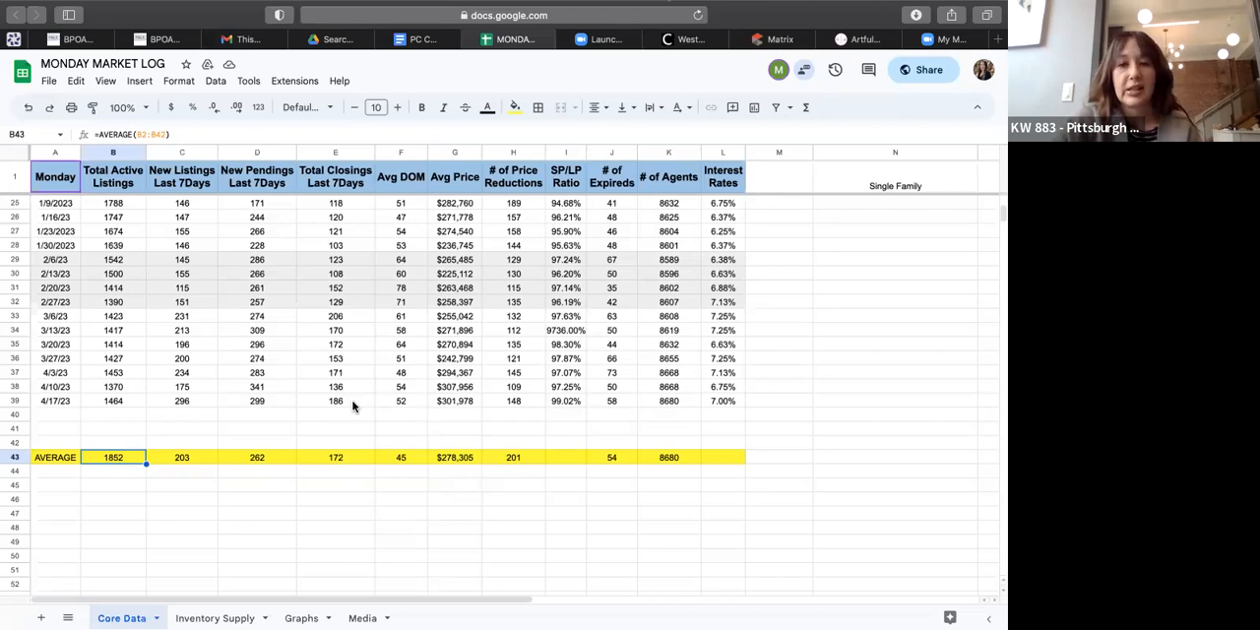
mouse_move(502, 384)
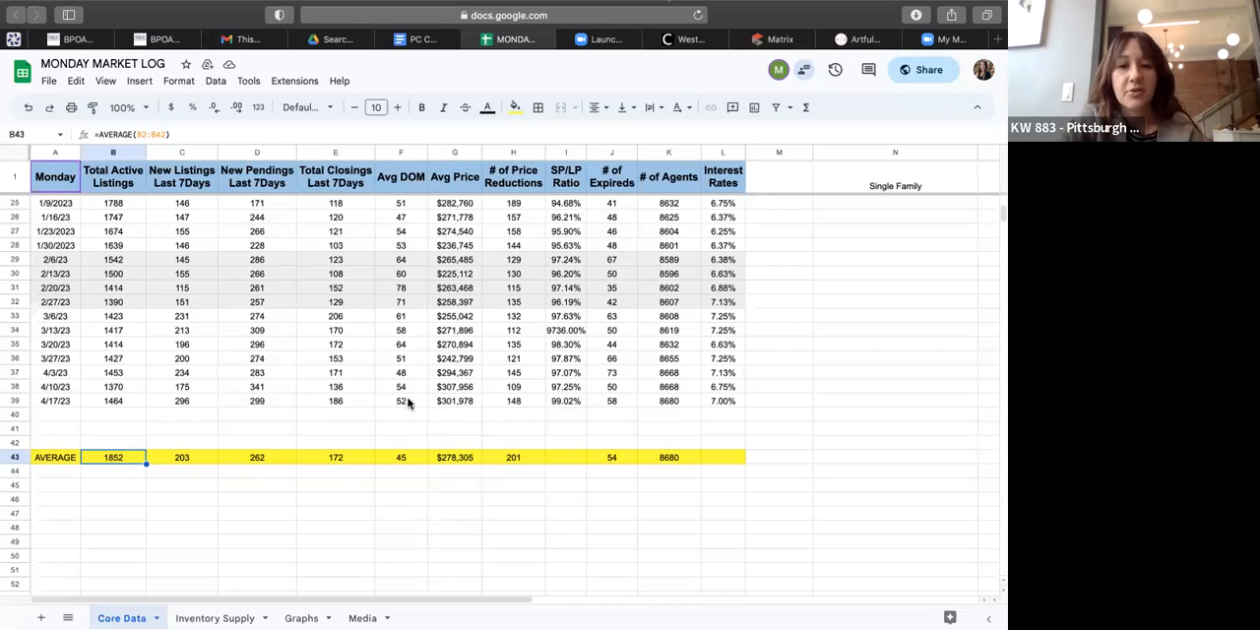
mouse_move(463, 411)
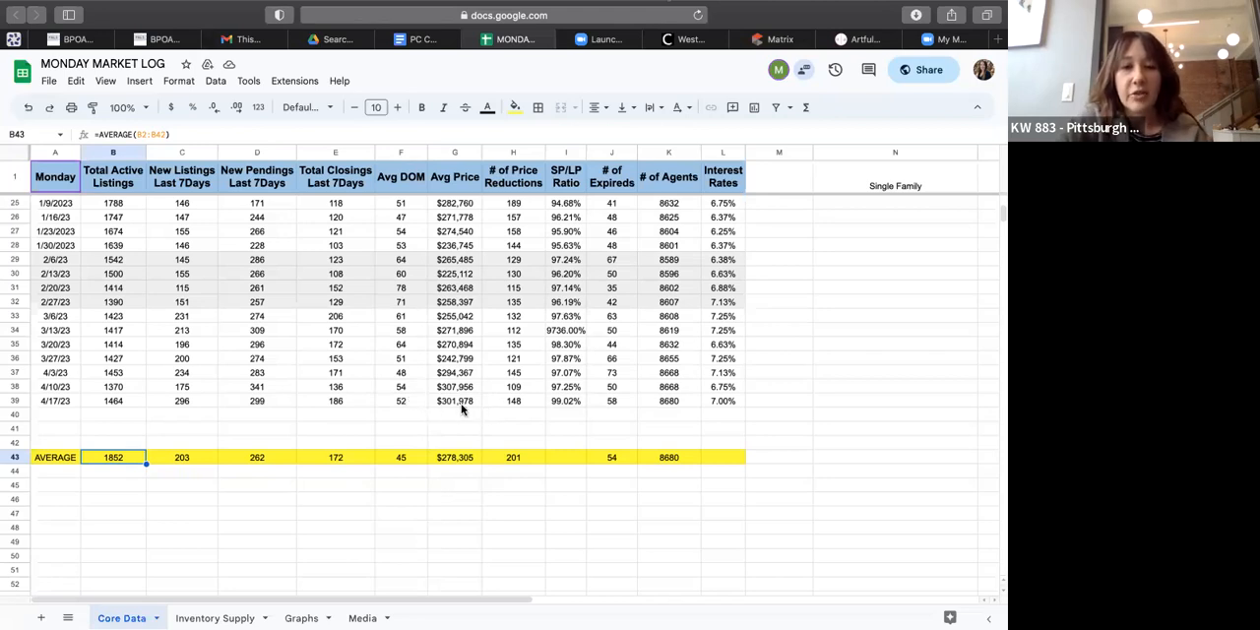
mouse_move(478, 410)
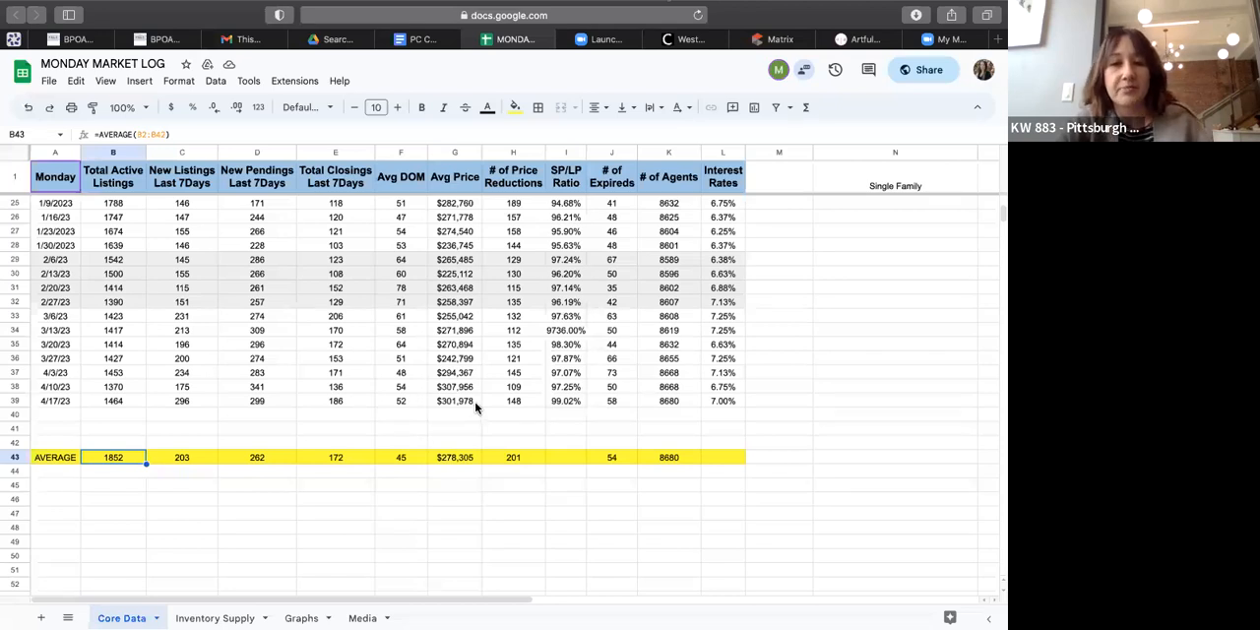
mouse_move(448, 411)
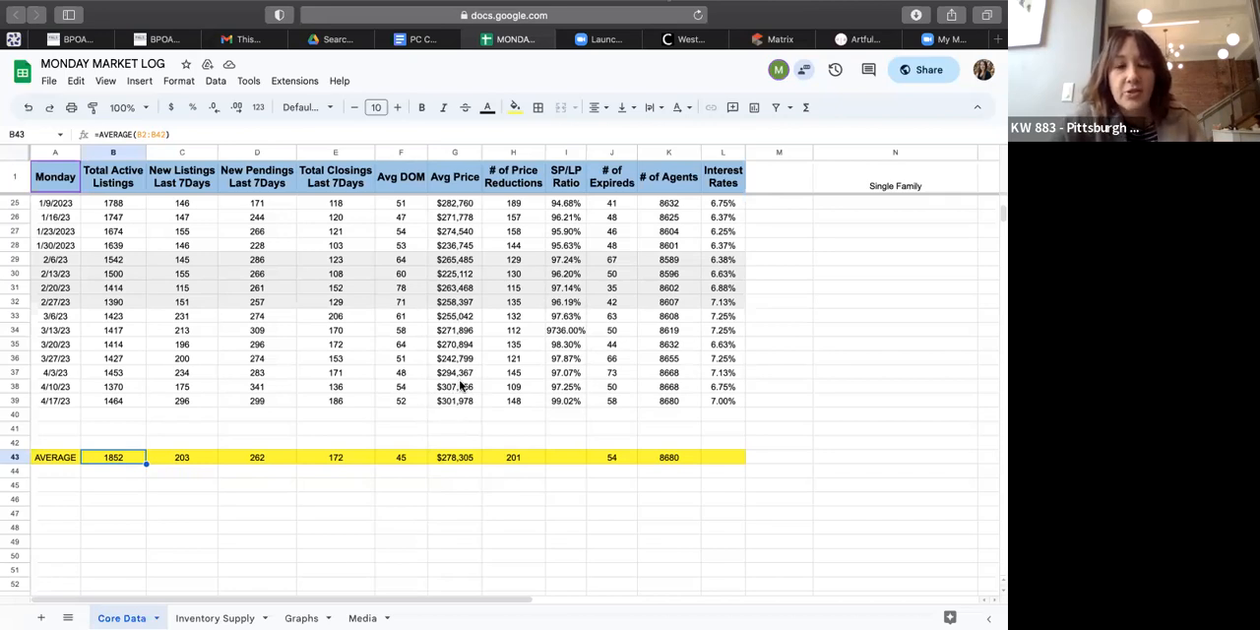
mouse_move(461, 285)
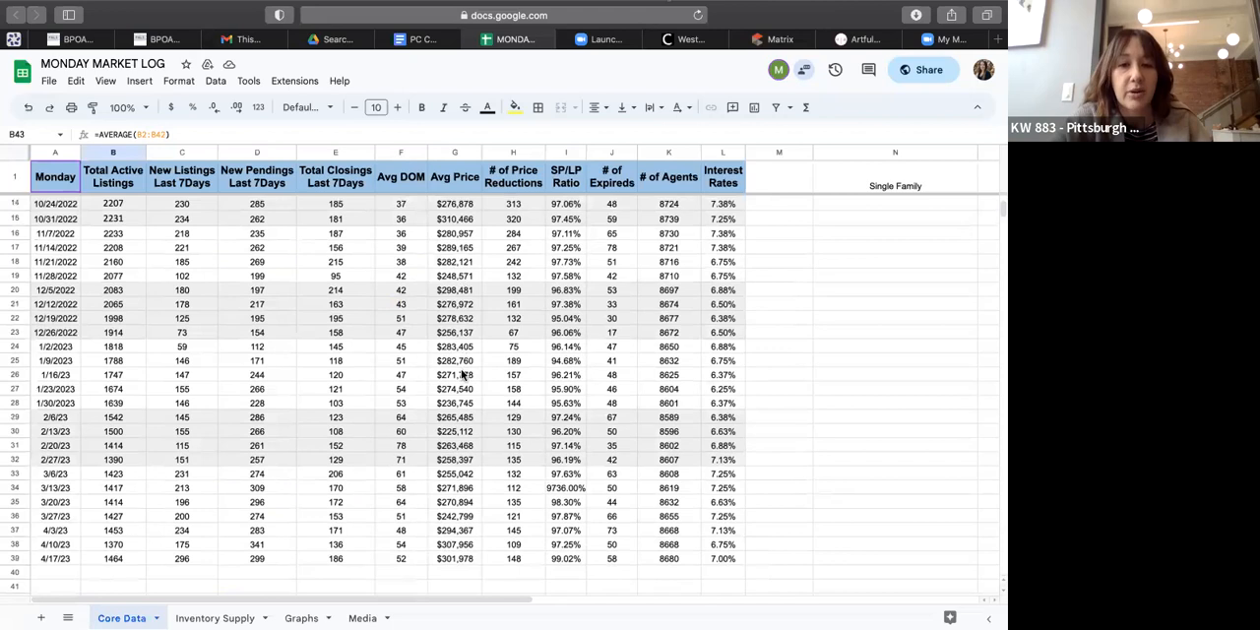
Step: Scroll down to the 4/17/23 row and select its # of Price Reductions value, 148
scroll(down, 3)
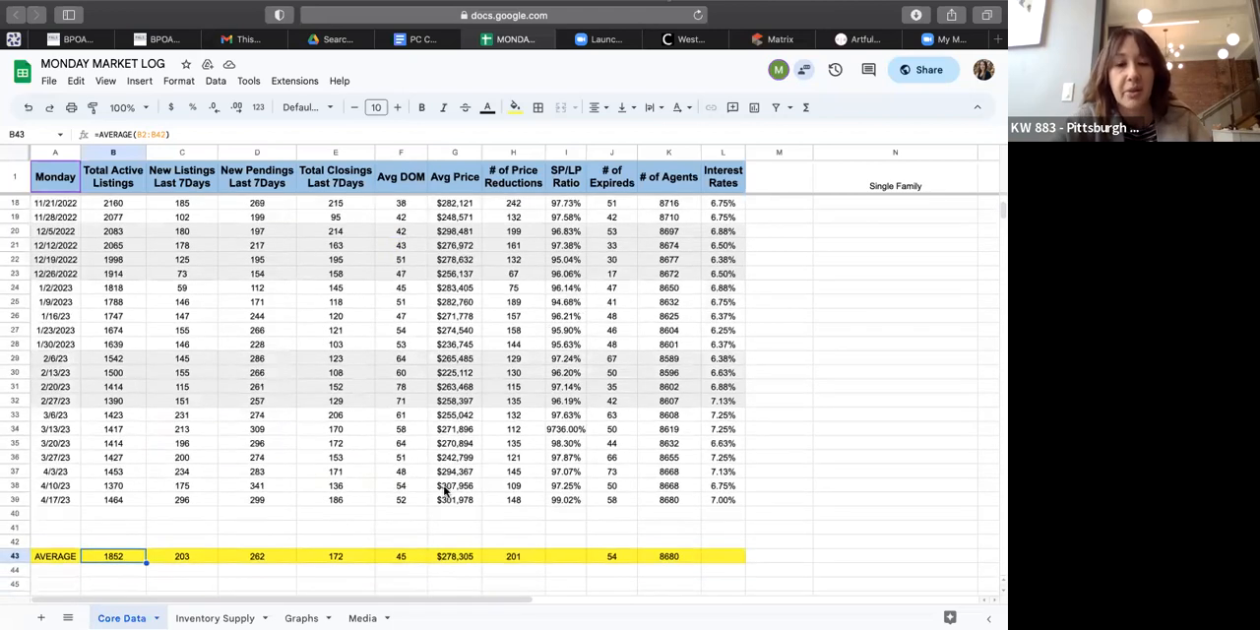
mouse_move(515, 517)
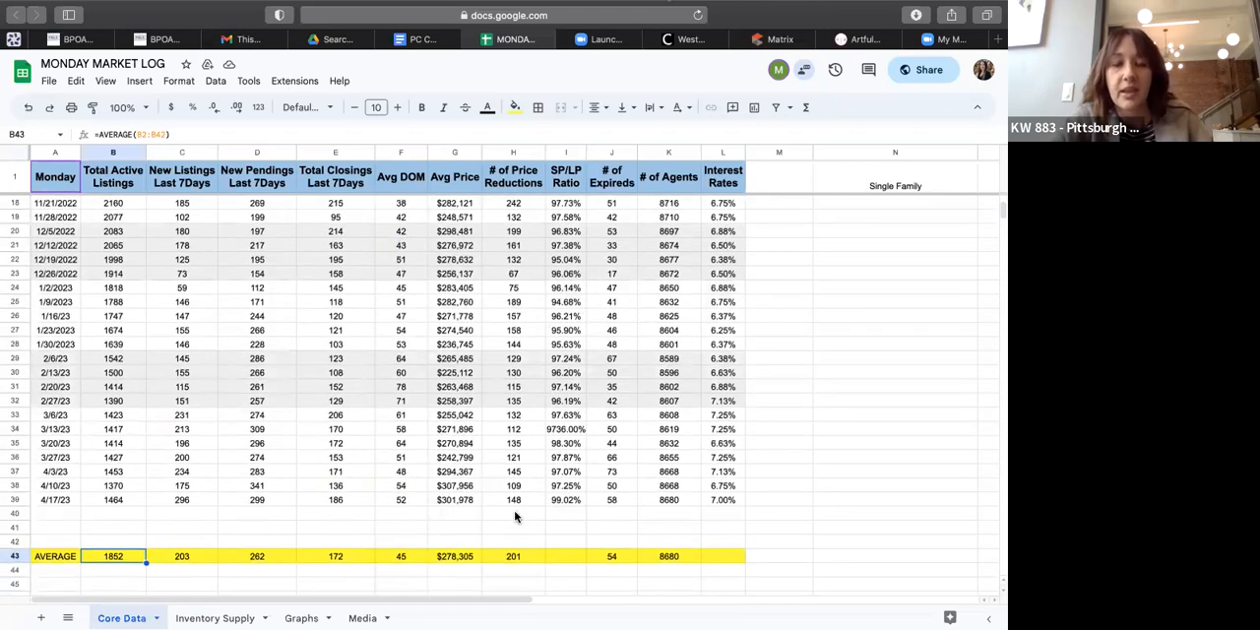
scroll(down, 3)
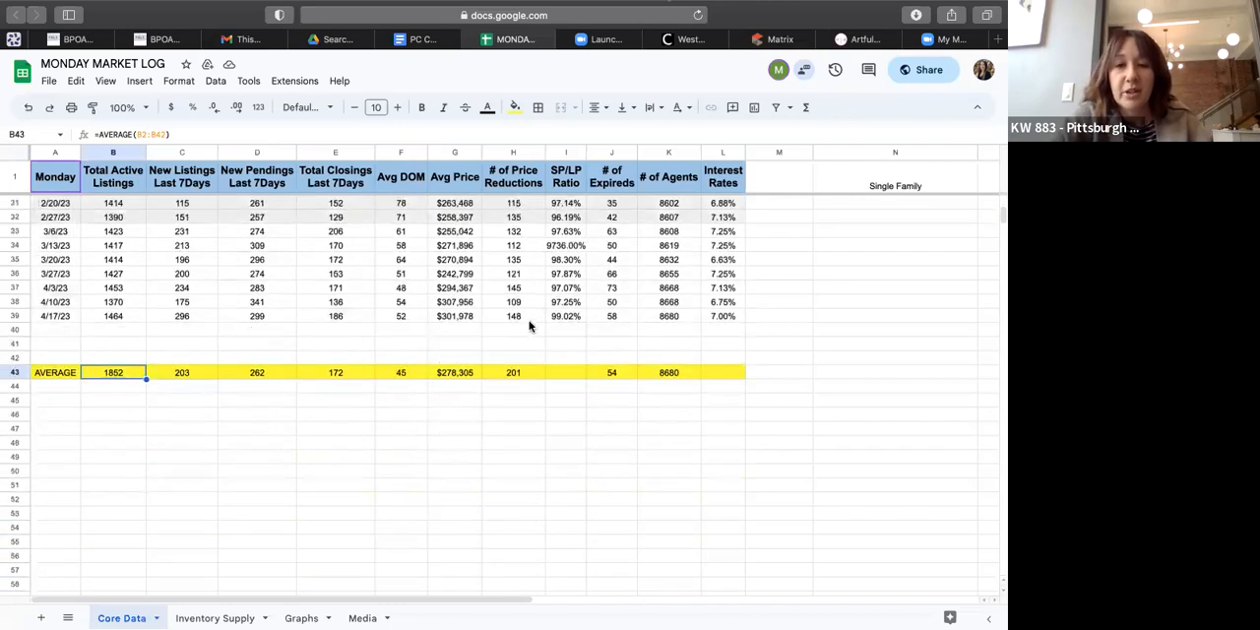
click(513, 316)
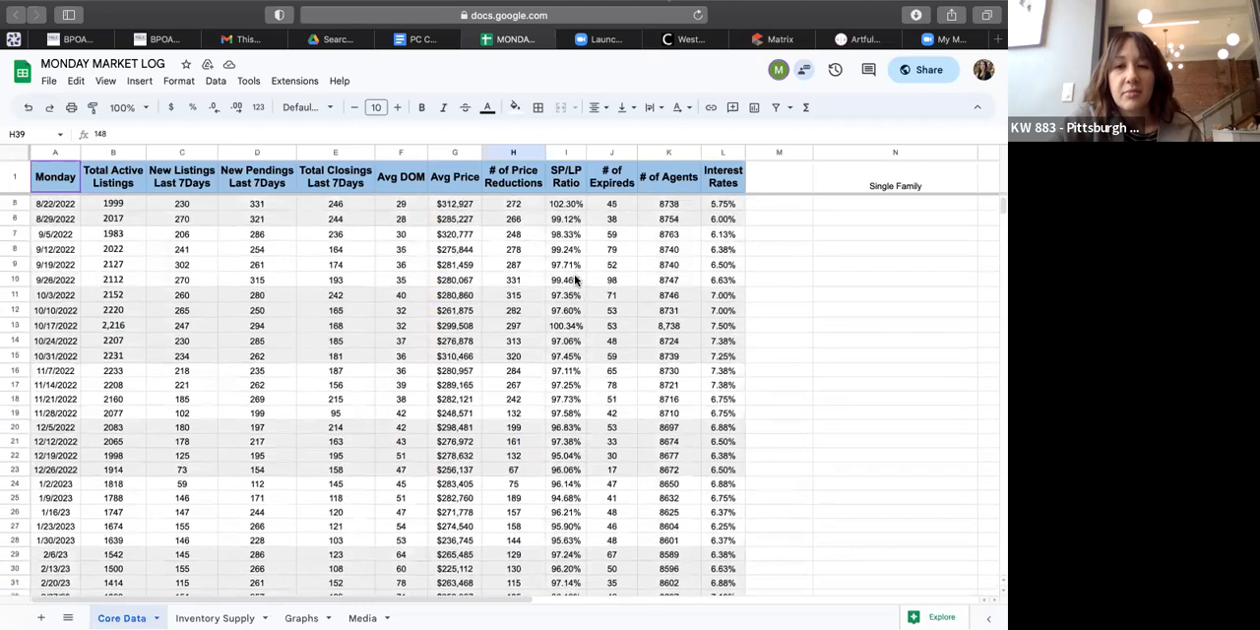
scroll(down, 3)
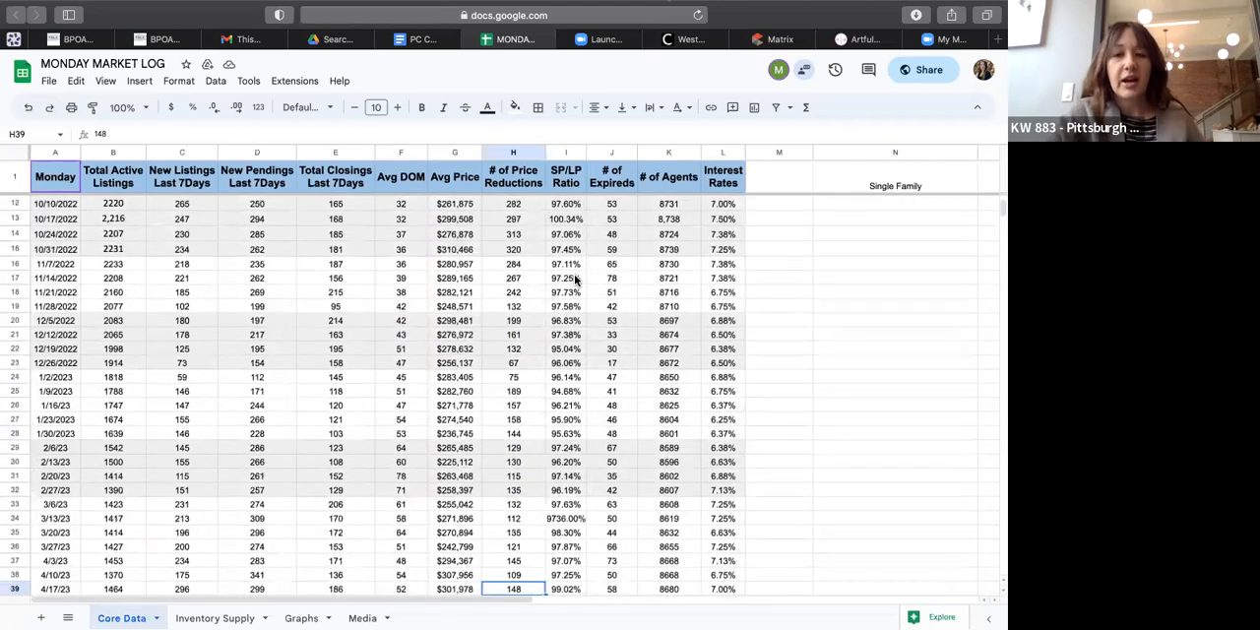
scroll(down, 3)
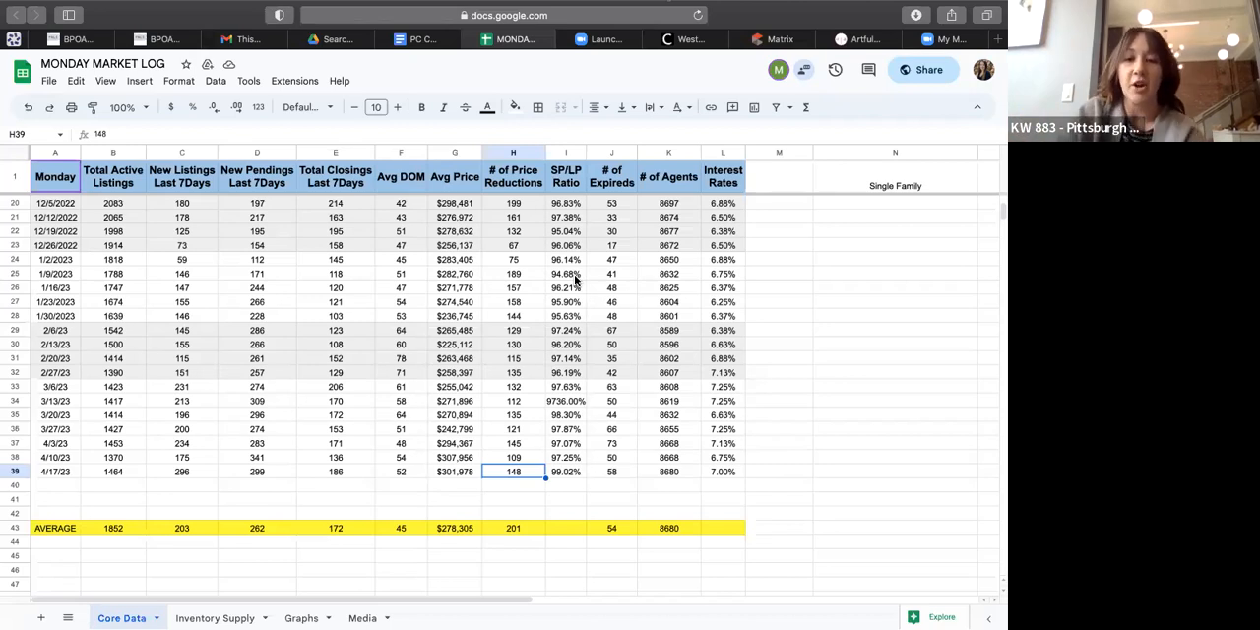
mouse_move(574, 486)
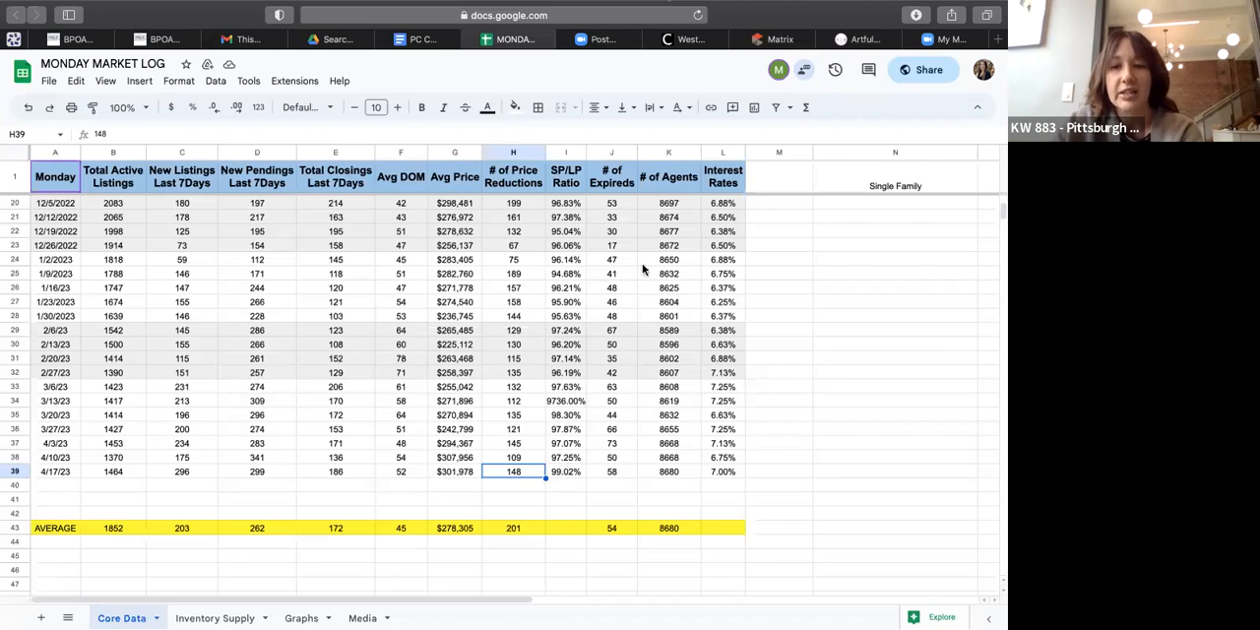
mouse_move(613, 477)
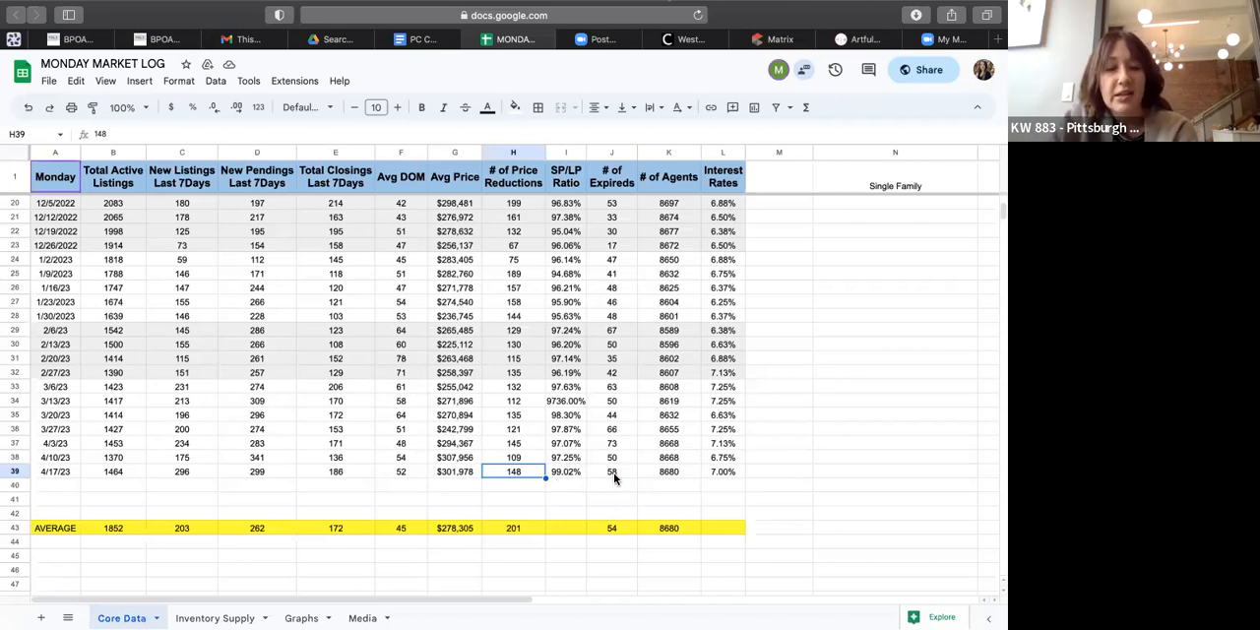
mouse_move(623, 476)
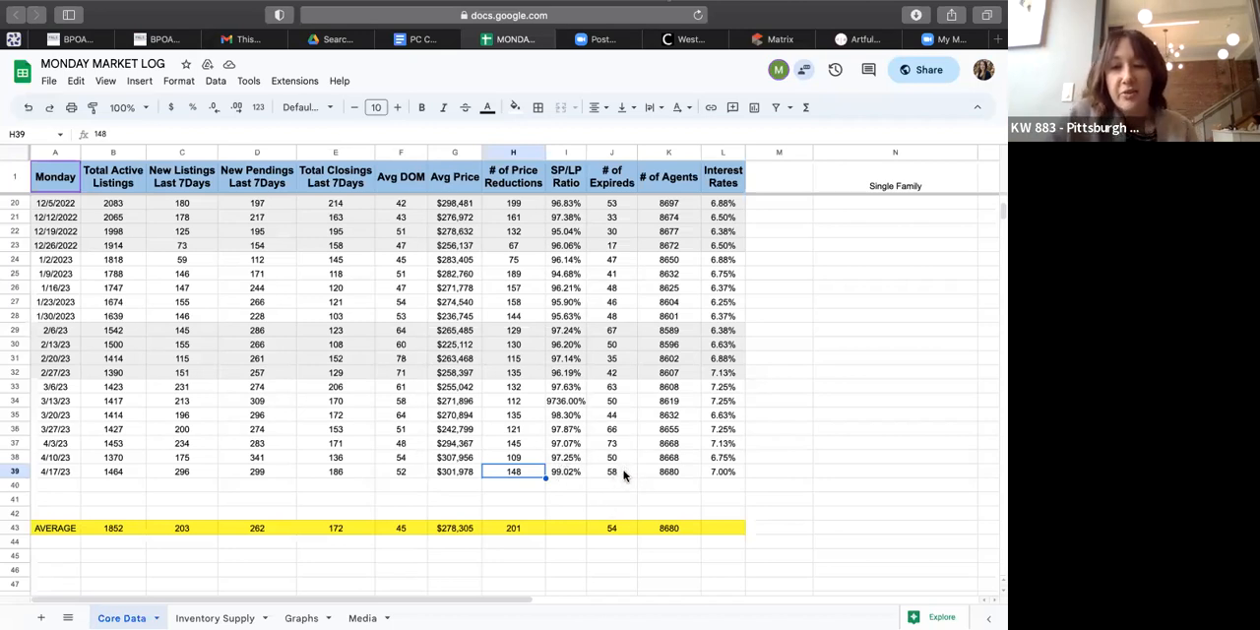
mouse_move(675, 484)
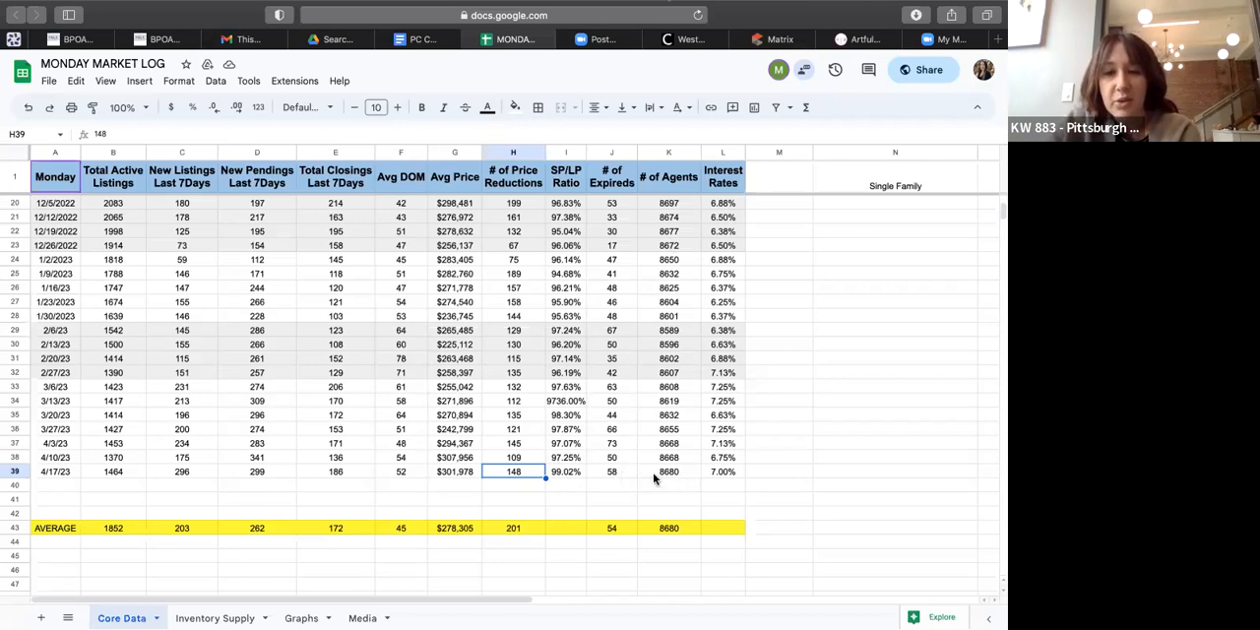
mouse_move(675, 480)
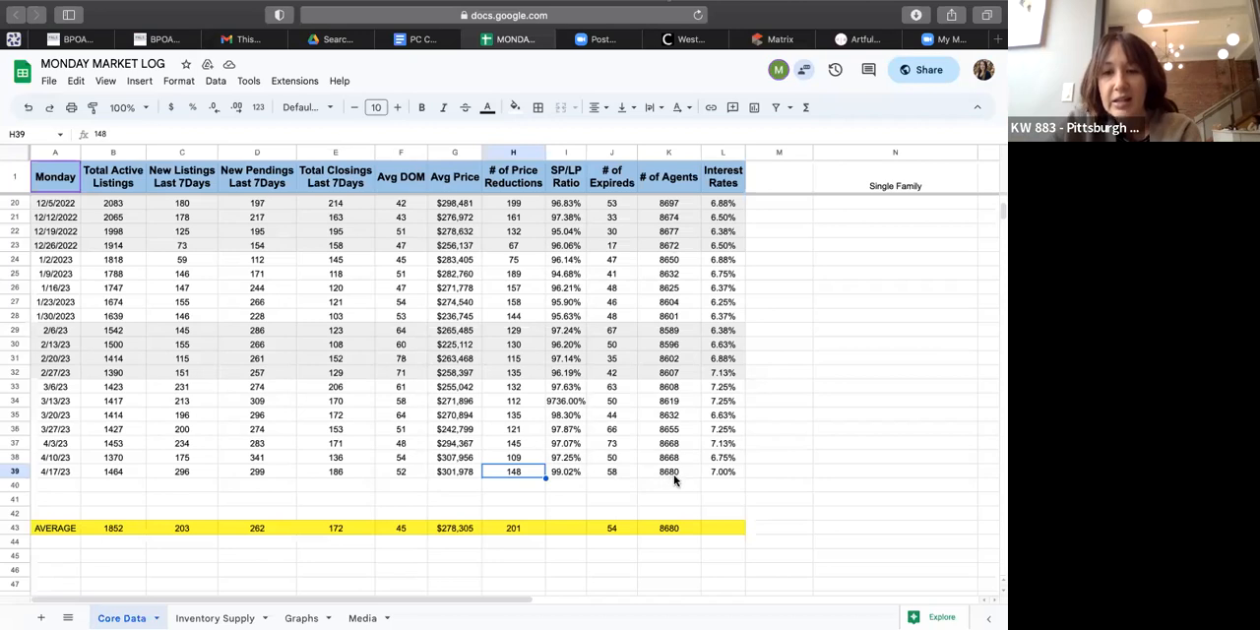
mouse_move(680, 478)
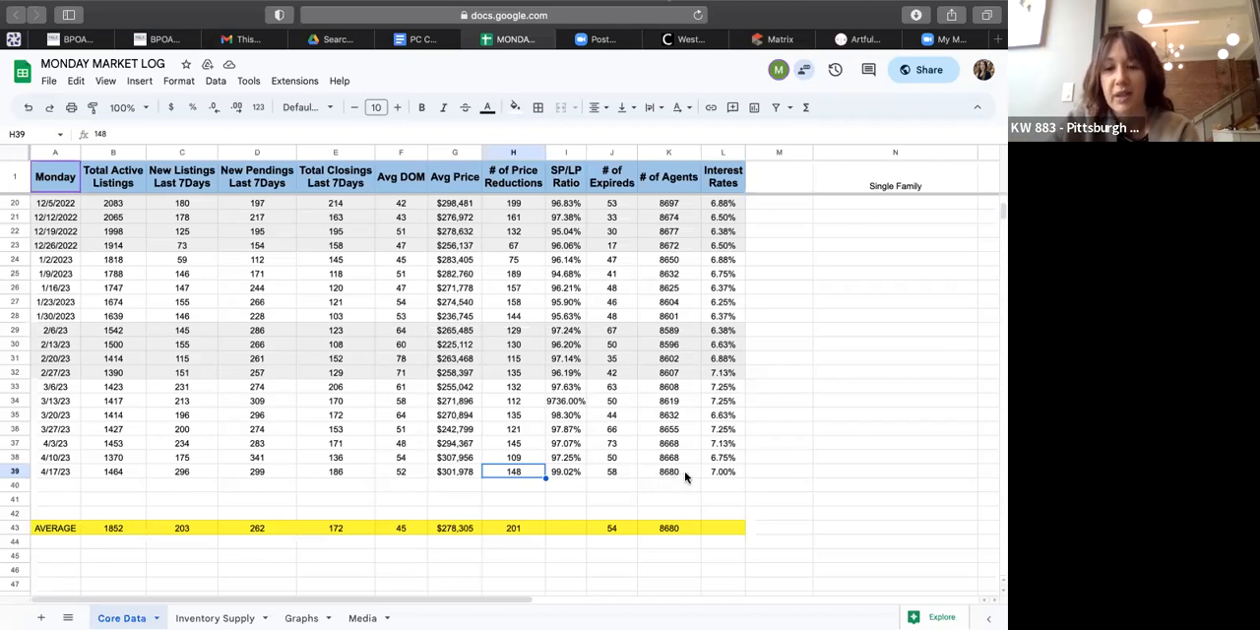
mouse_move(734, 488)
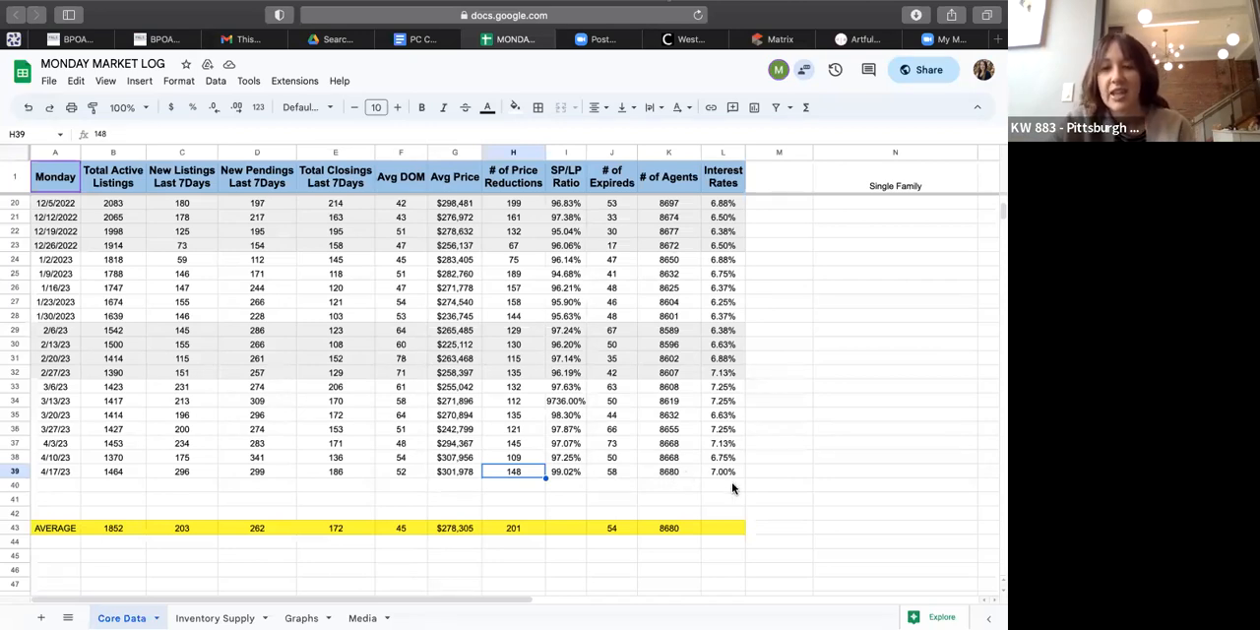
mouse_move(737, 478)
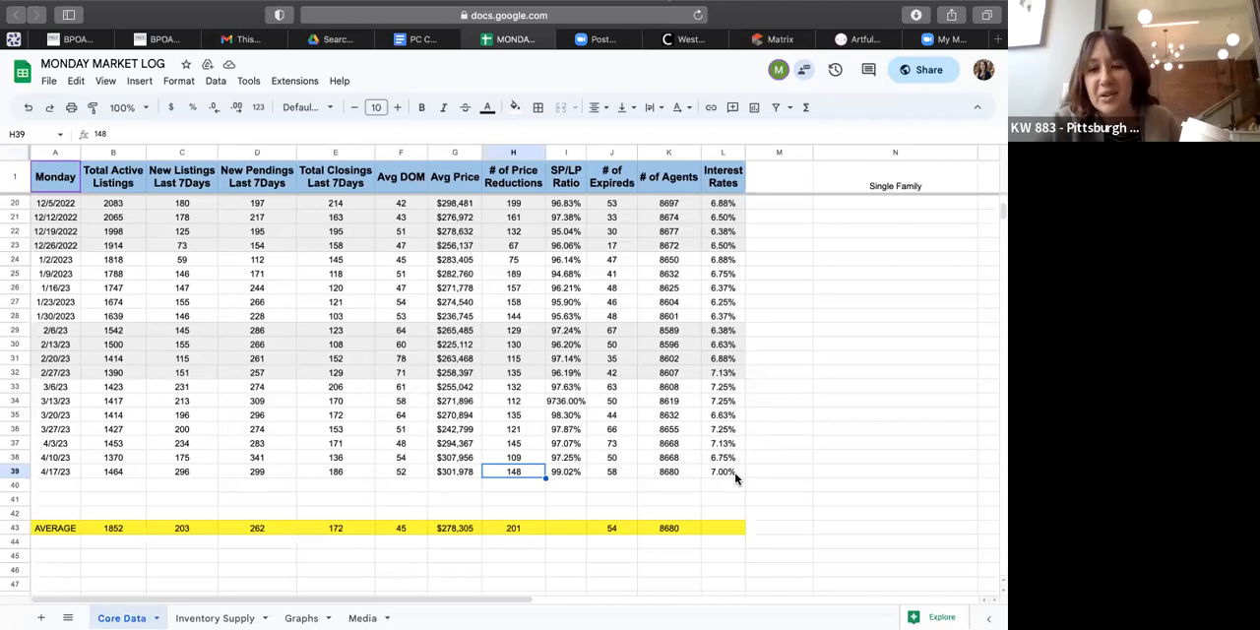
mouse_move(789, 535)
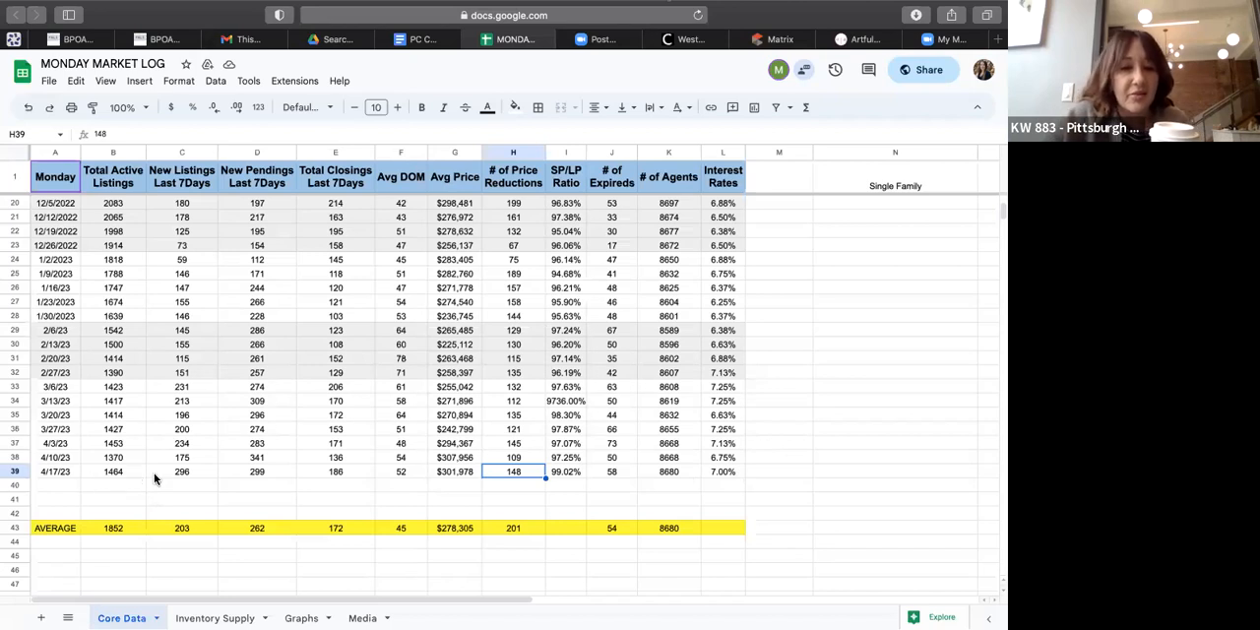
mouse_move(258, 472)
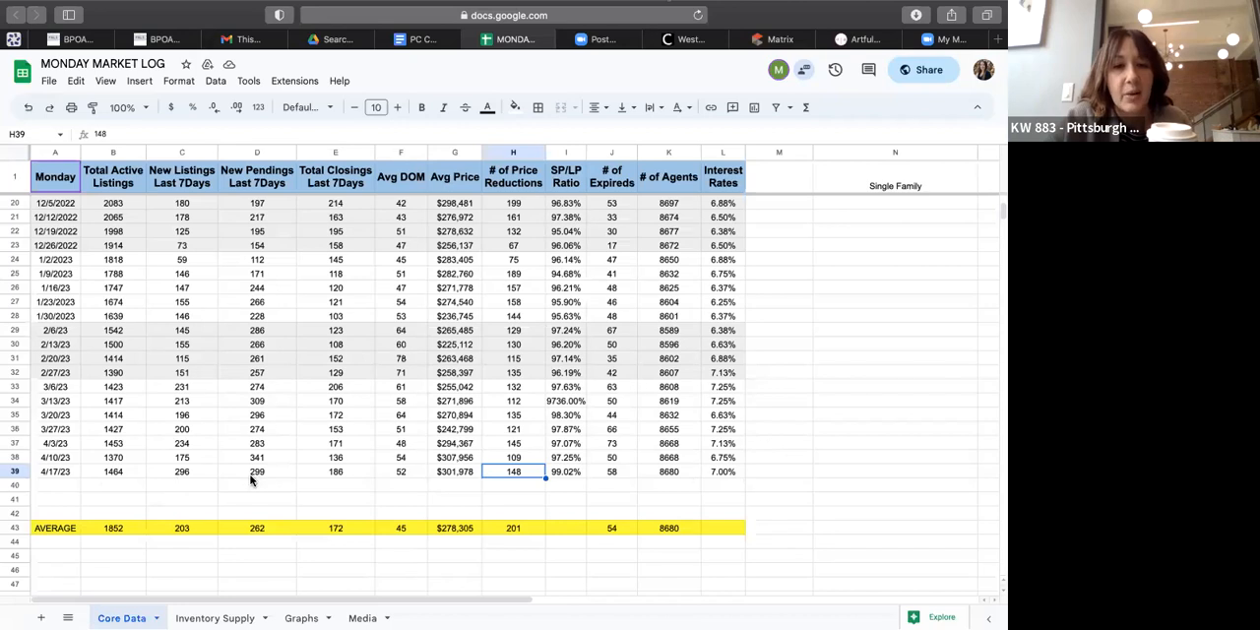
mouse_move(374, 471)
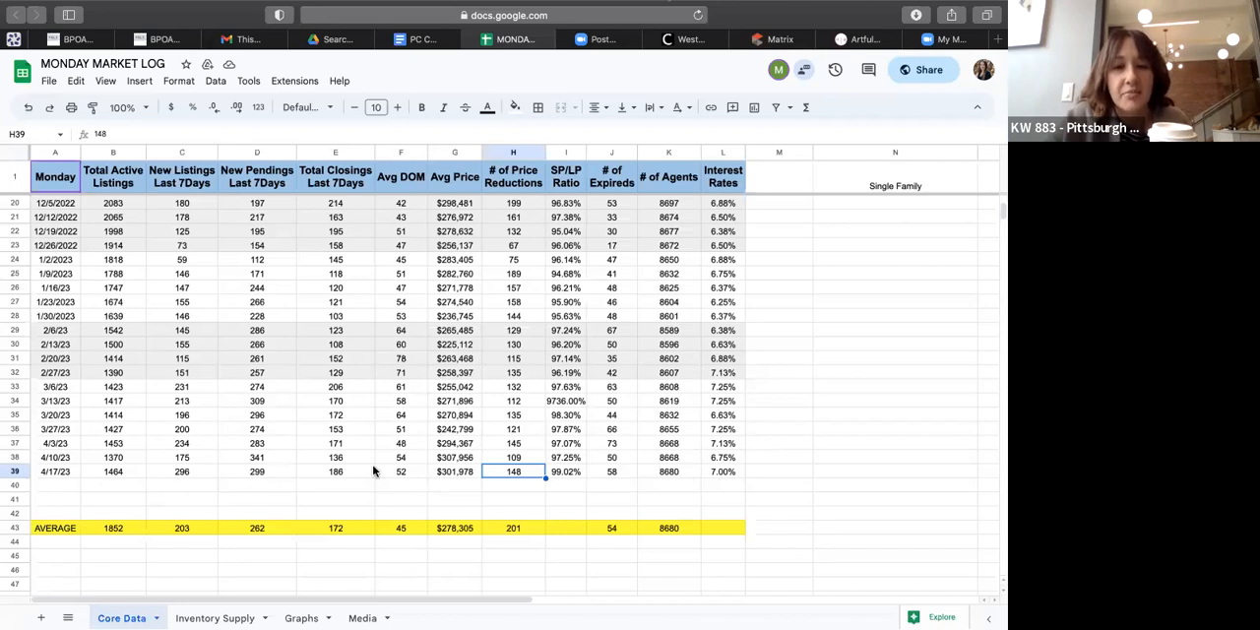
mouse_move(419, 479)
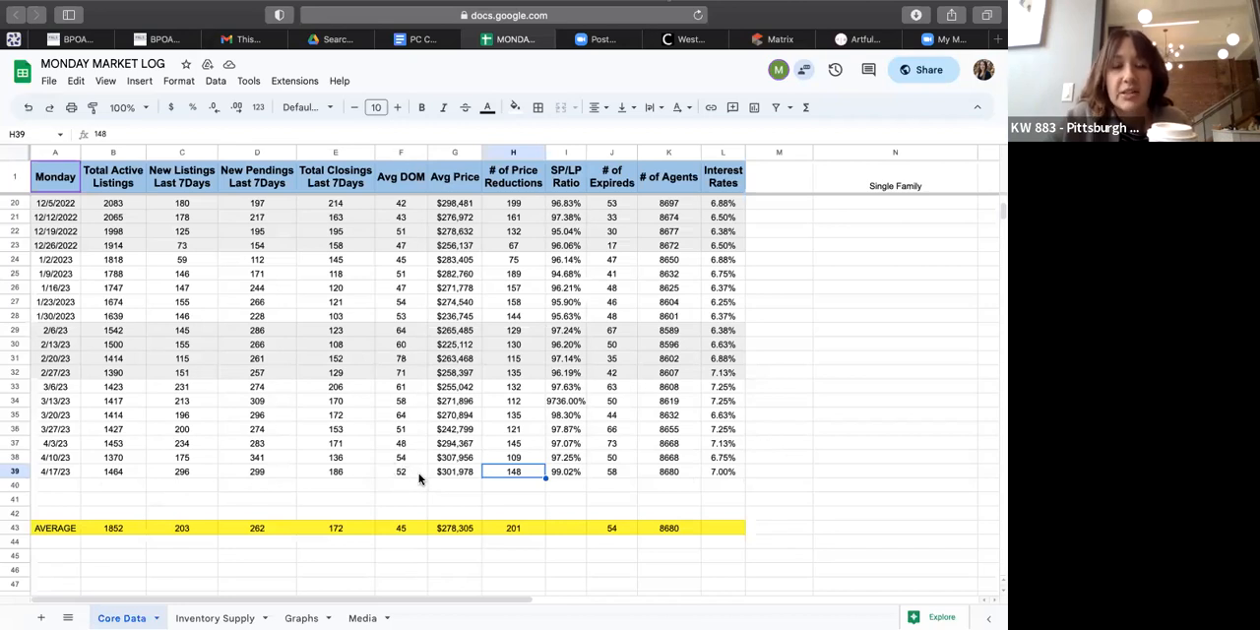
mouse_move(889, 398)
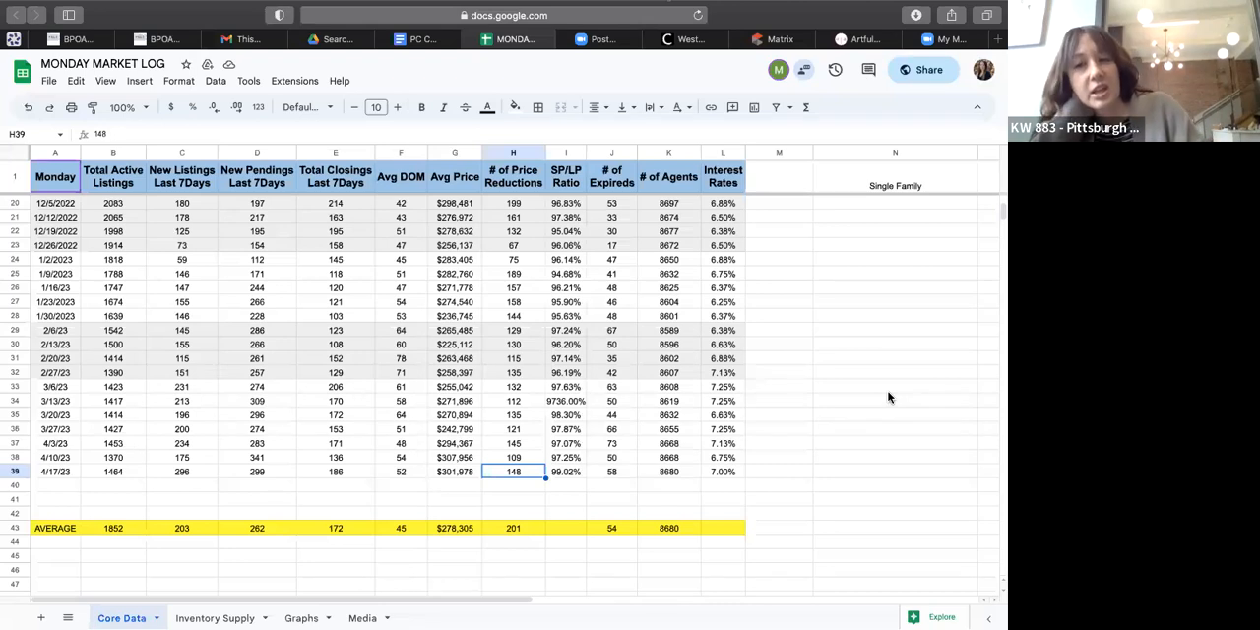
mouse_move(833, 172)
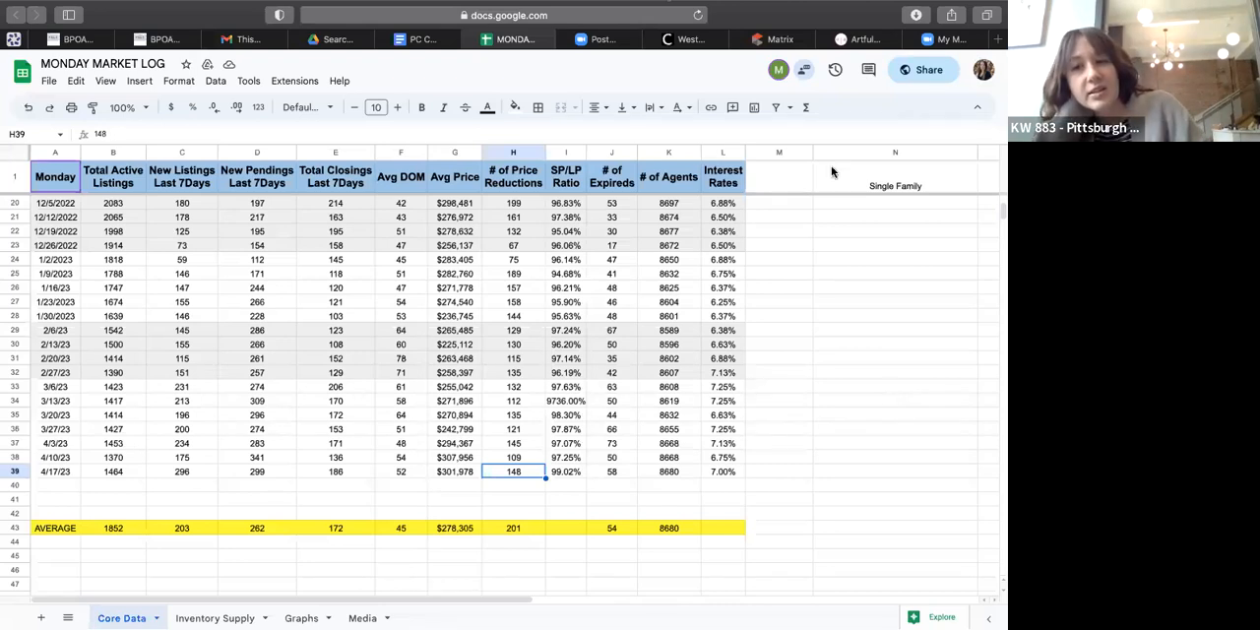
mouse_move(953, 394)
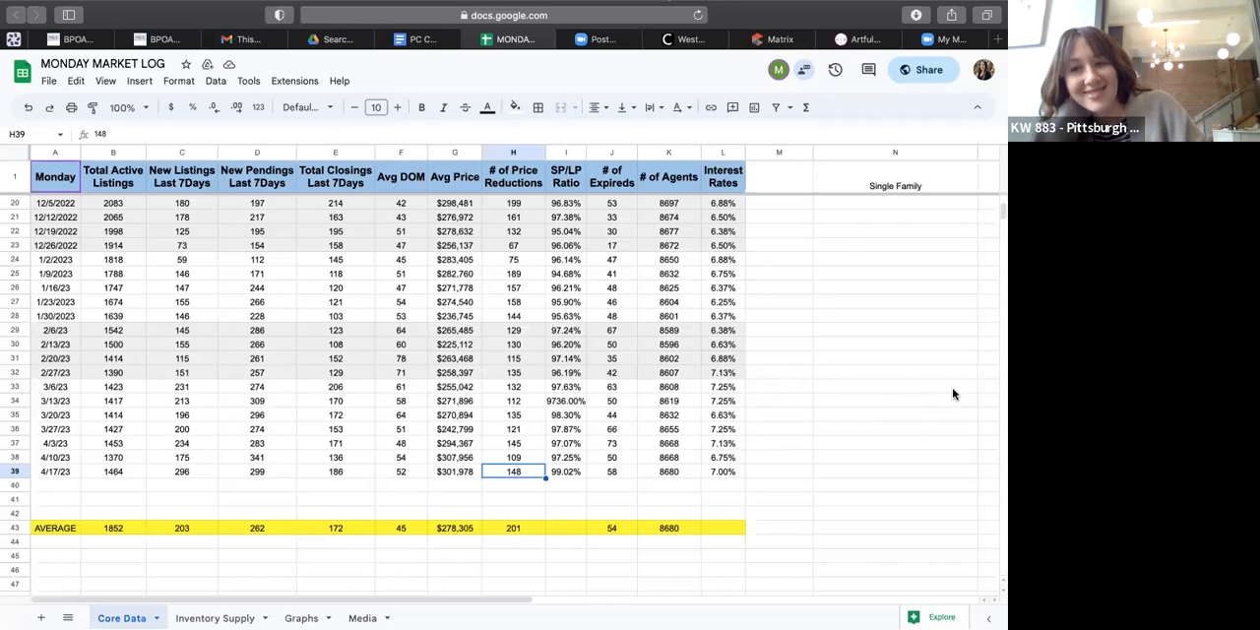
mouse_move(893, 356)
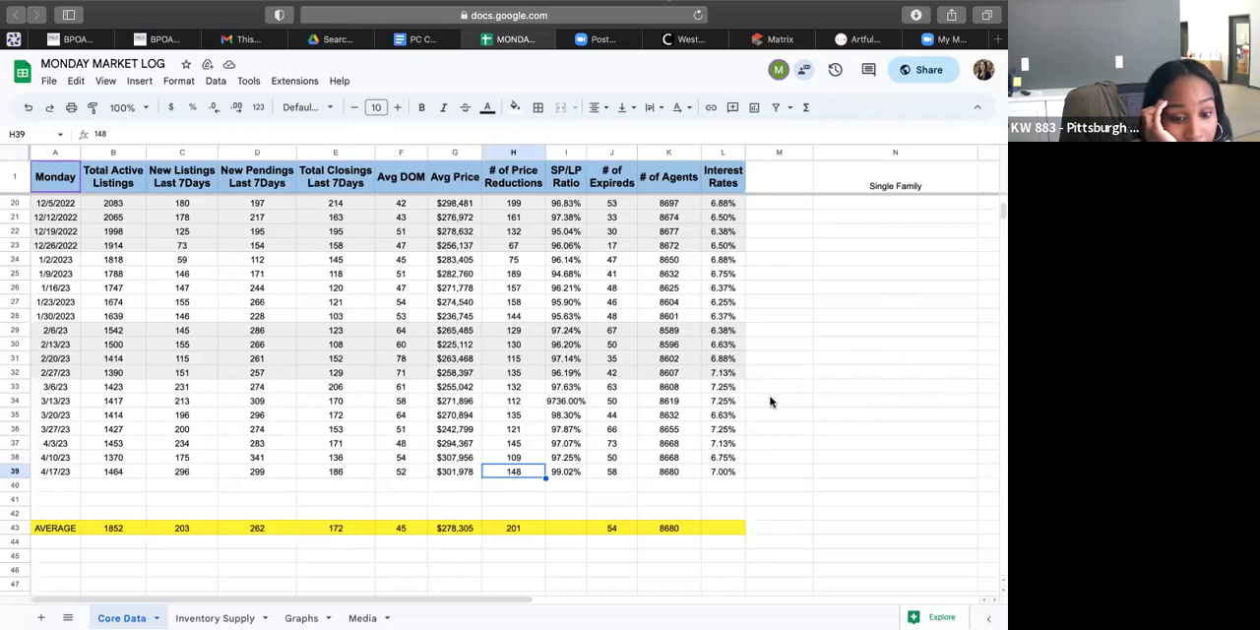
mouse_move(471, 473)
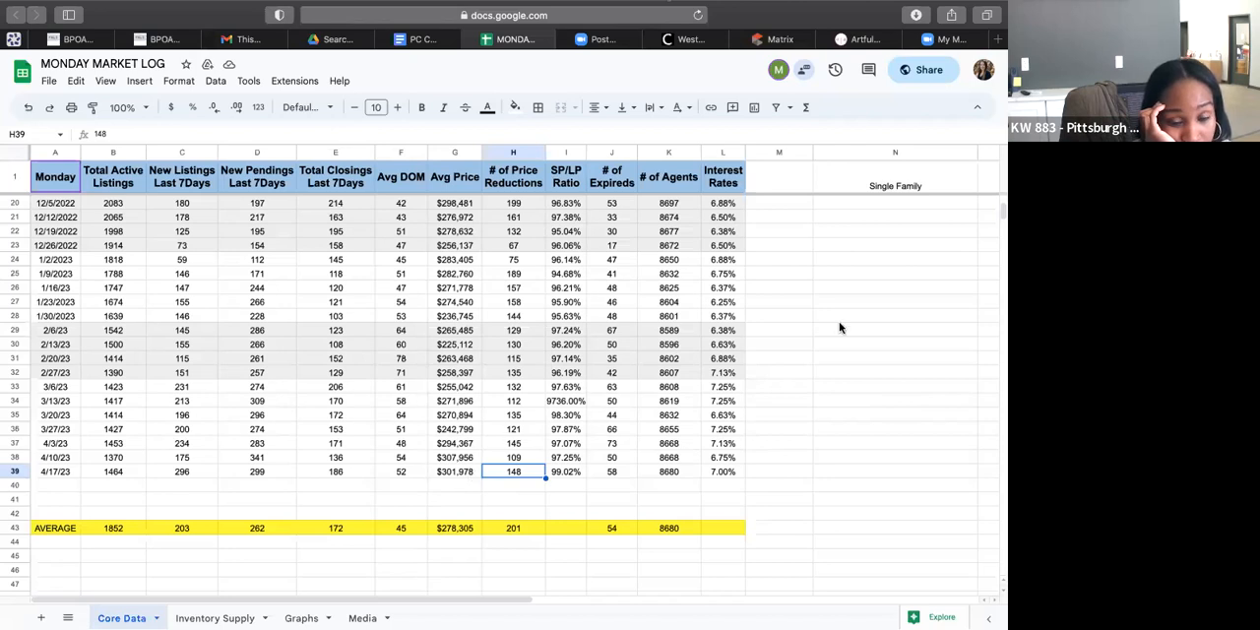
mouse_move(867, 414)
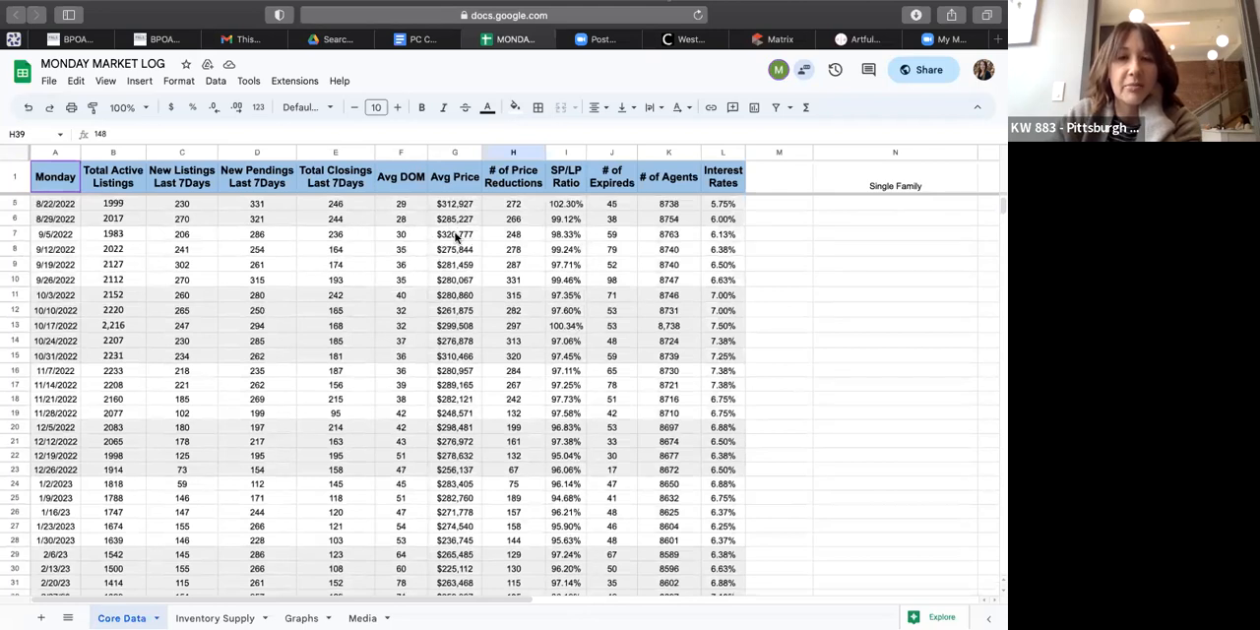
mouse_move(473, 368)
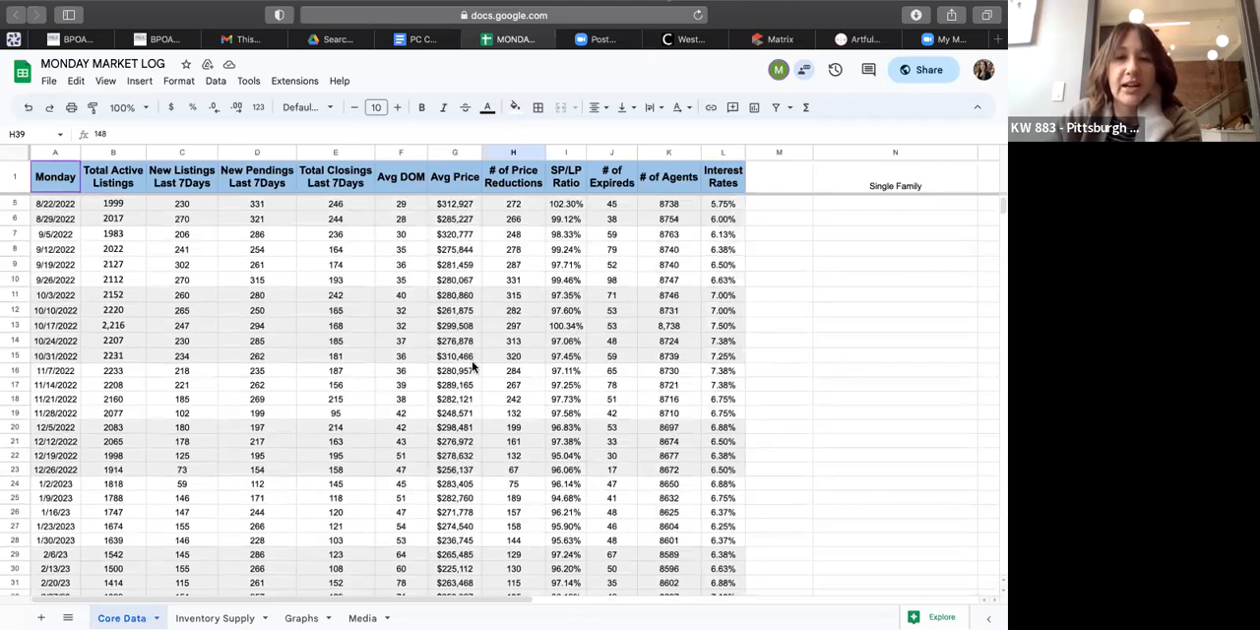
Step: Select the empty cells below the latest New Listings and New Pendings entries
scroll(down, 3)
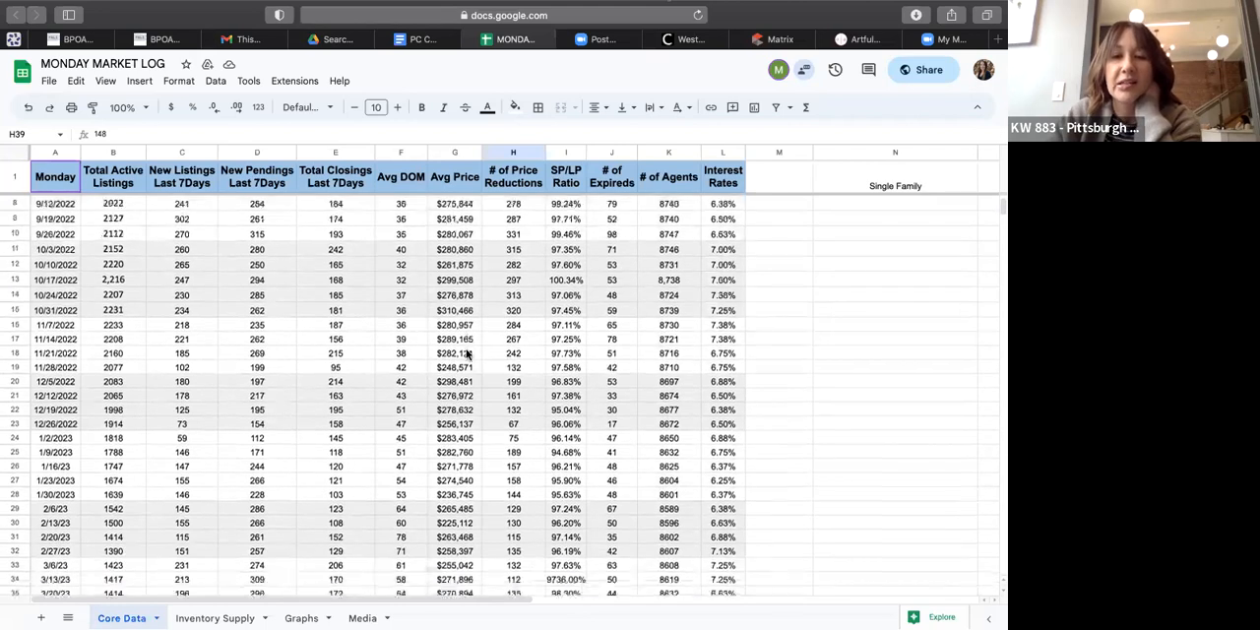
scroll(down, 3)
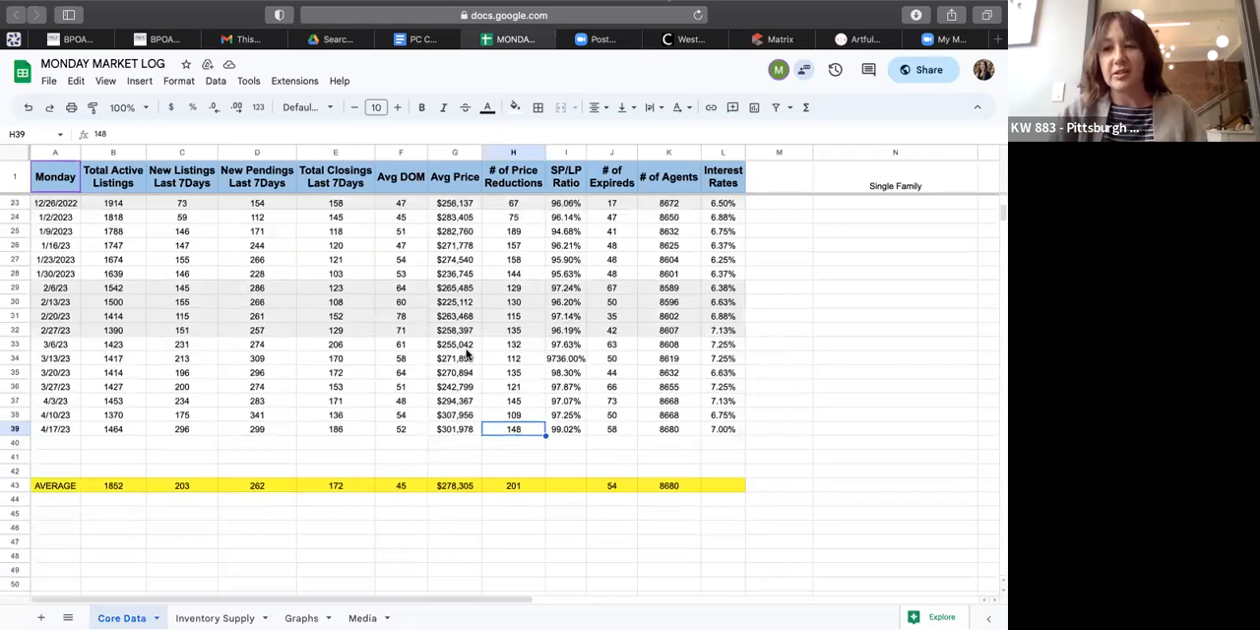
mouse_move(470, 446)
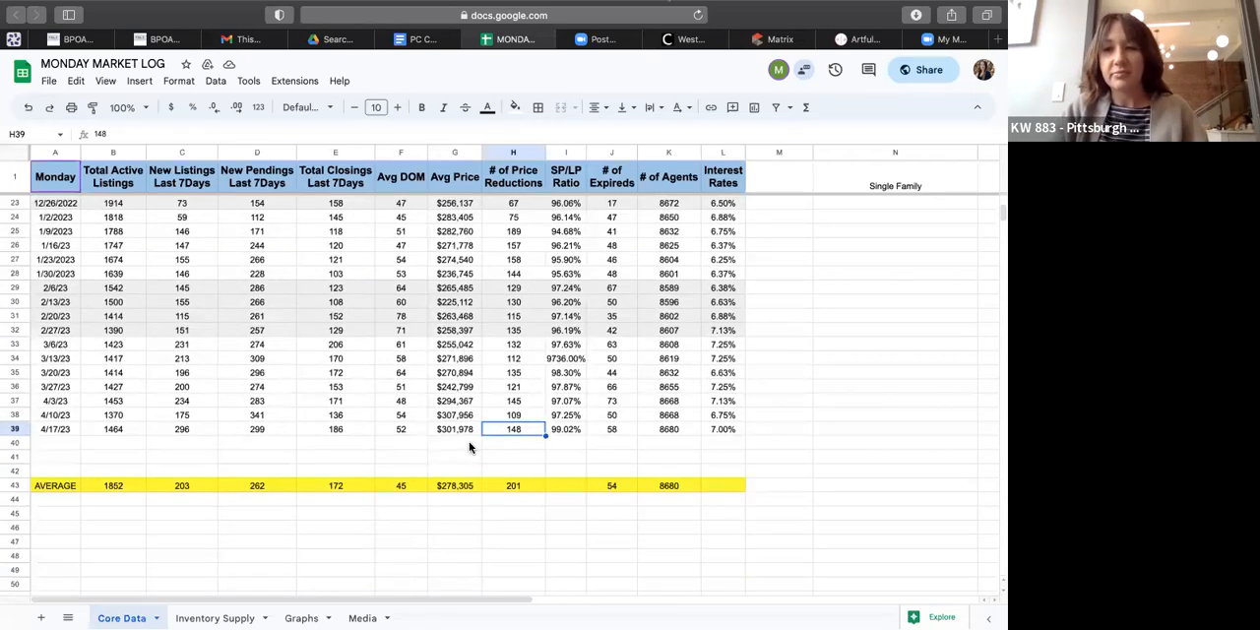
scroll(down, 3)
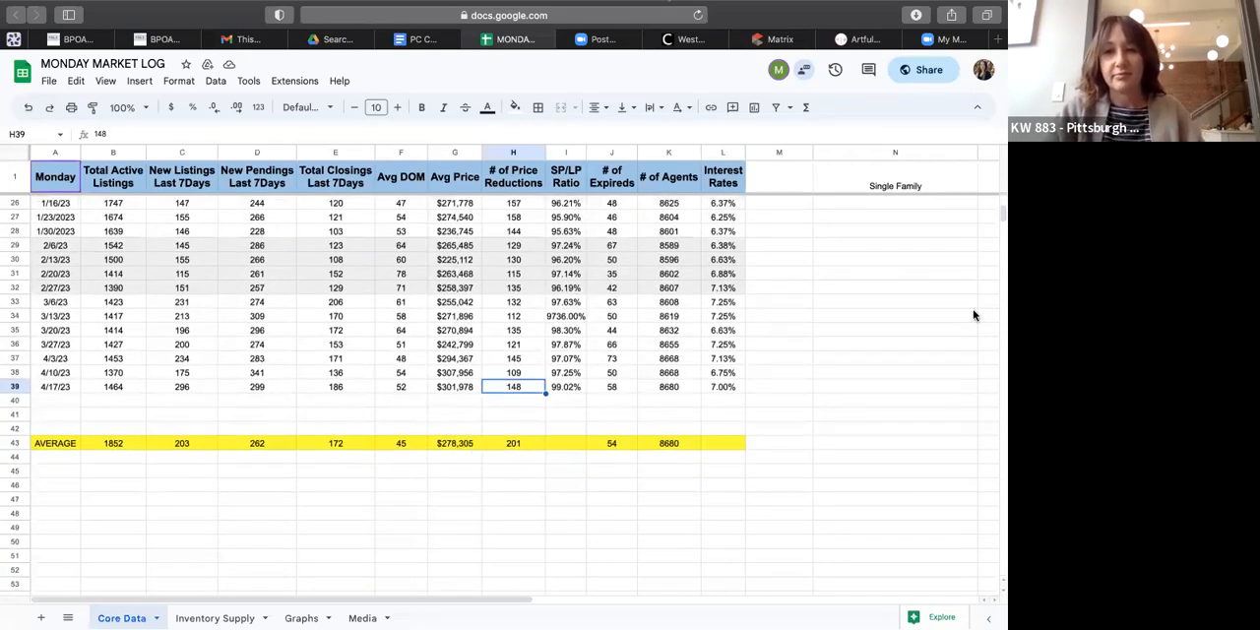
mouse_move(924, 342)
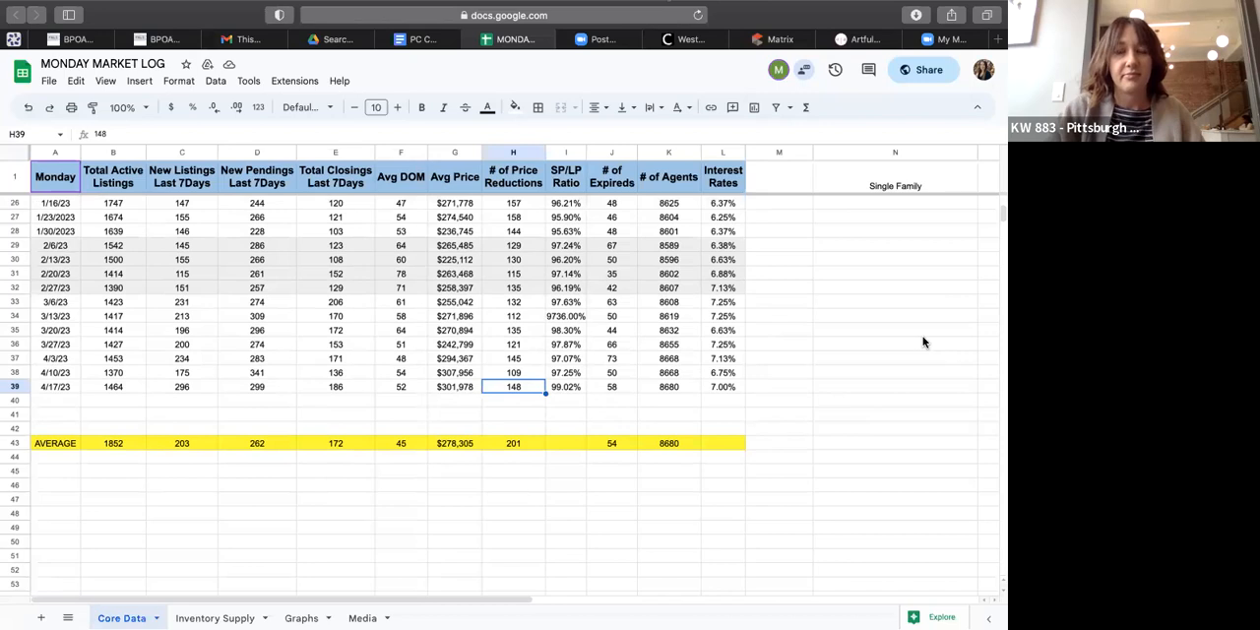
mouse_move(658, 350)
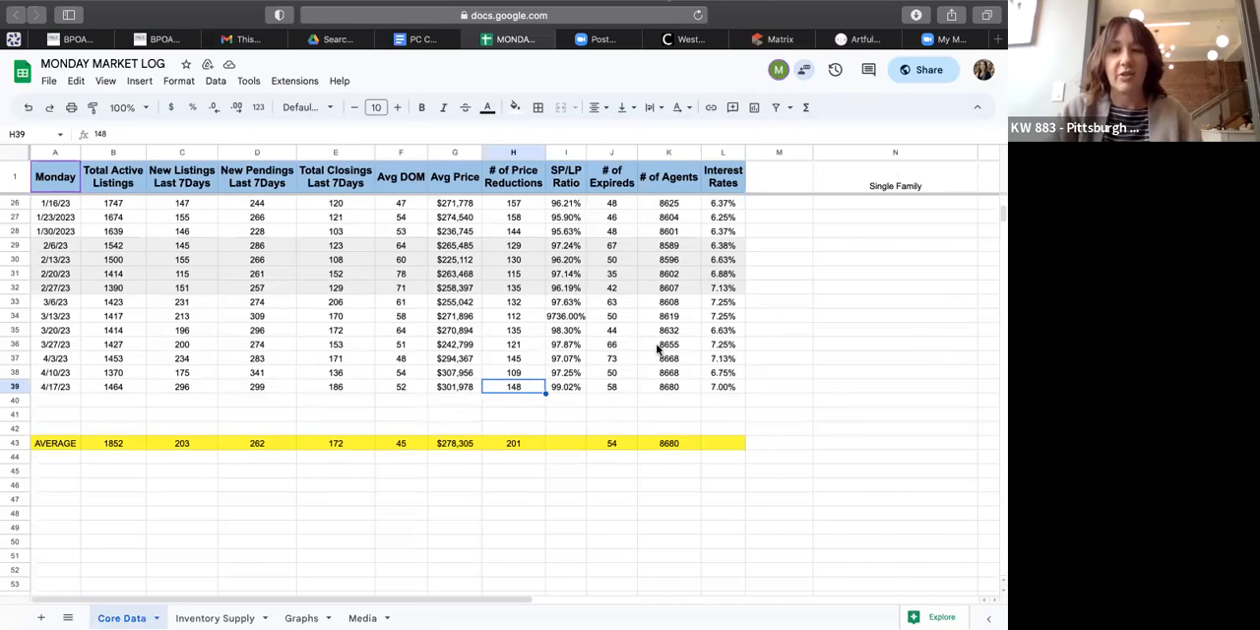
mouse_move(868, 242)
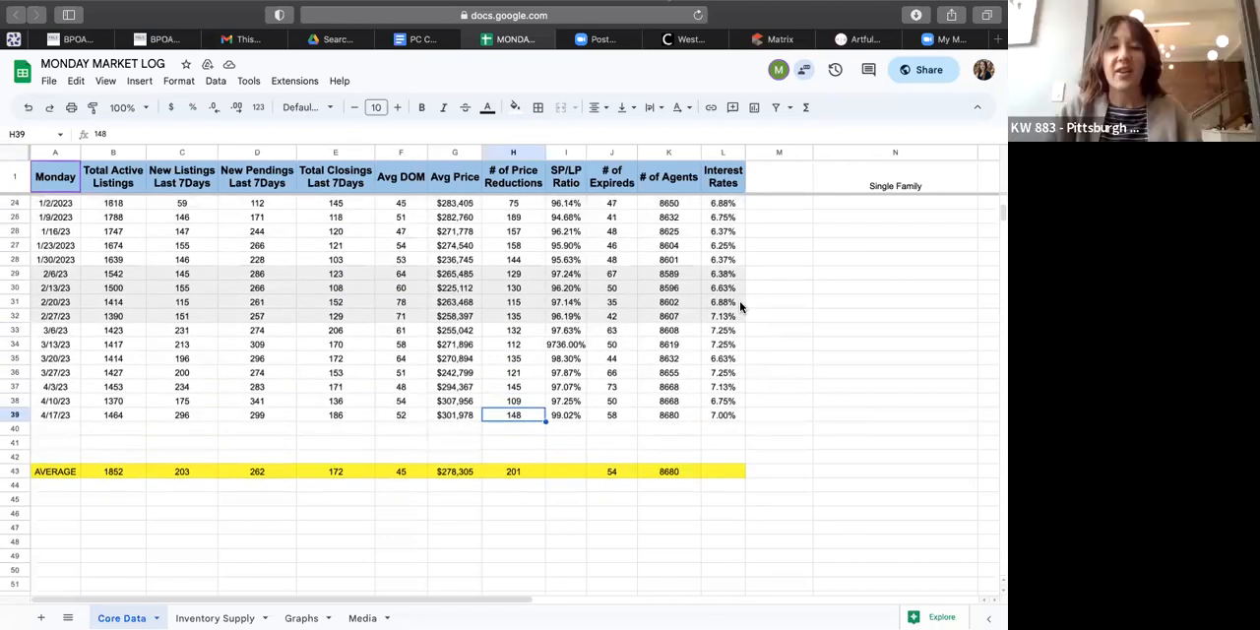
scroll(up, 3)
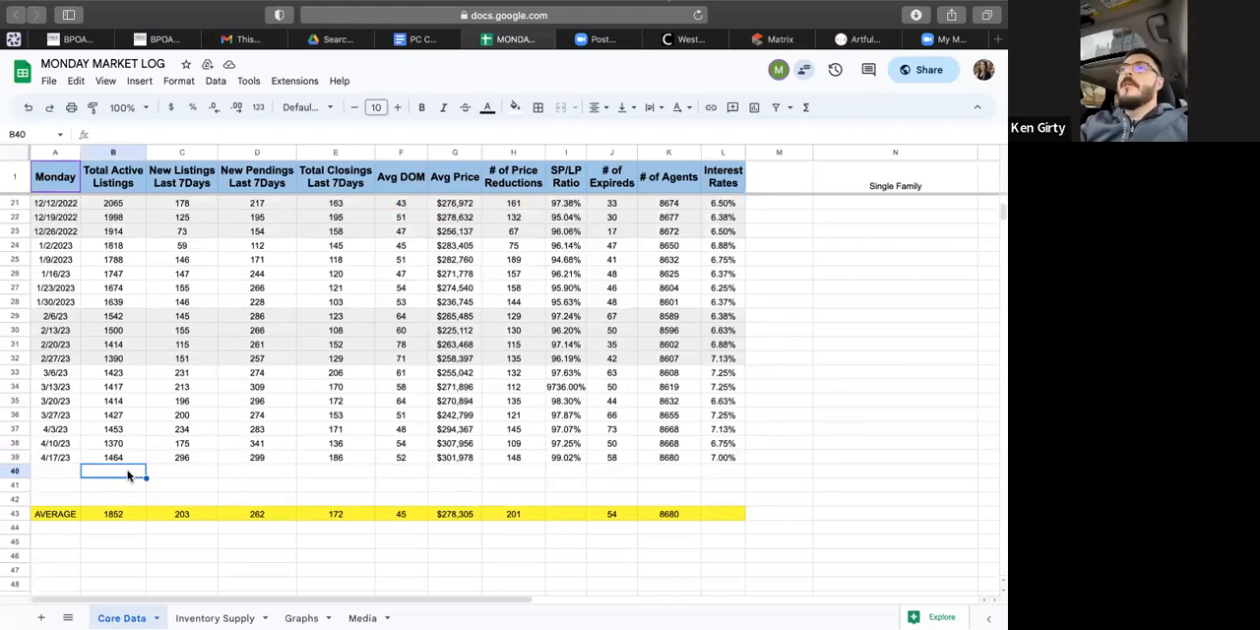
click(181, 471)
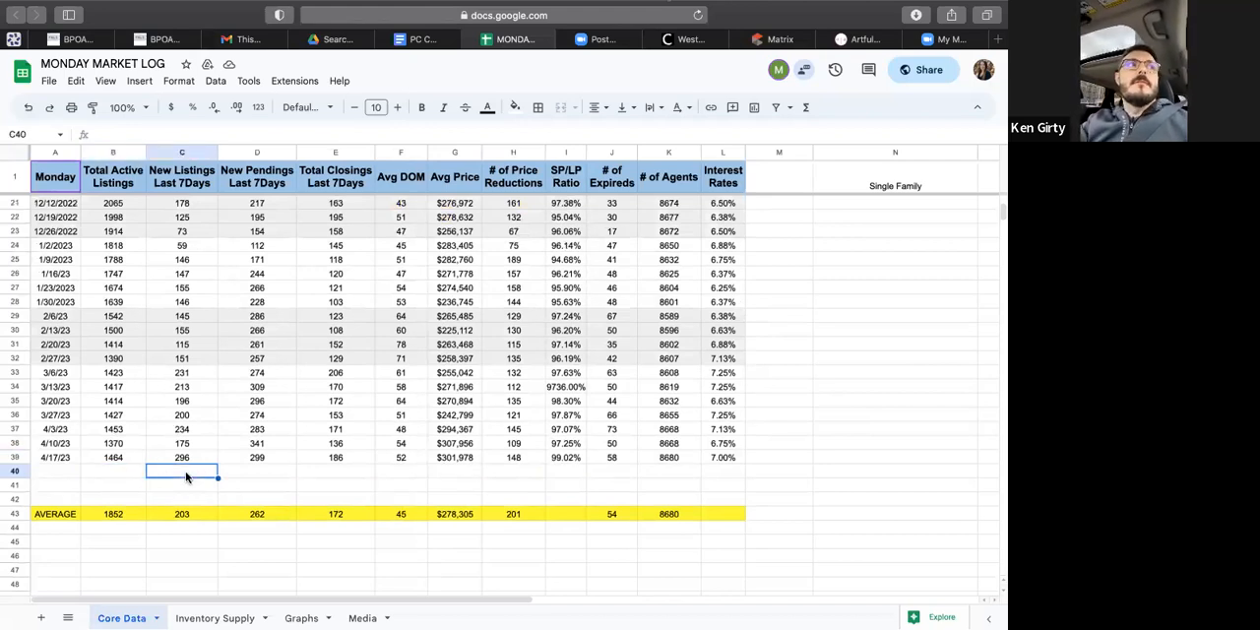
click(257, 470)
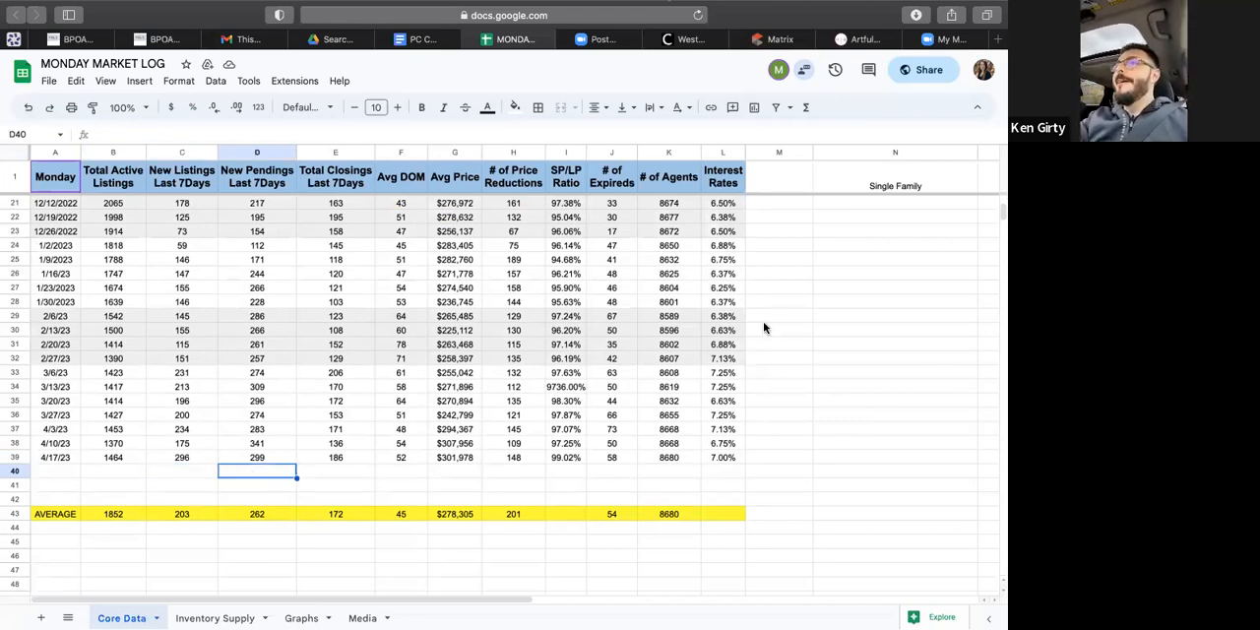
mouse_move(968, 417)
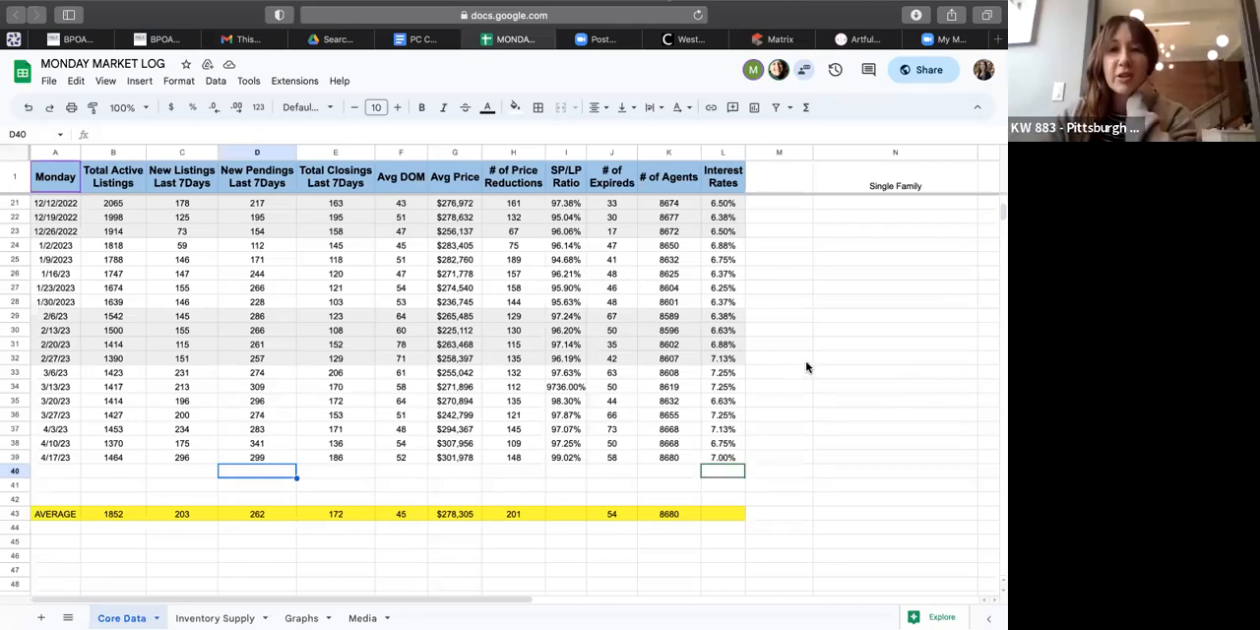
mouse_move(639, 315)
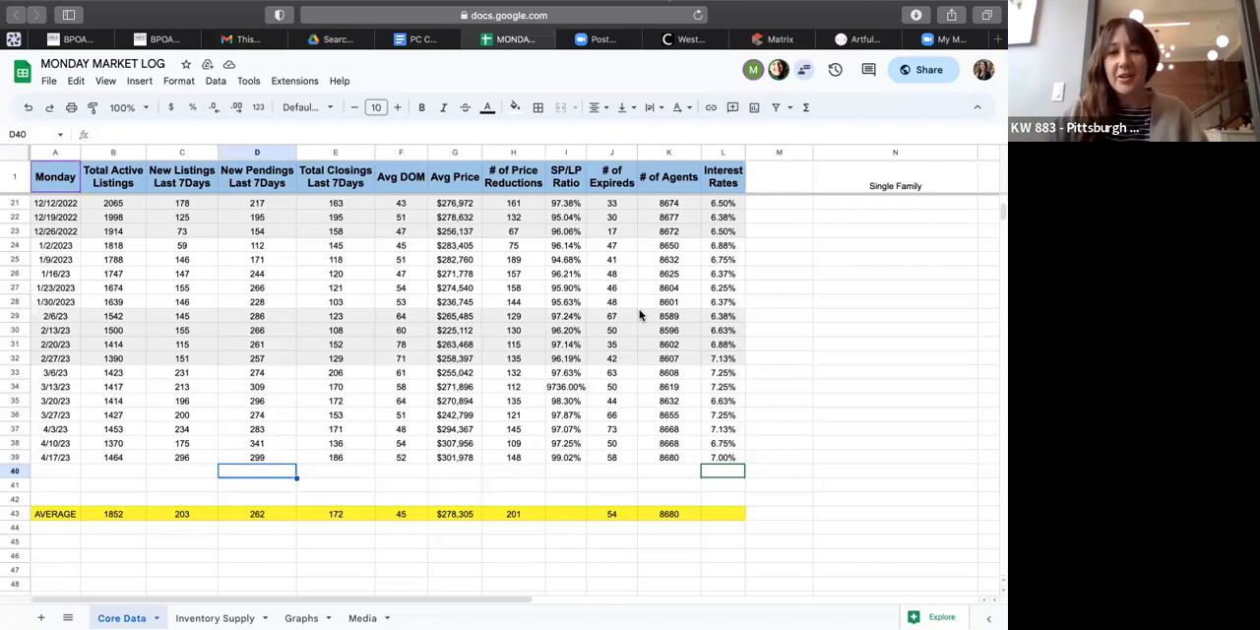
mouse_move(551, 469)
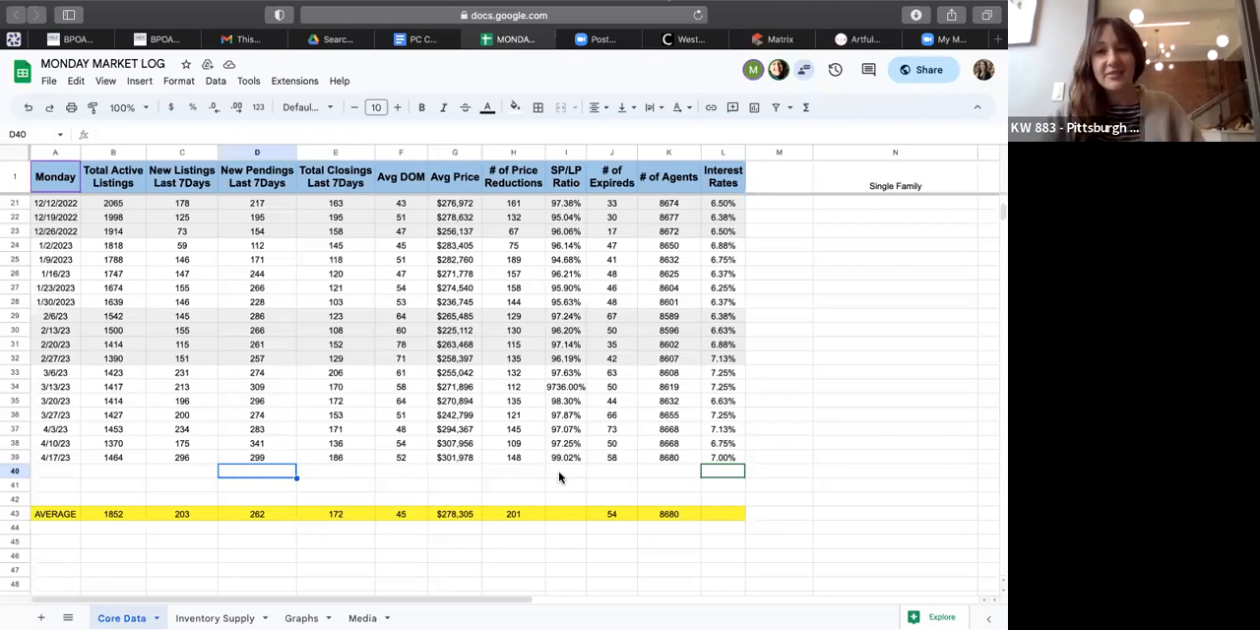
mouse_move(877, 441)
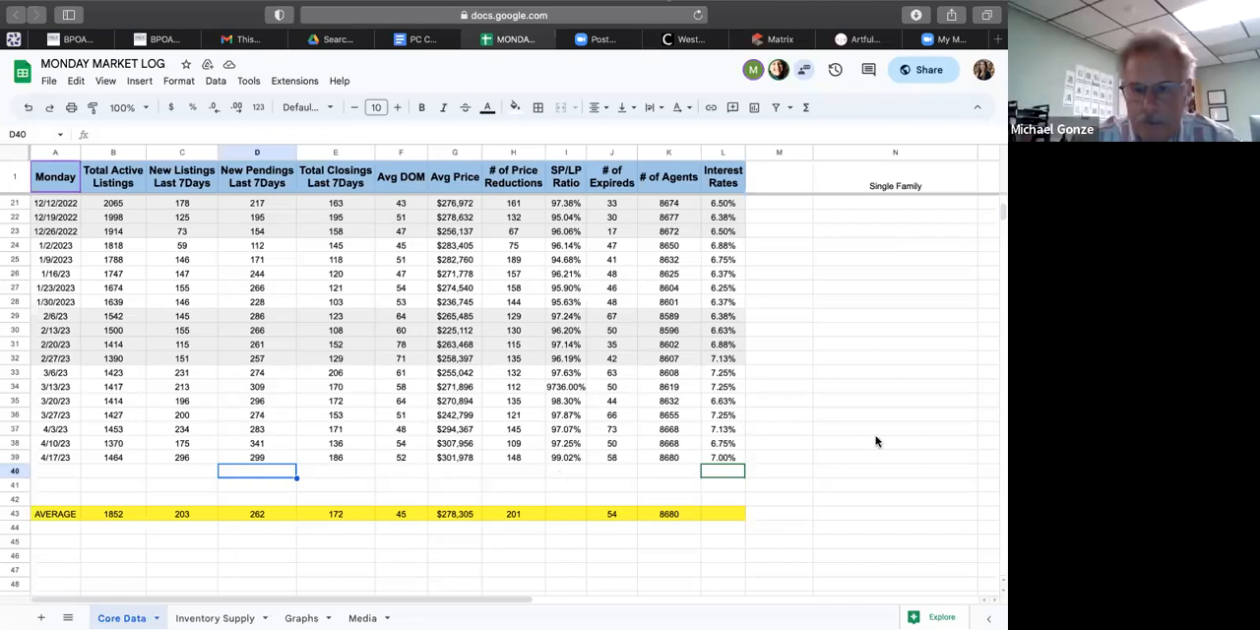
mouse_move(791, 468)
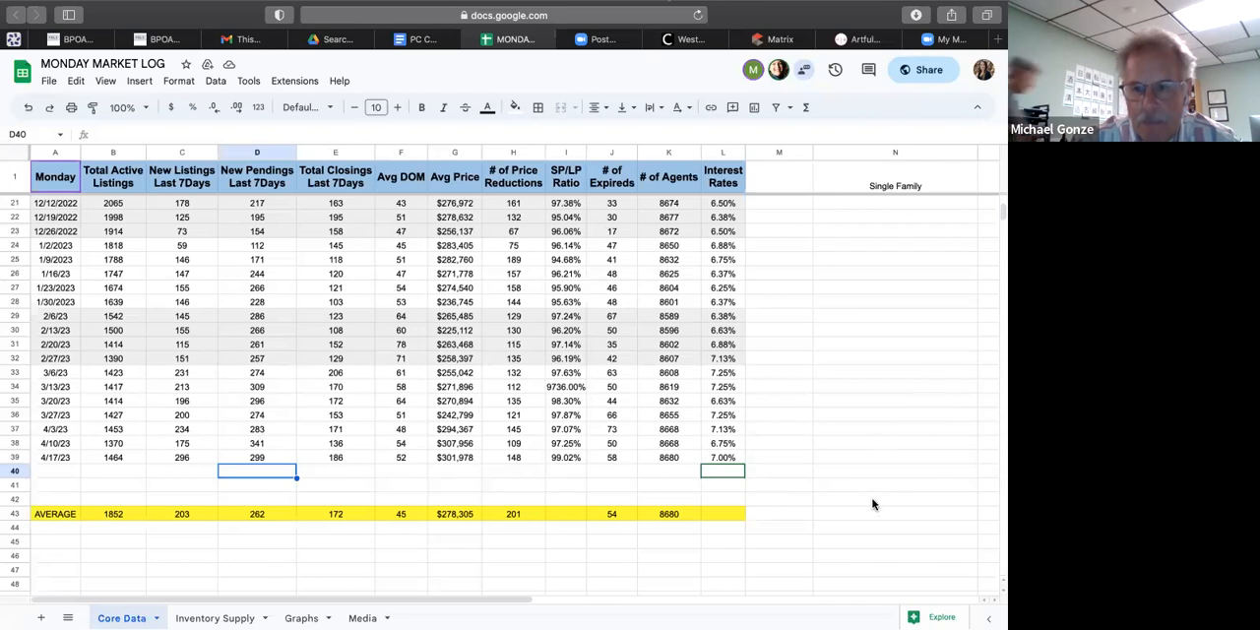
Step: Check latest # of Agents (8680) and New Listings (296), then select Avg DOM 52
click(669, 457)
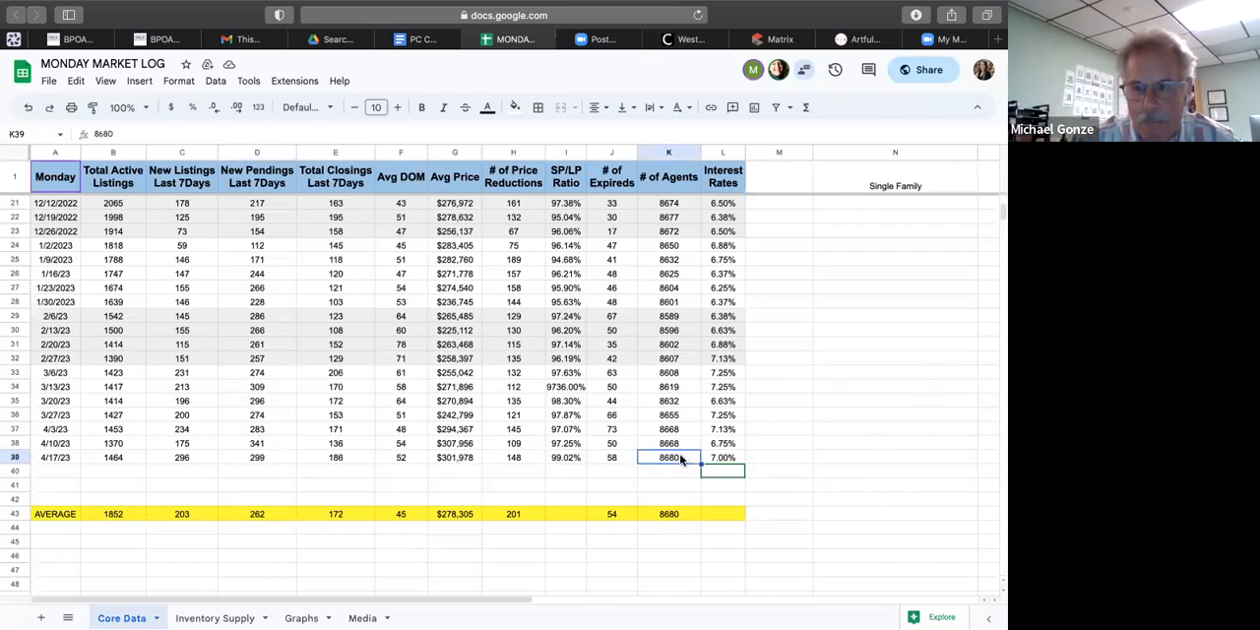
mouse_move(678, 311)
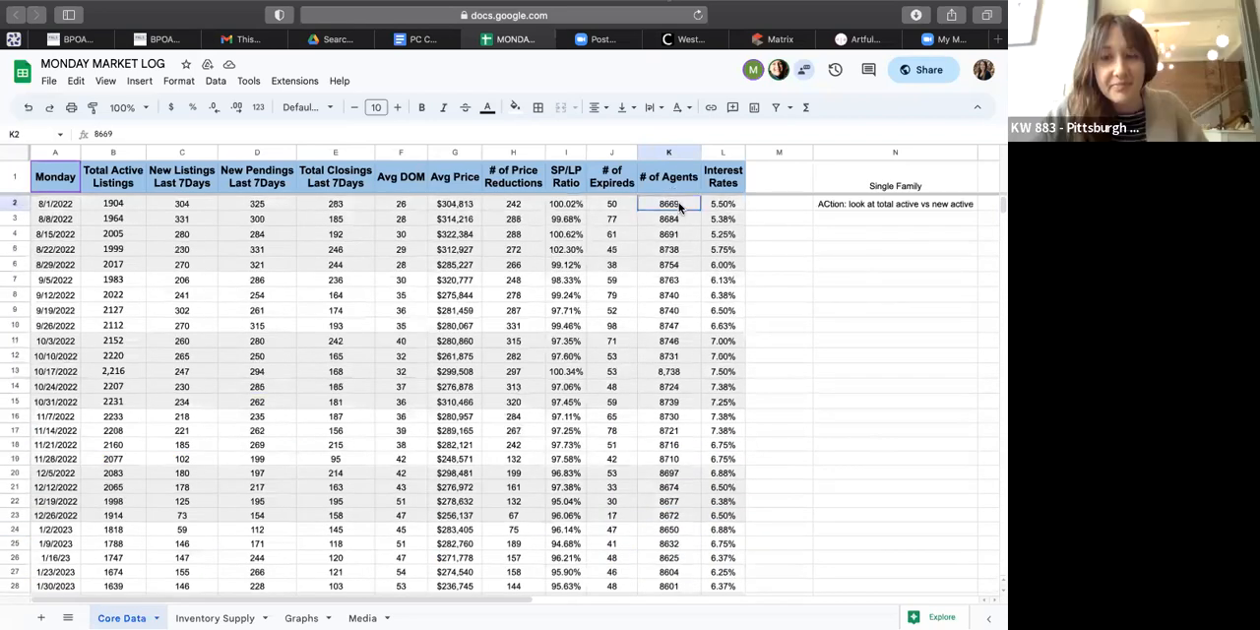
scroll(down, 3)
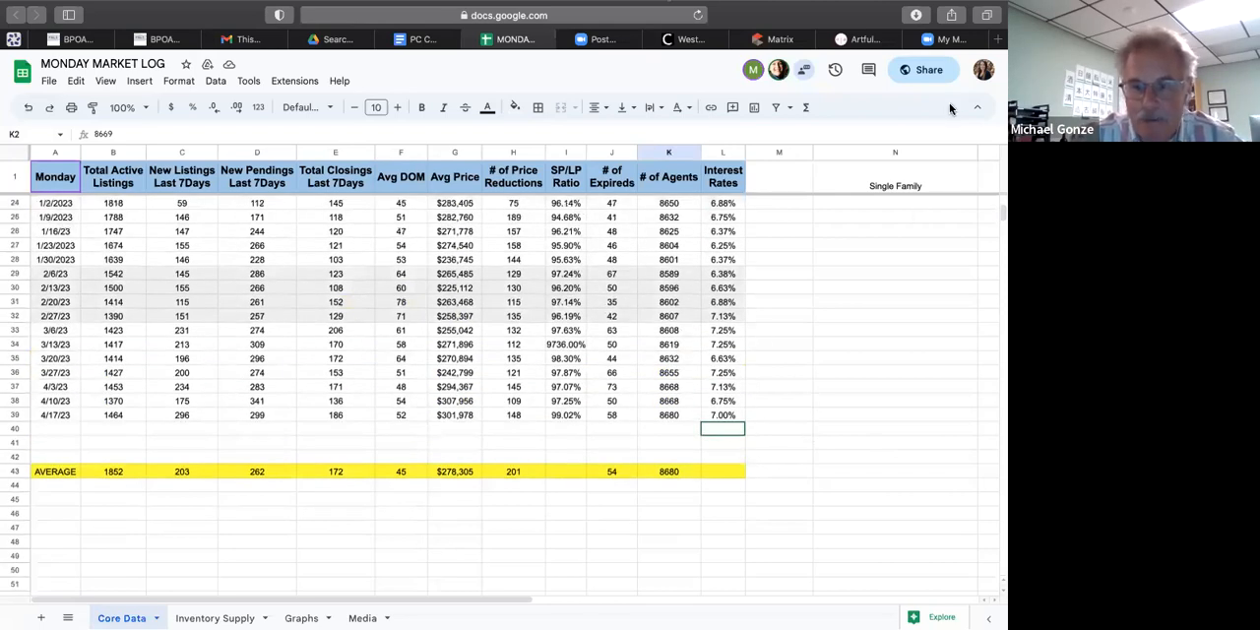
mouse_move(929, 70)
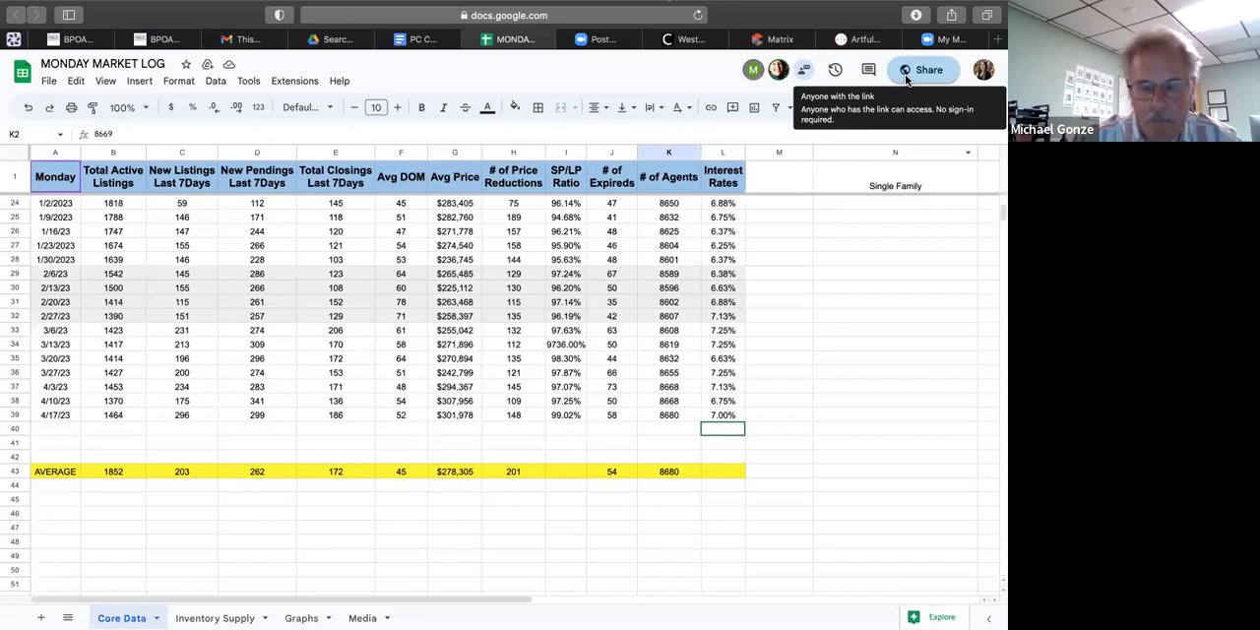
mouse_move(970, 299)
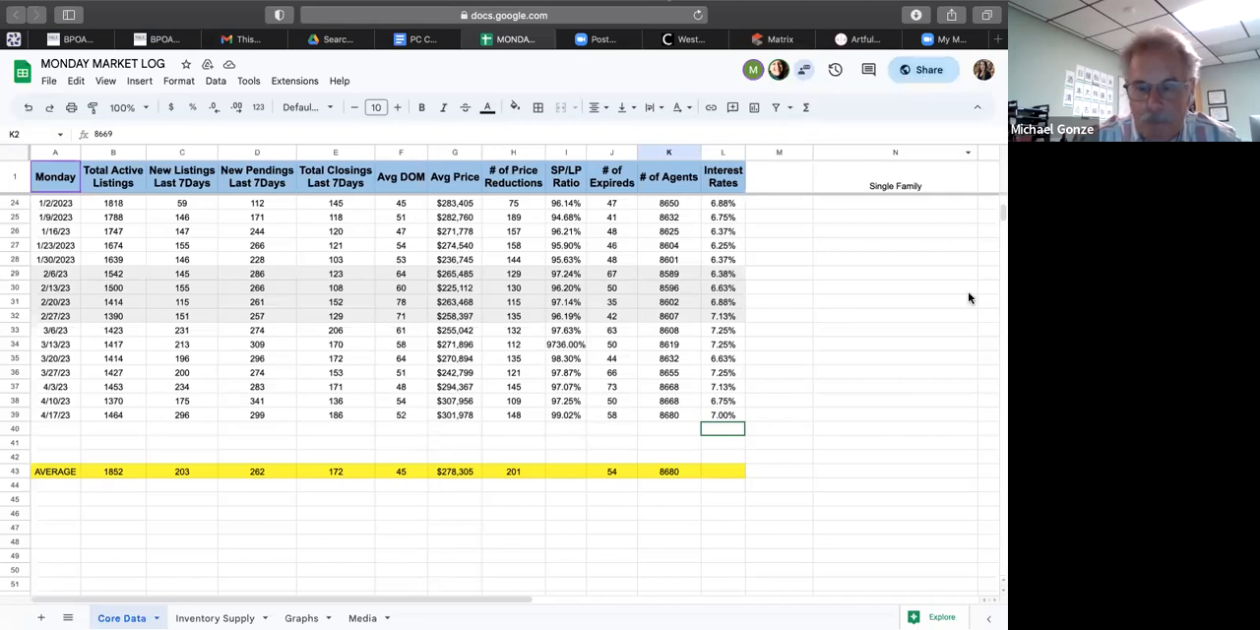
mouse_move(768, 302)
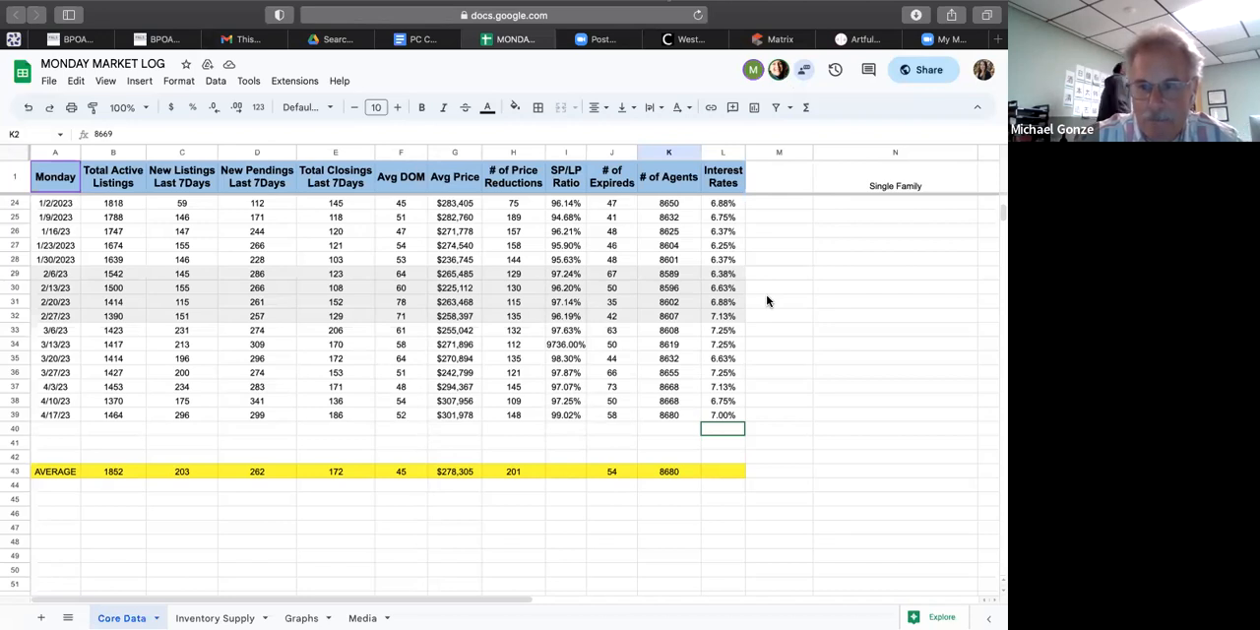
mouse_move(972, 221)
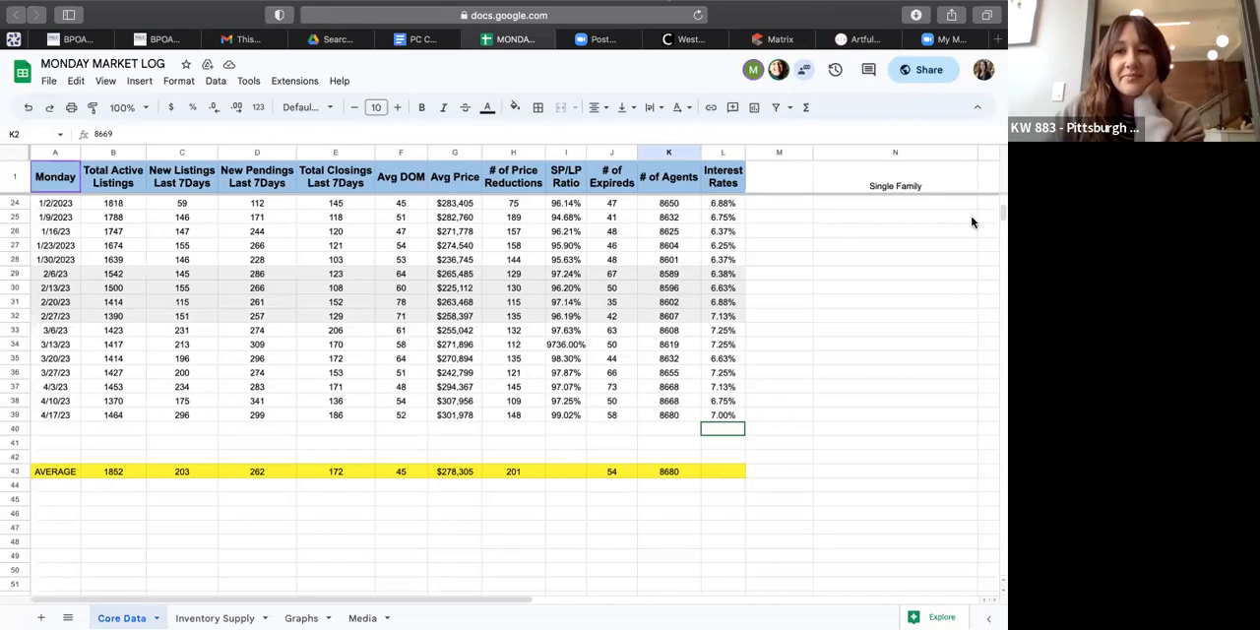
mouse_move(834, 390)
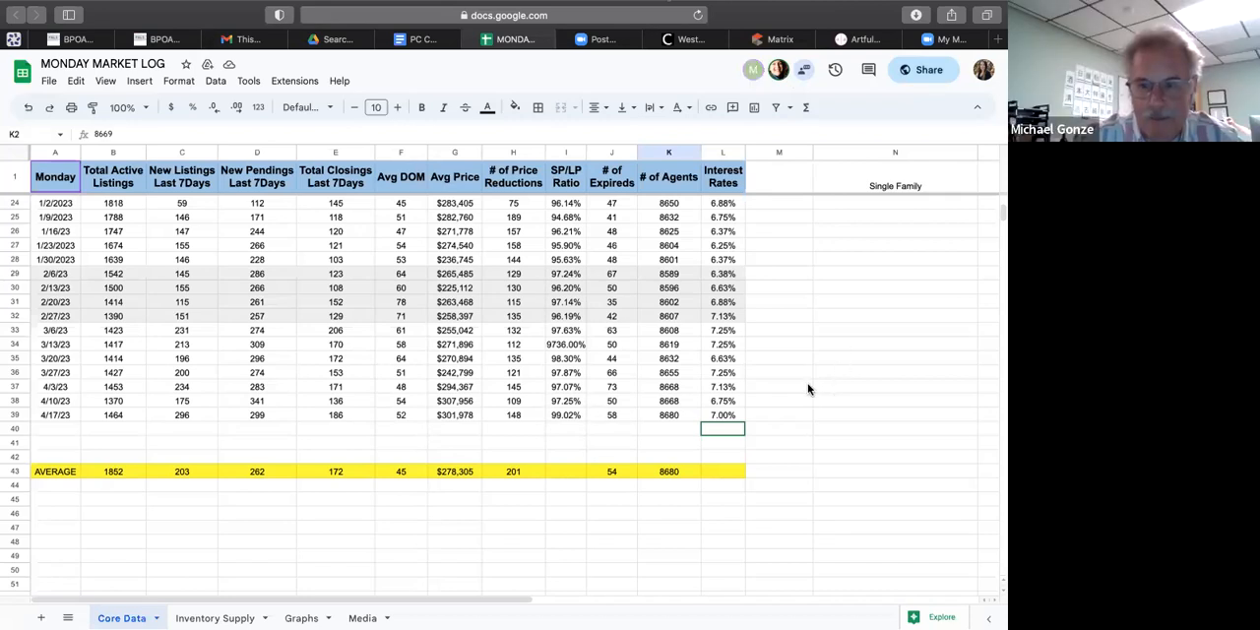
mouse_move(813, 331)
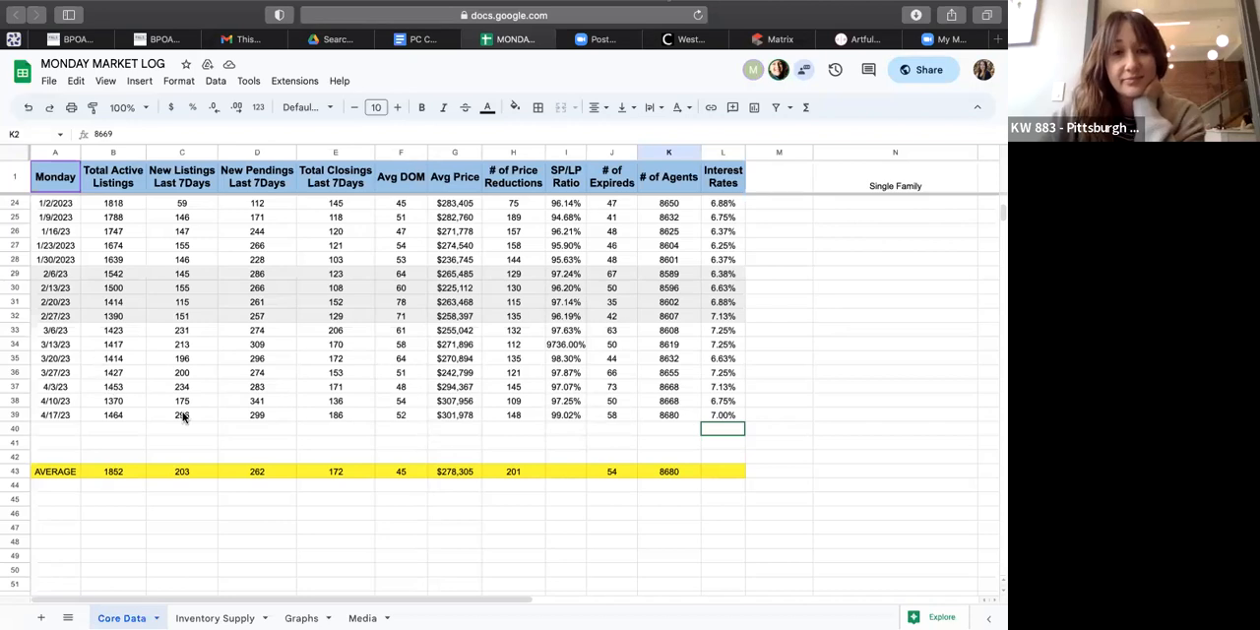
click(181, 415)
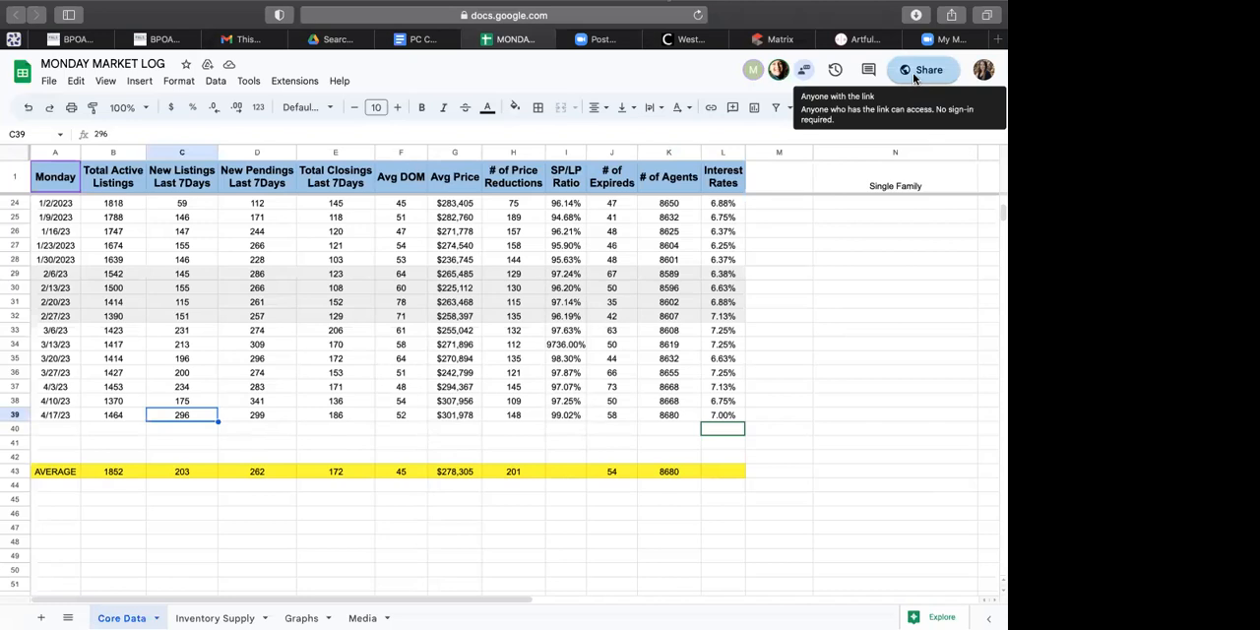
click(668, 415)
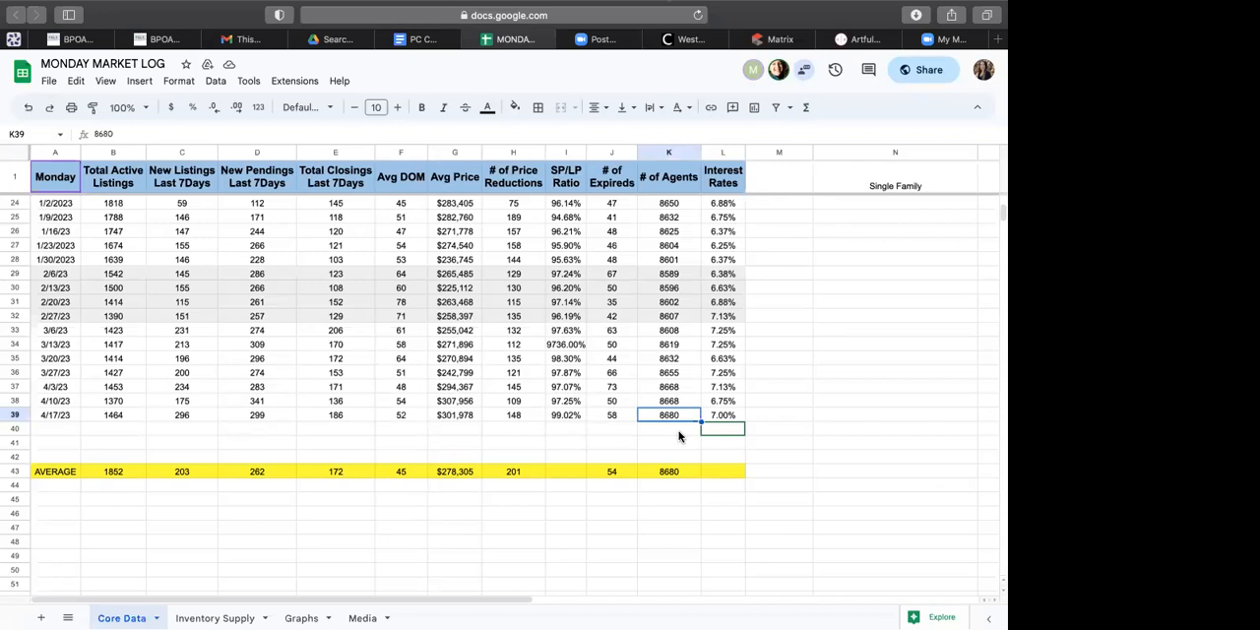
mouse_move(928, 81)
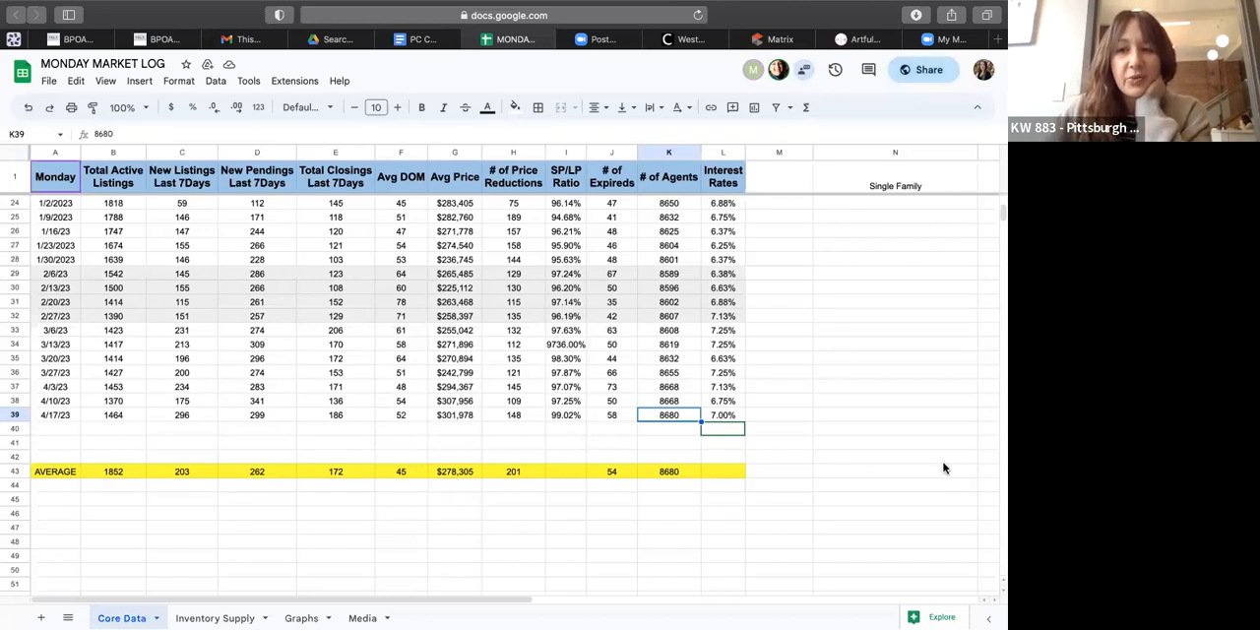
mouse_move(913, 490)
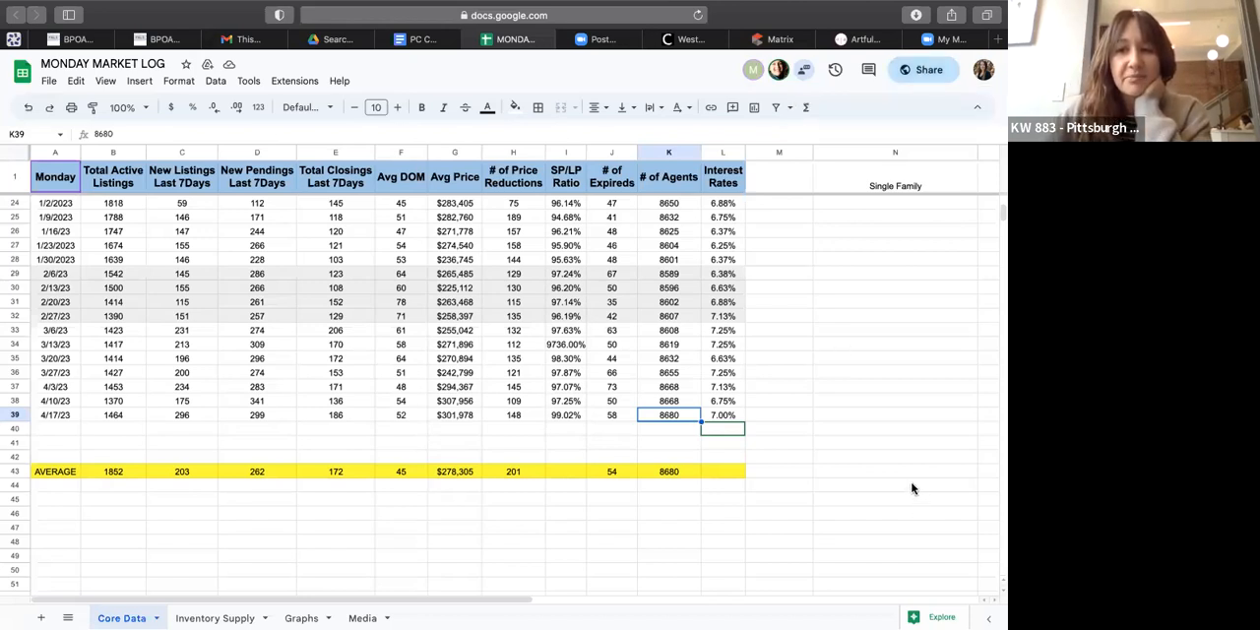
mouse_move(199, 414)
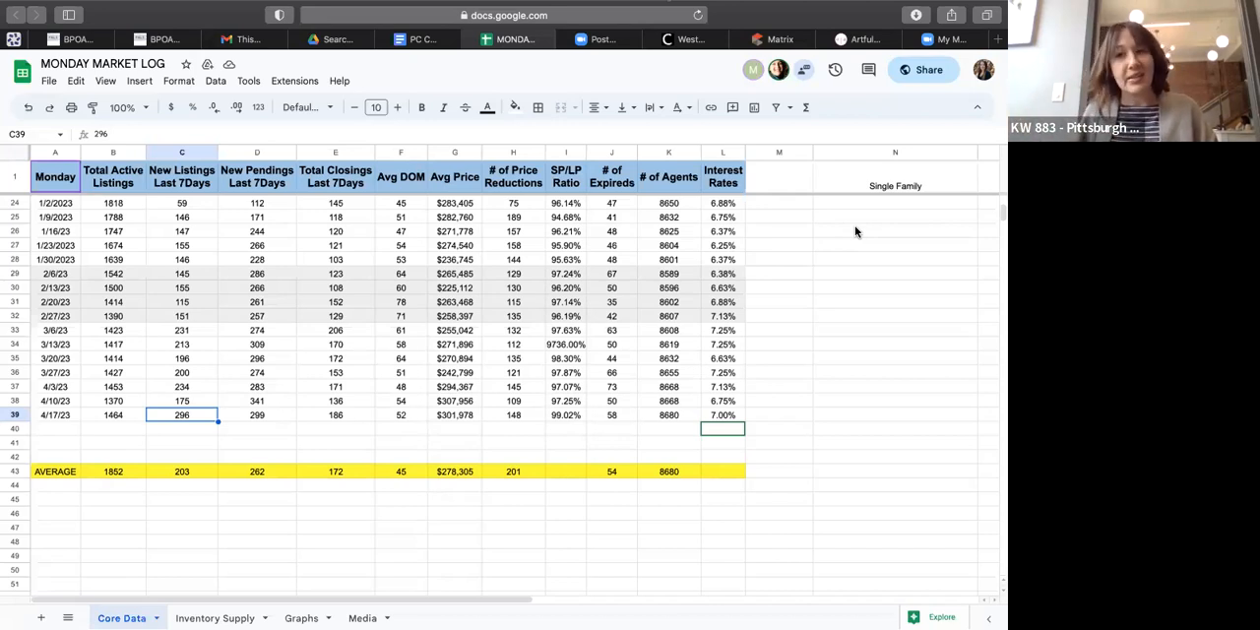
mouse_move(428, 326)
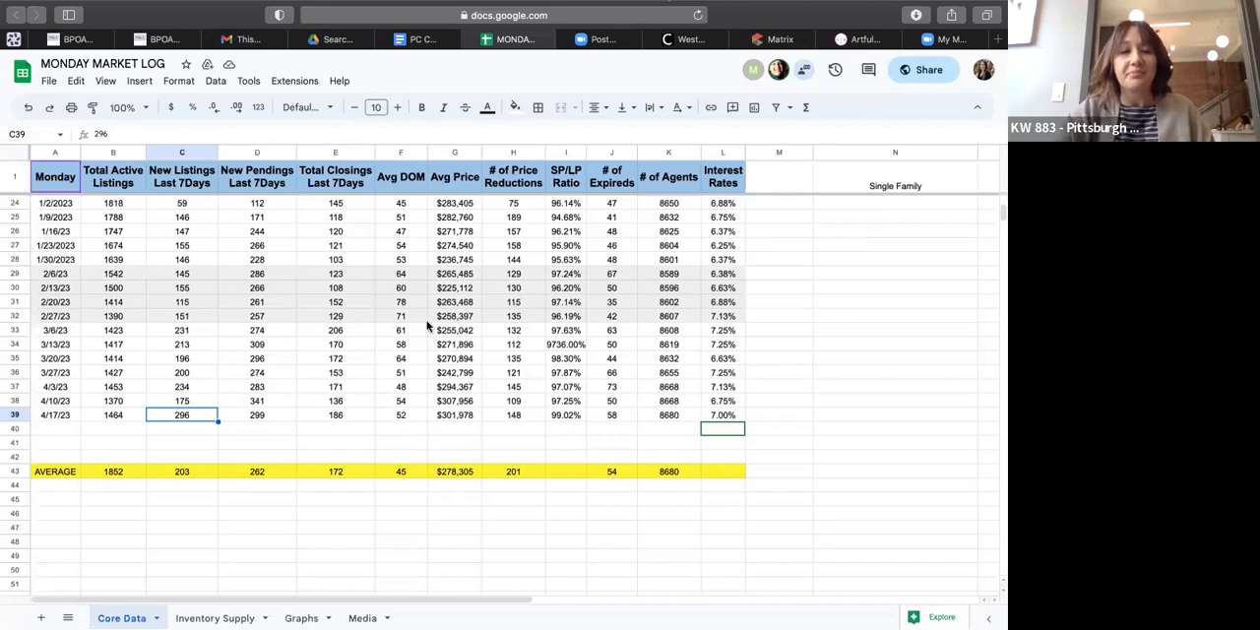
mouse_move(234, 487)
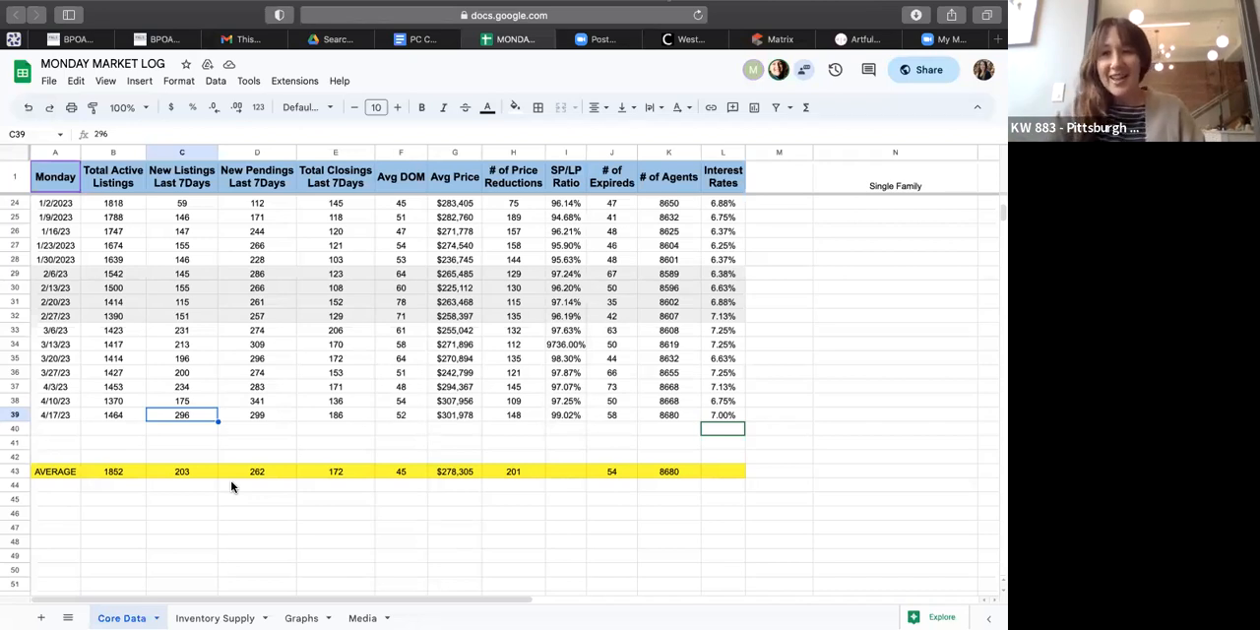
mouse_move(919, 496)
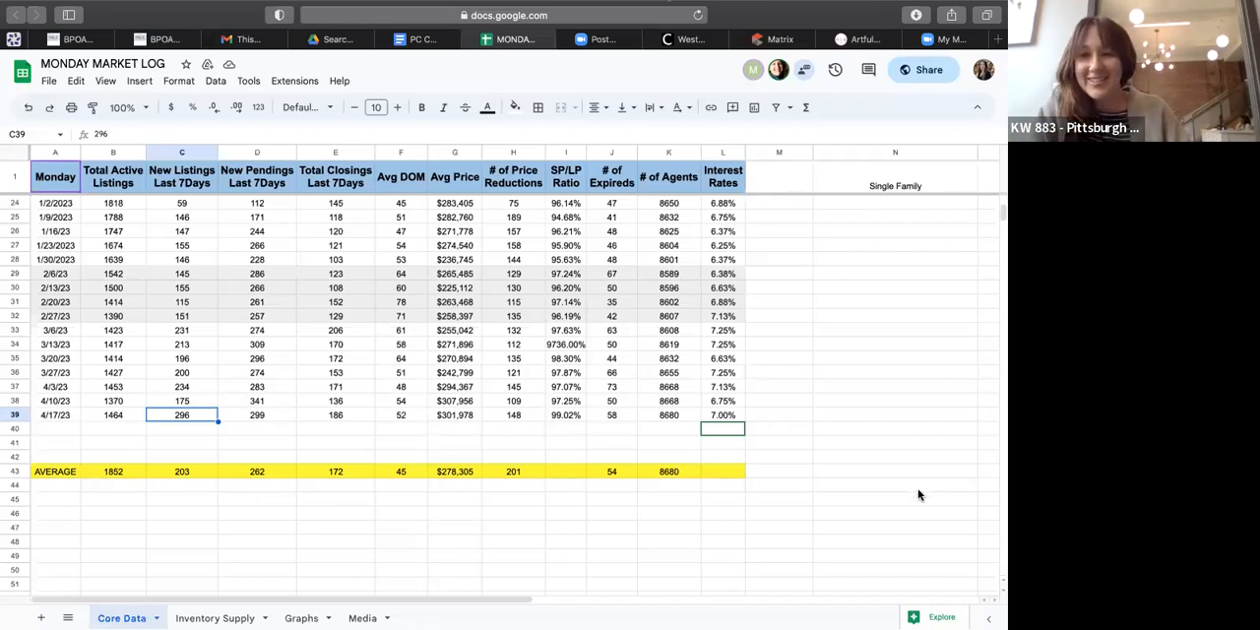
mouse_move(415, 465)
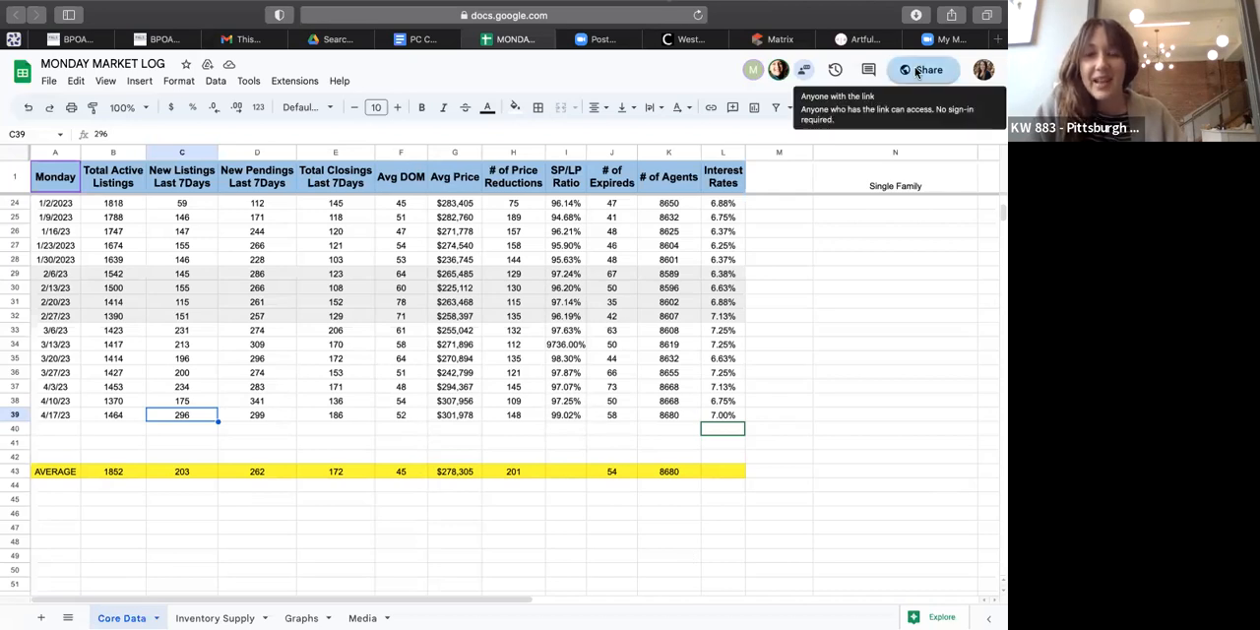
mouse_move(147, 408)
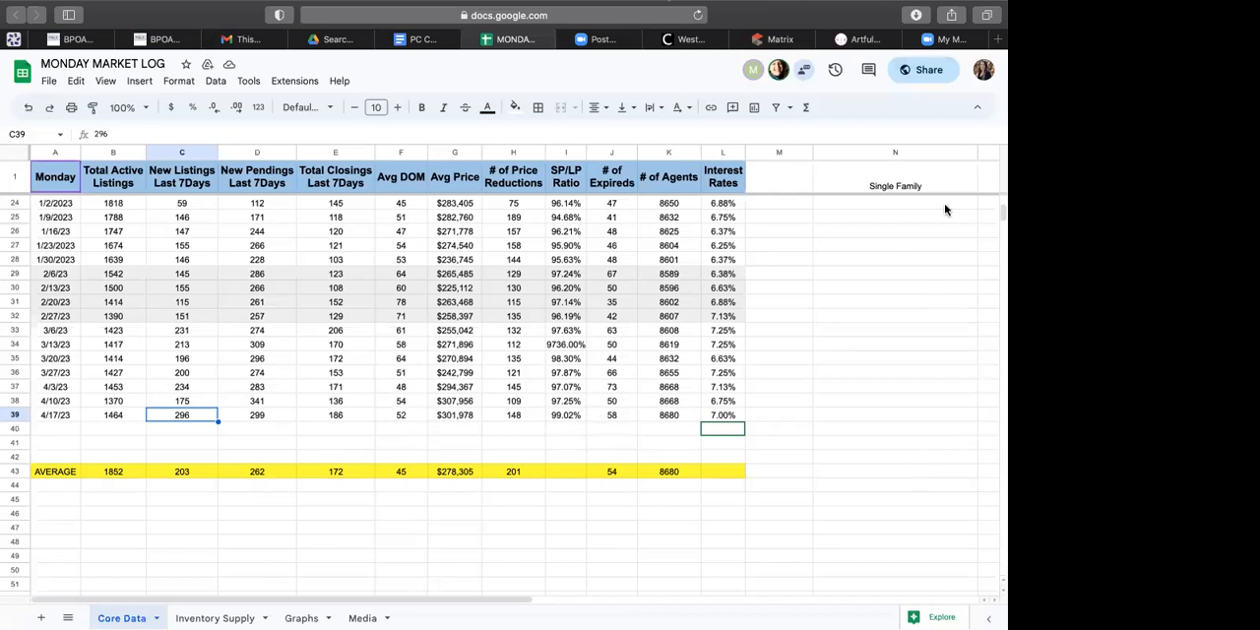
mouse_move(911, 473)
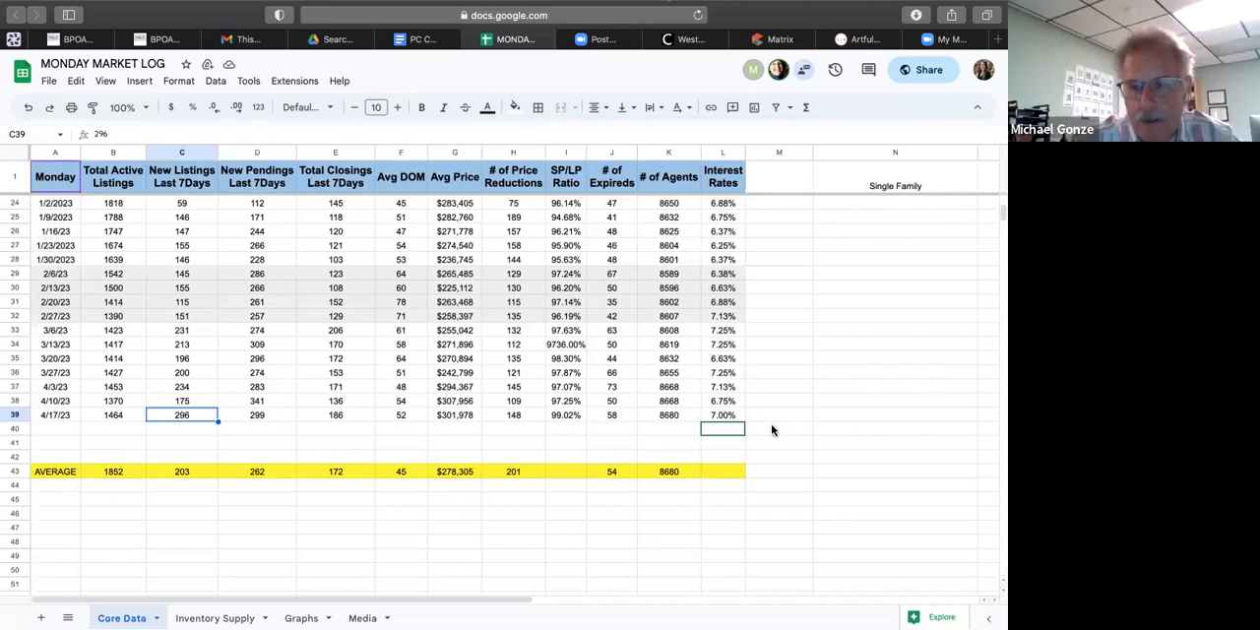
mouse_move(756, 437)
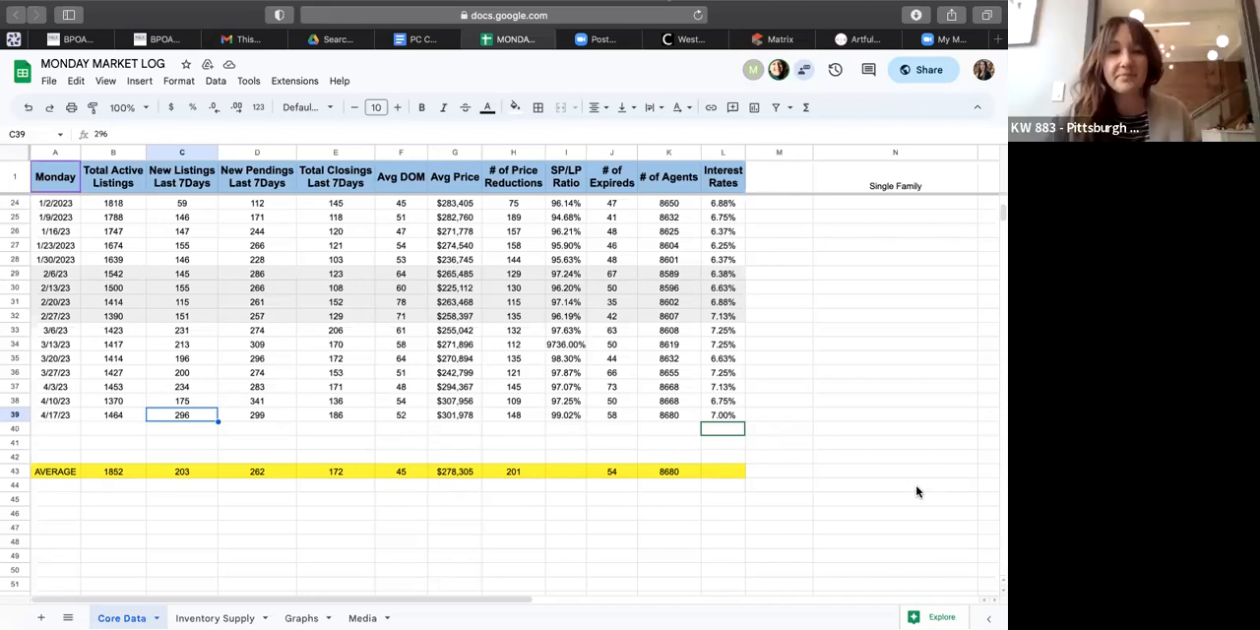
mouse_move(926, 285)
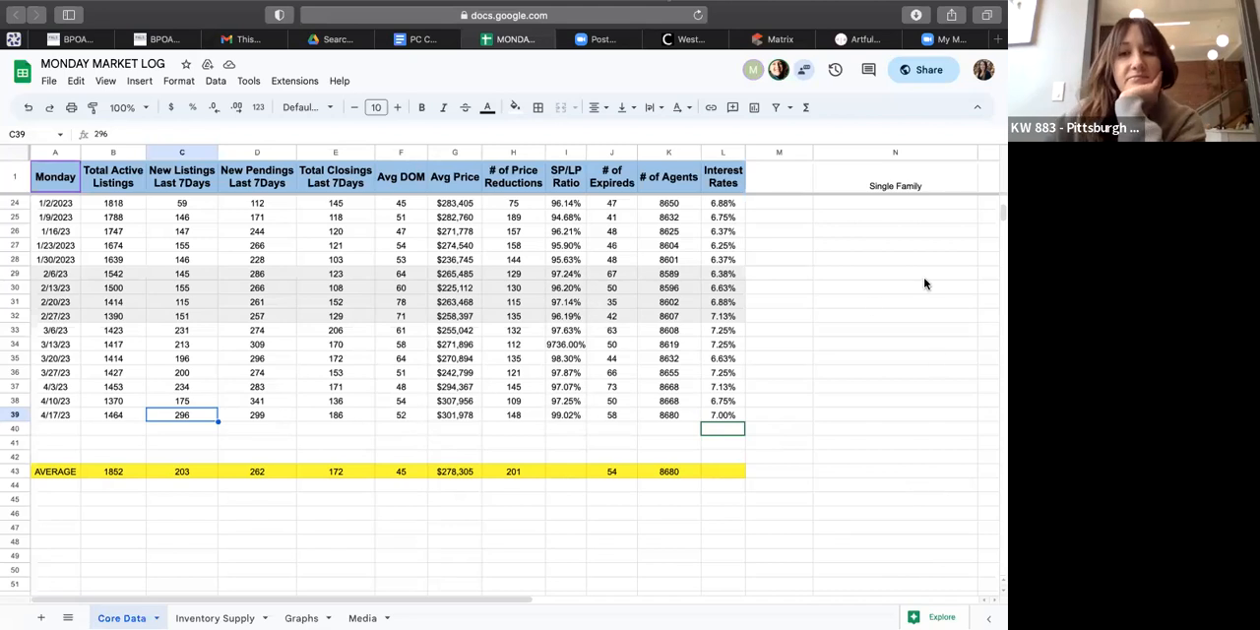
mouse_move(475, 461)
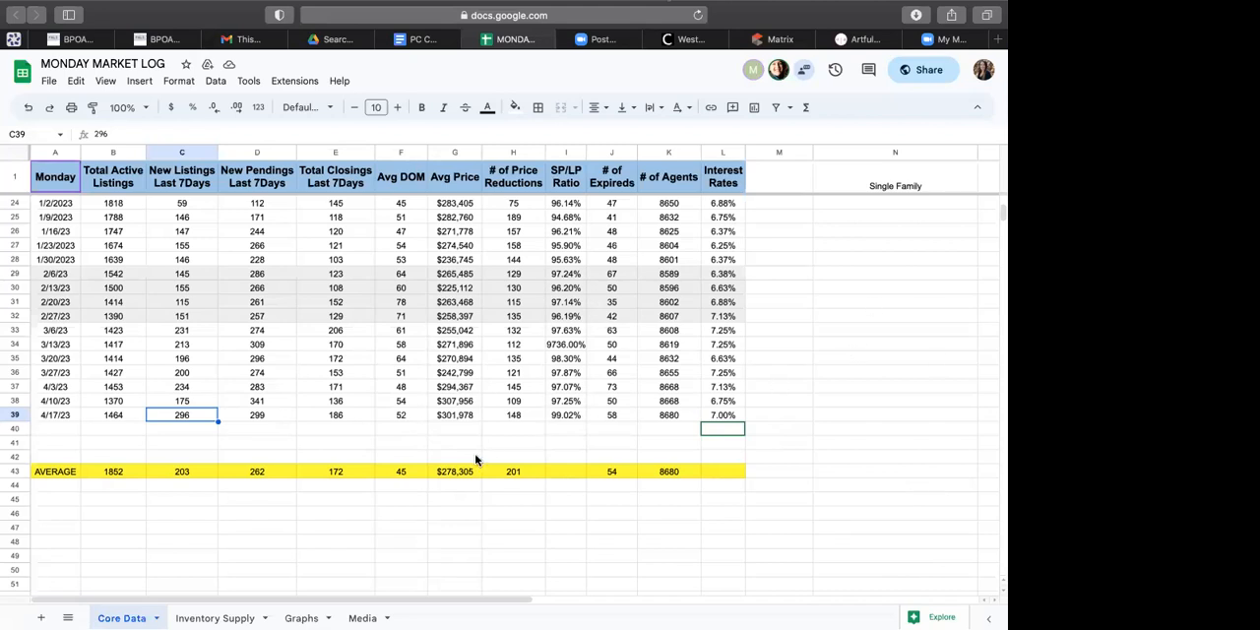
mouse_move(204, 443)
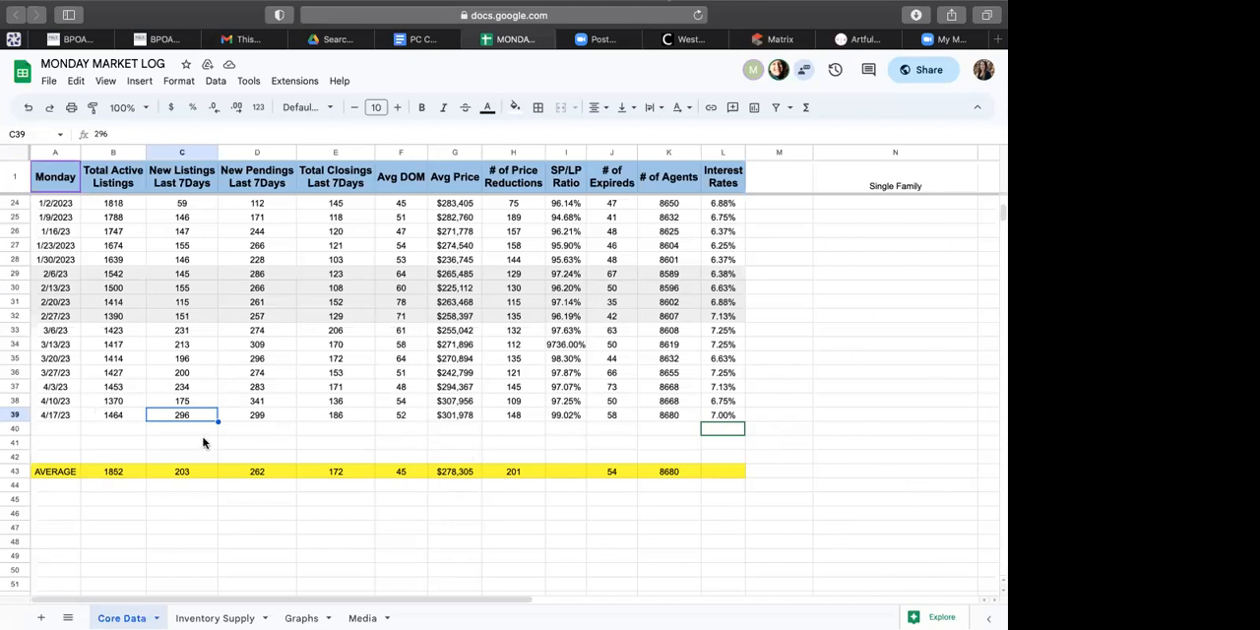
click(401, 414)
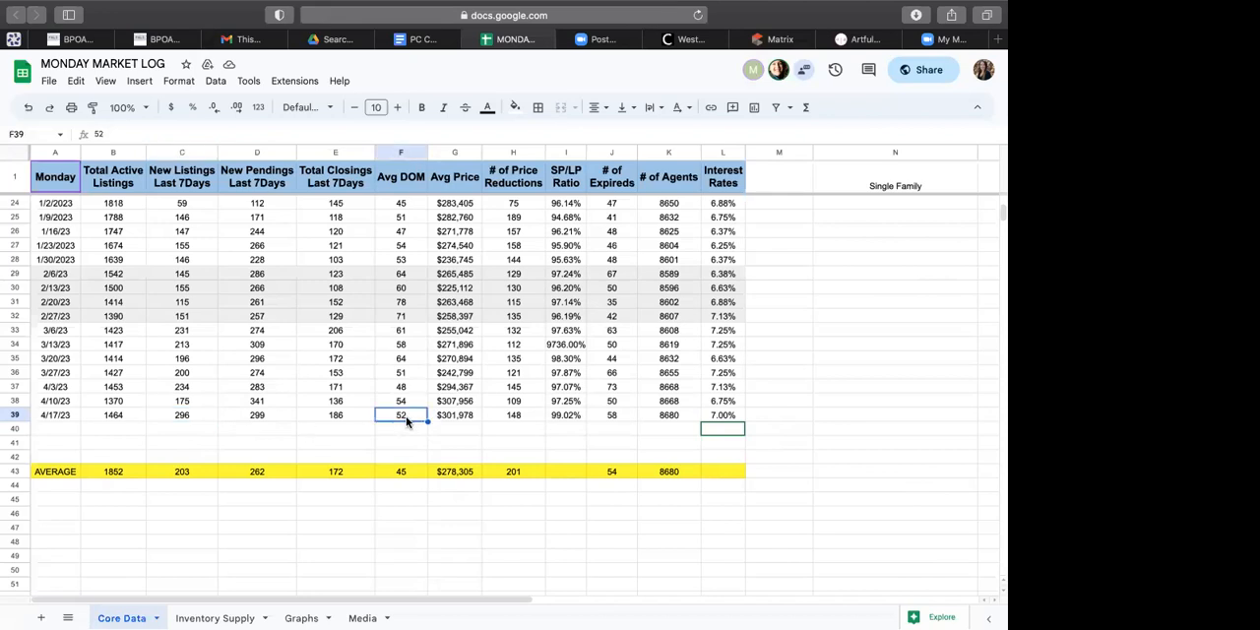
mouse_move(534, 448)
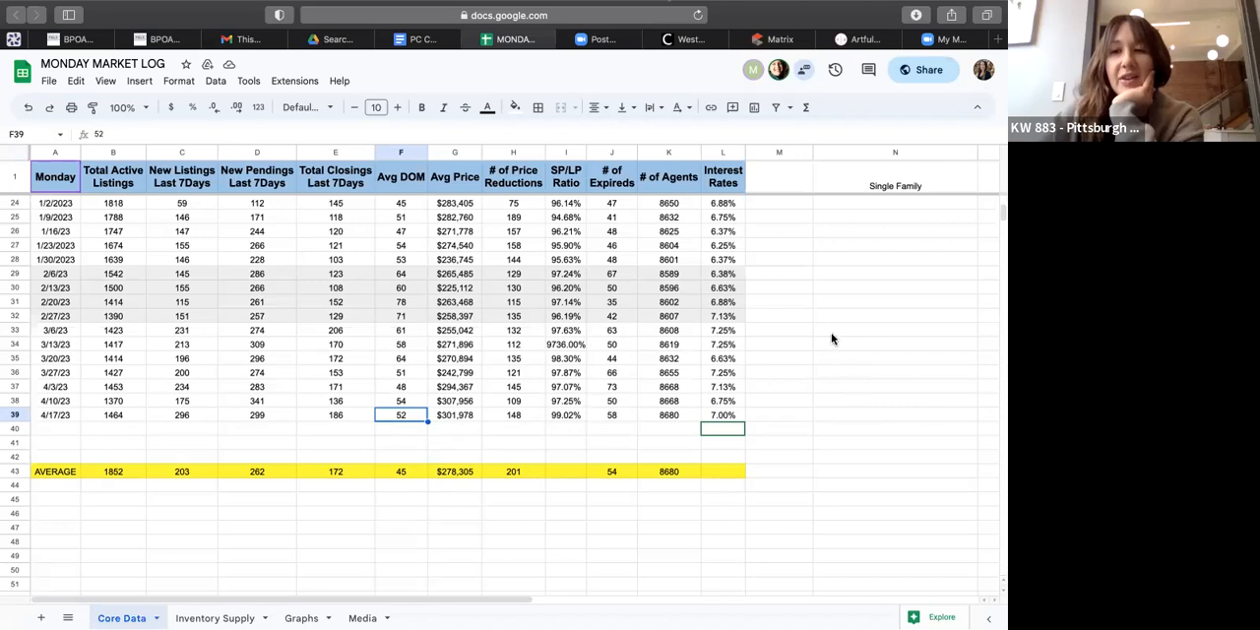
mouse_move(706, 402)
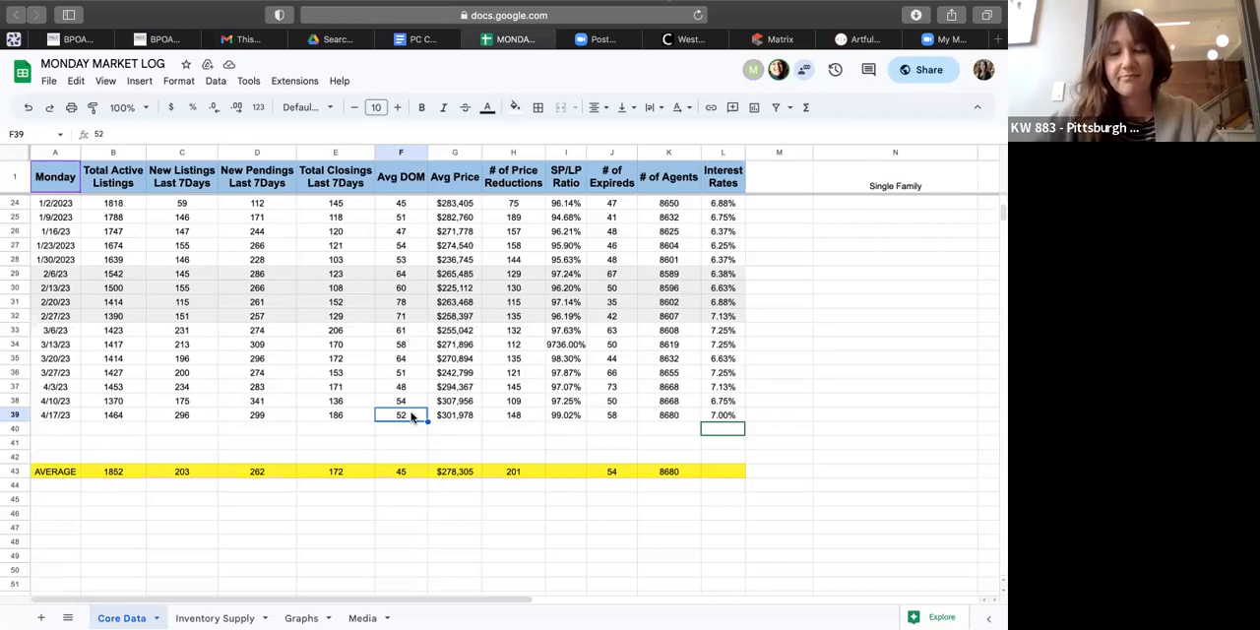
mouse_move(797, 375)
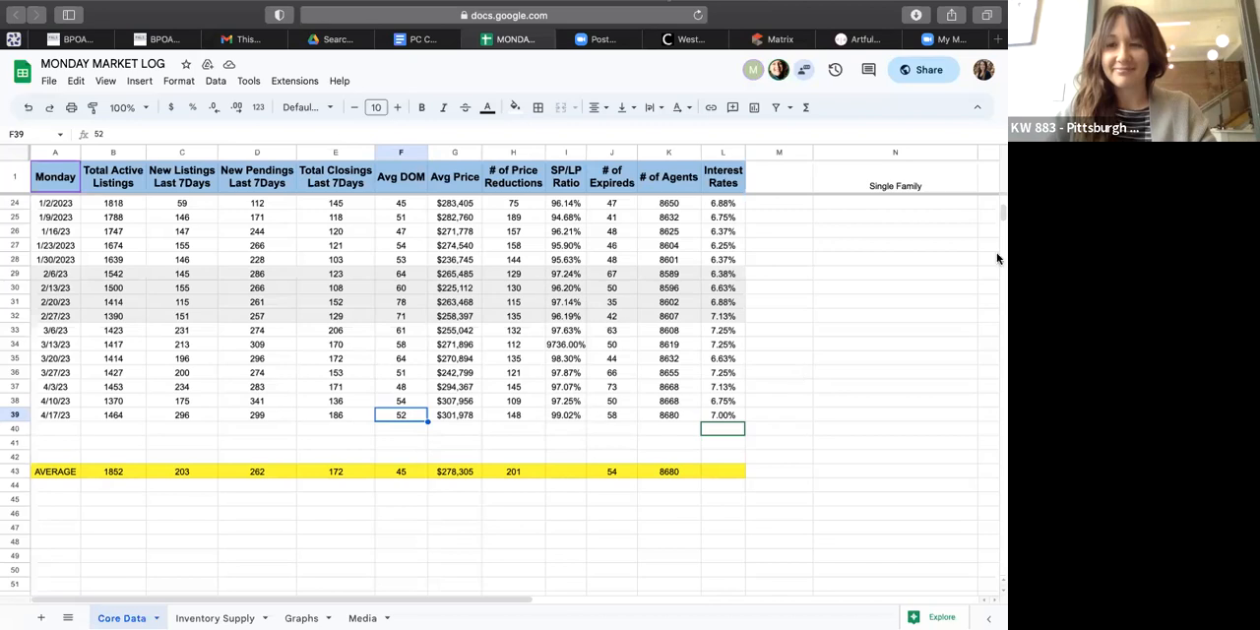
mouse_move(912, 489)
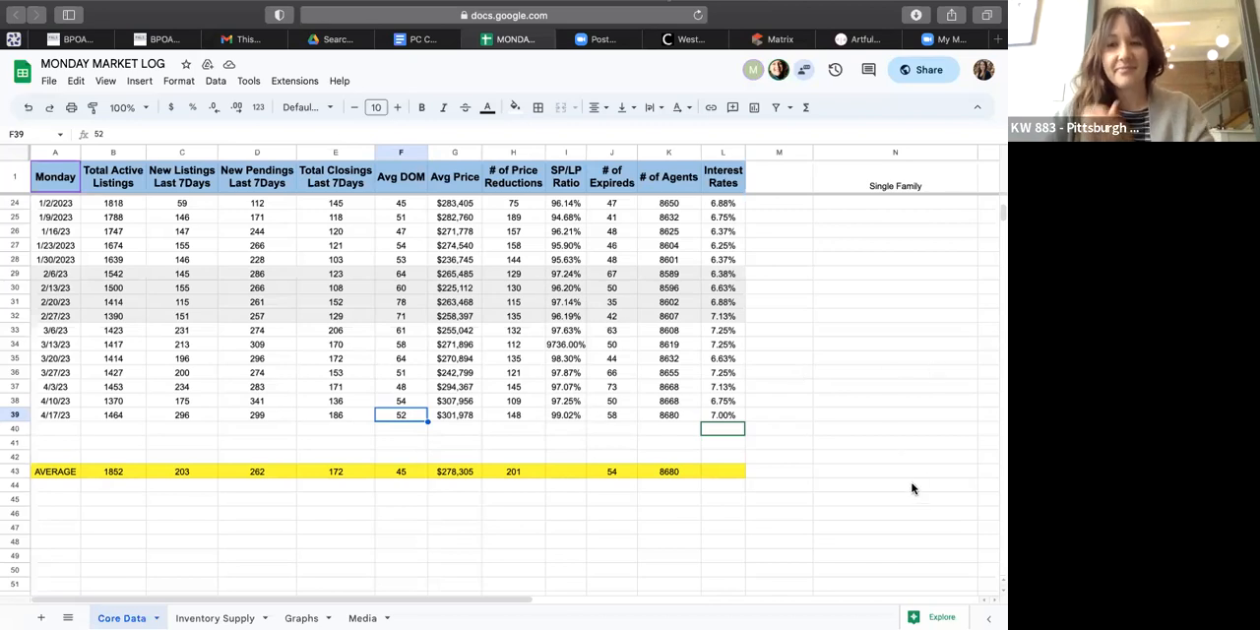
mouse_move(592, 455)
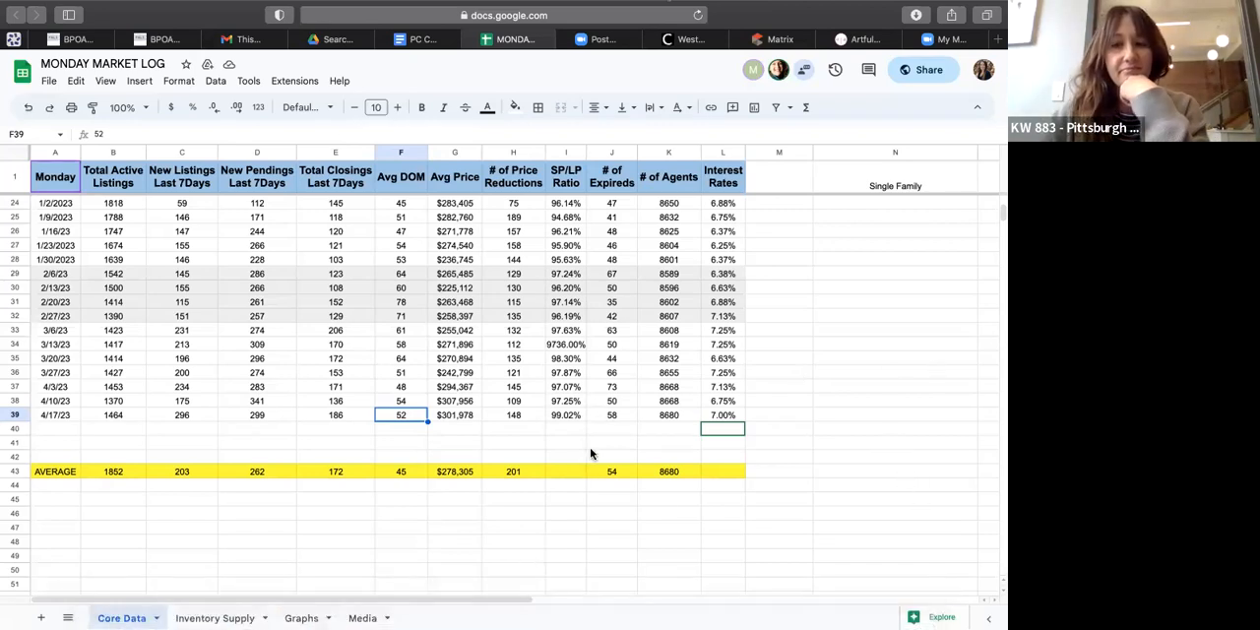
mouse_move(357, 444)
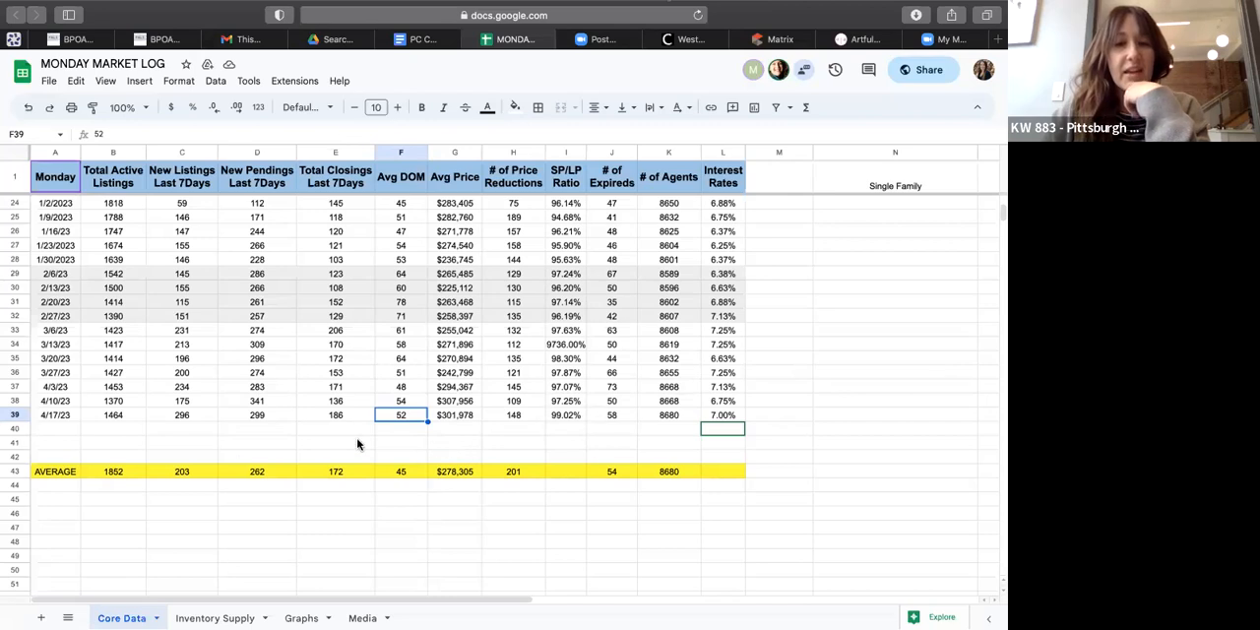
mouse_move(422, 432)
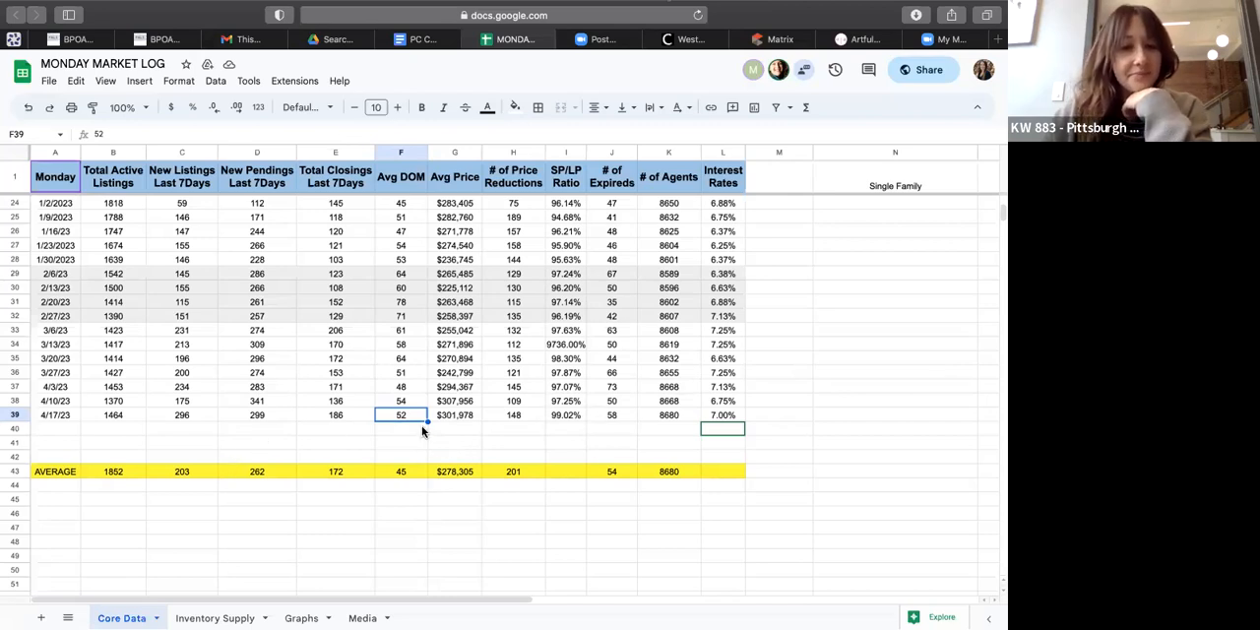
mouse_move(807, 325)
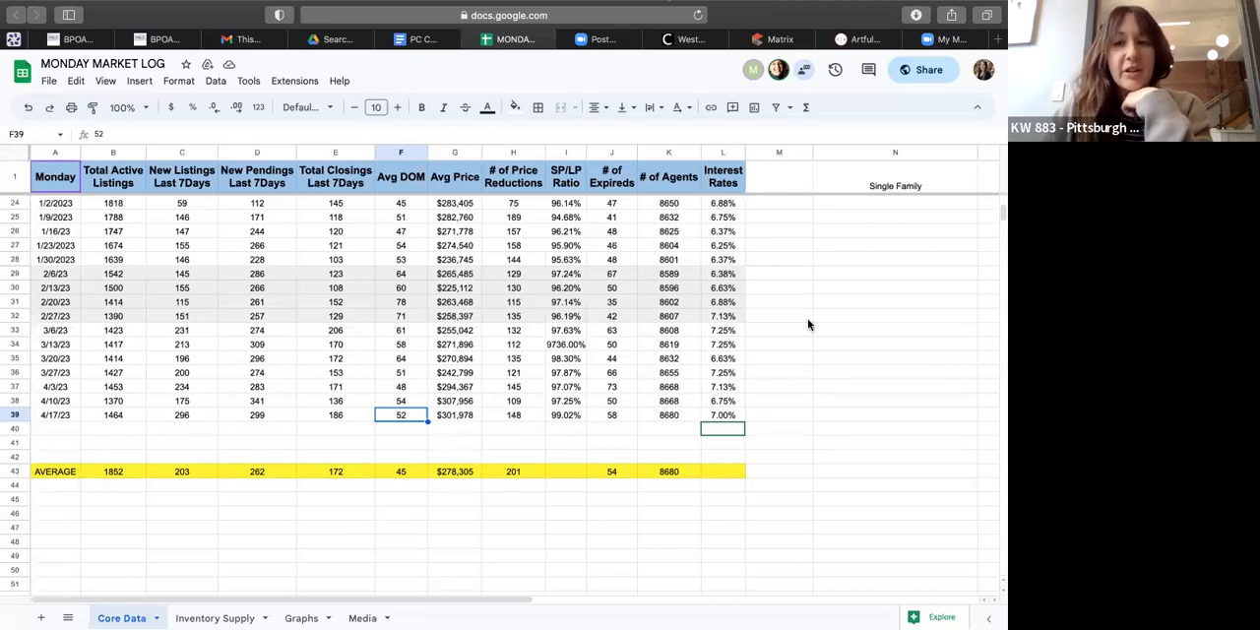
mouse_move(608, 419)
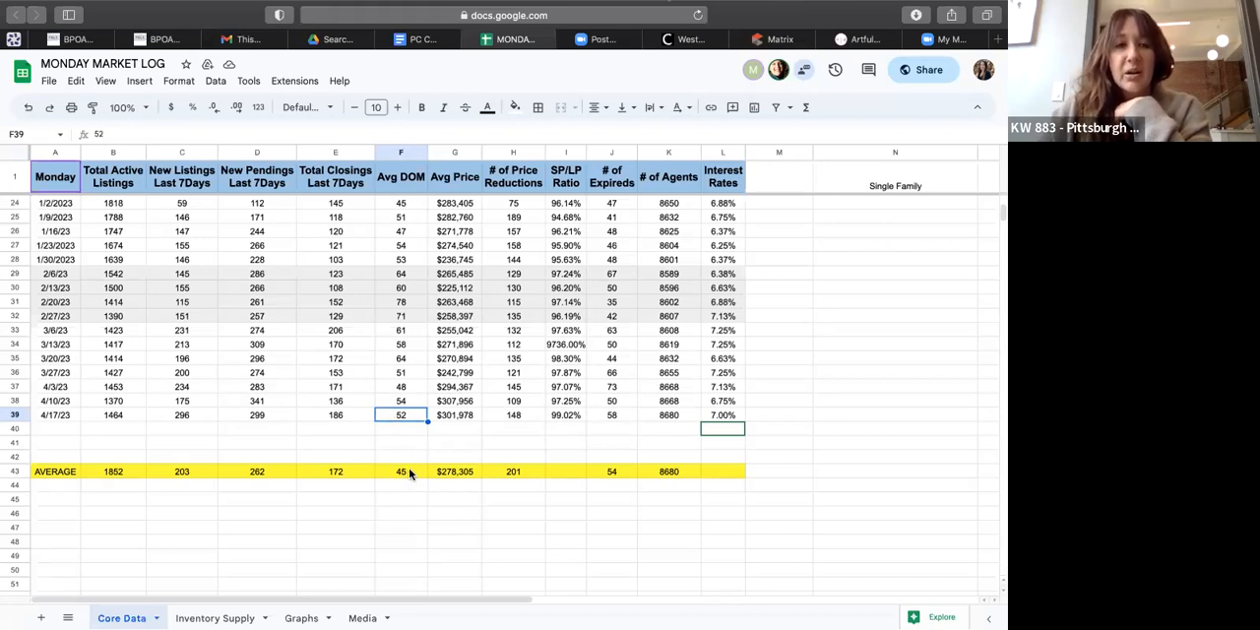
mouse_move(409, 474)
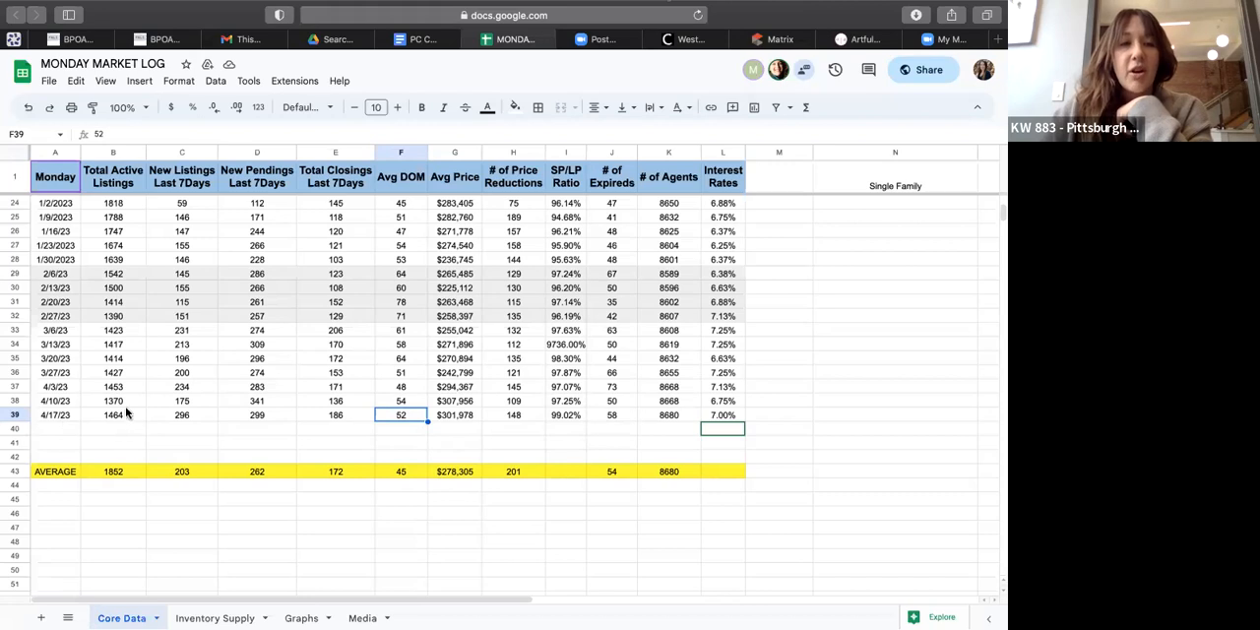
mouse_move(90, 438)
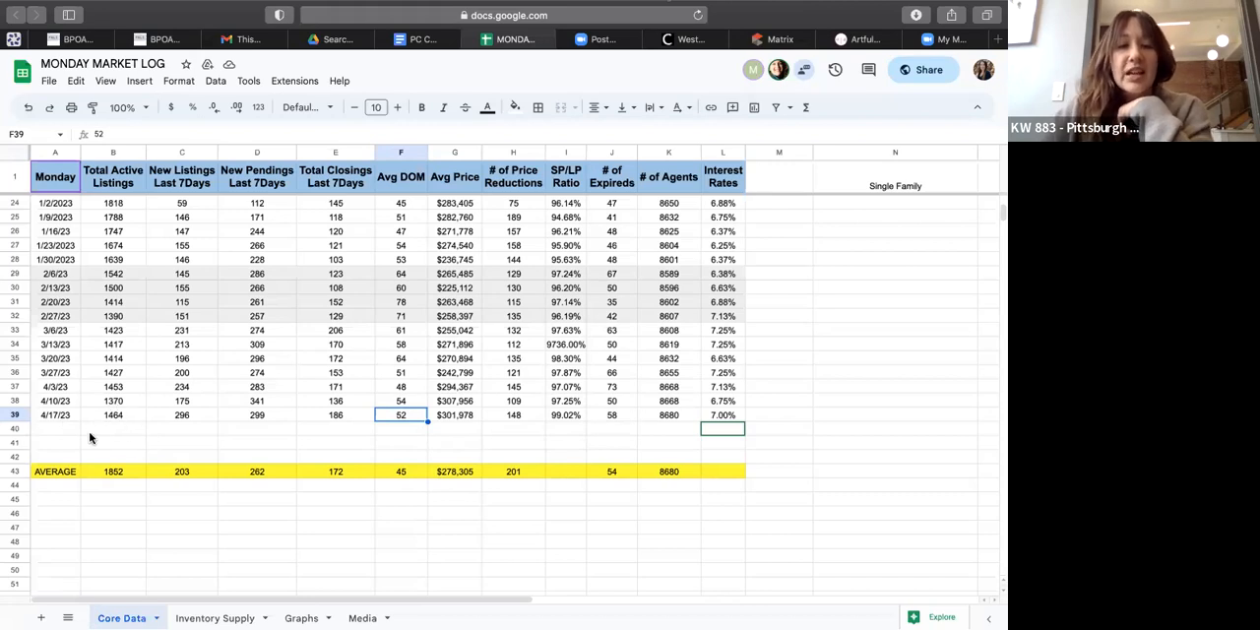
mouse_move(880, 340)
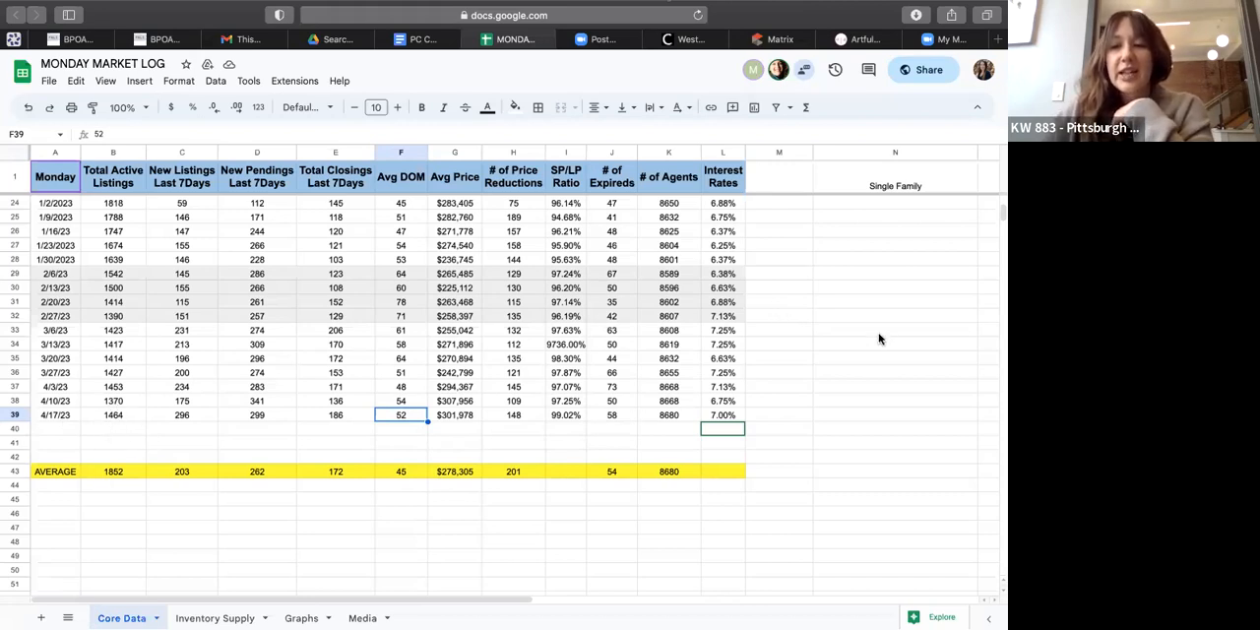
mouse_move(886, 365)
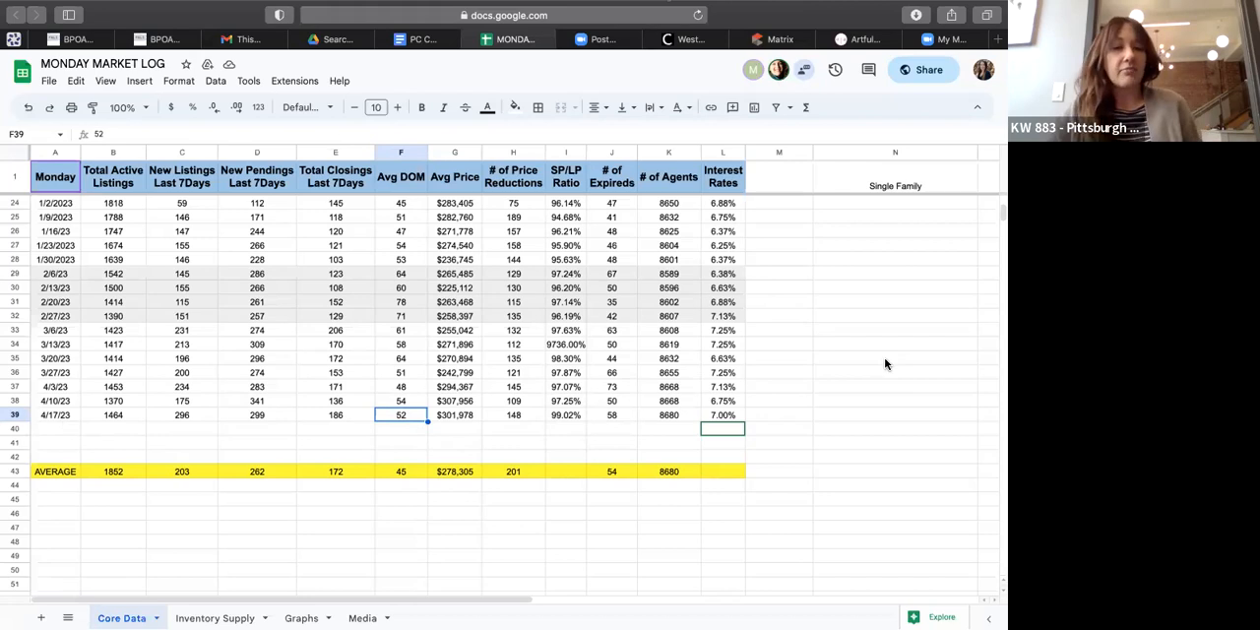
mouse_move(280, 414)
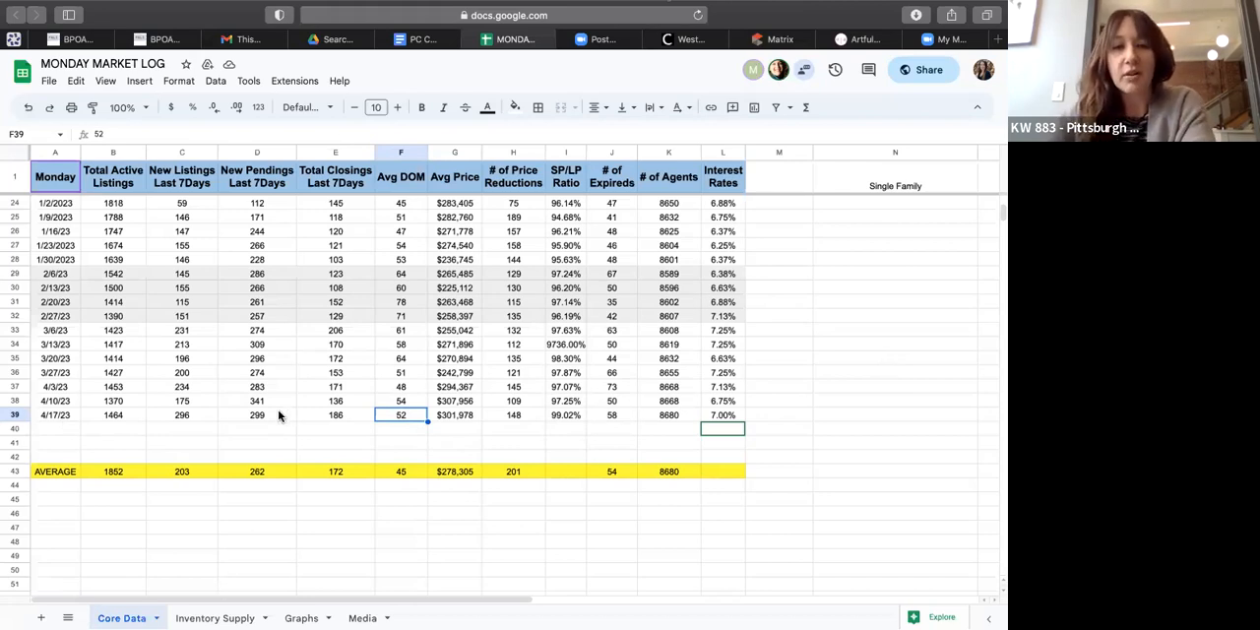
mouse_move(293, 420)
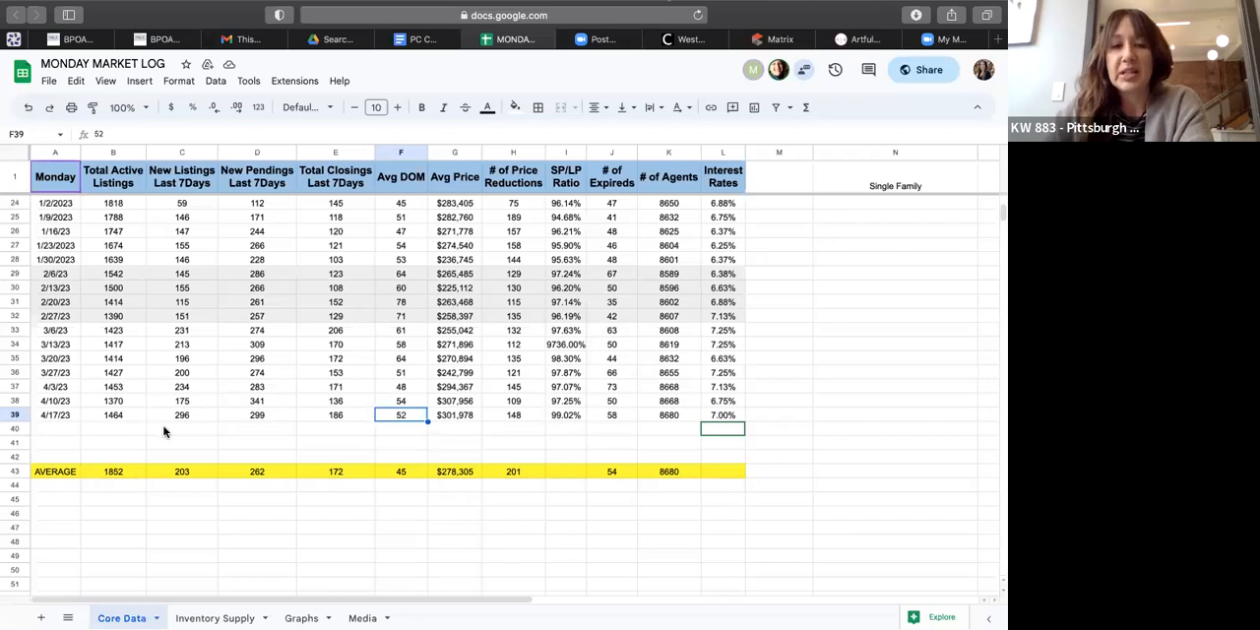
mouse_move(173, 423)
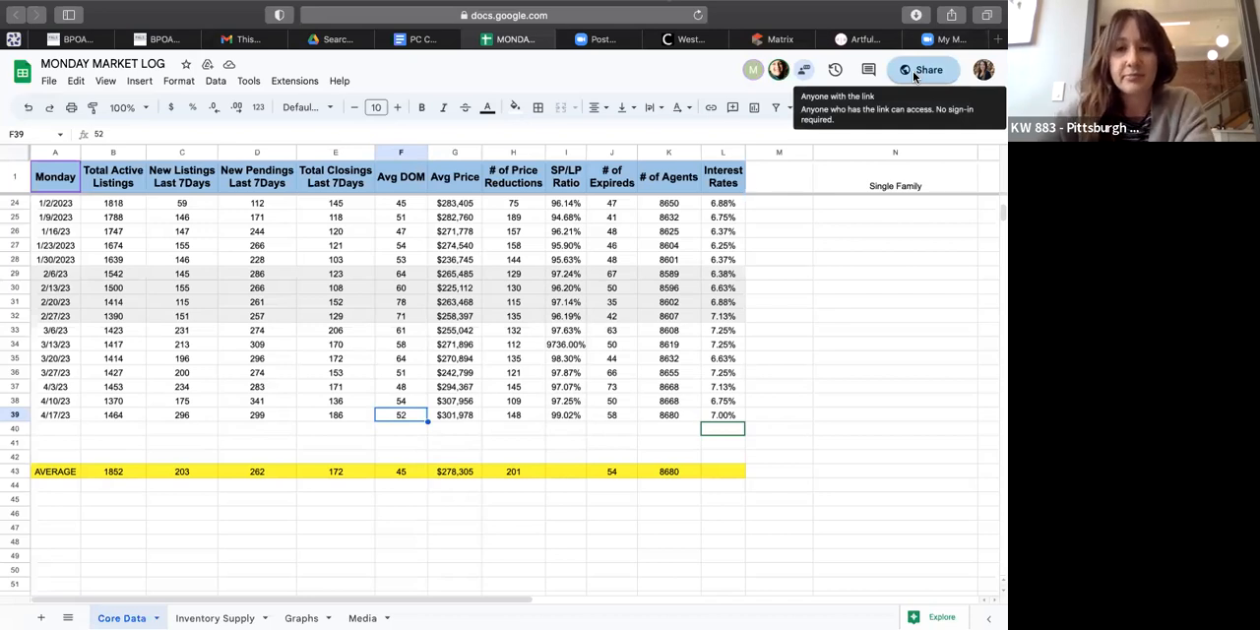
mouse_move(855, 492)
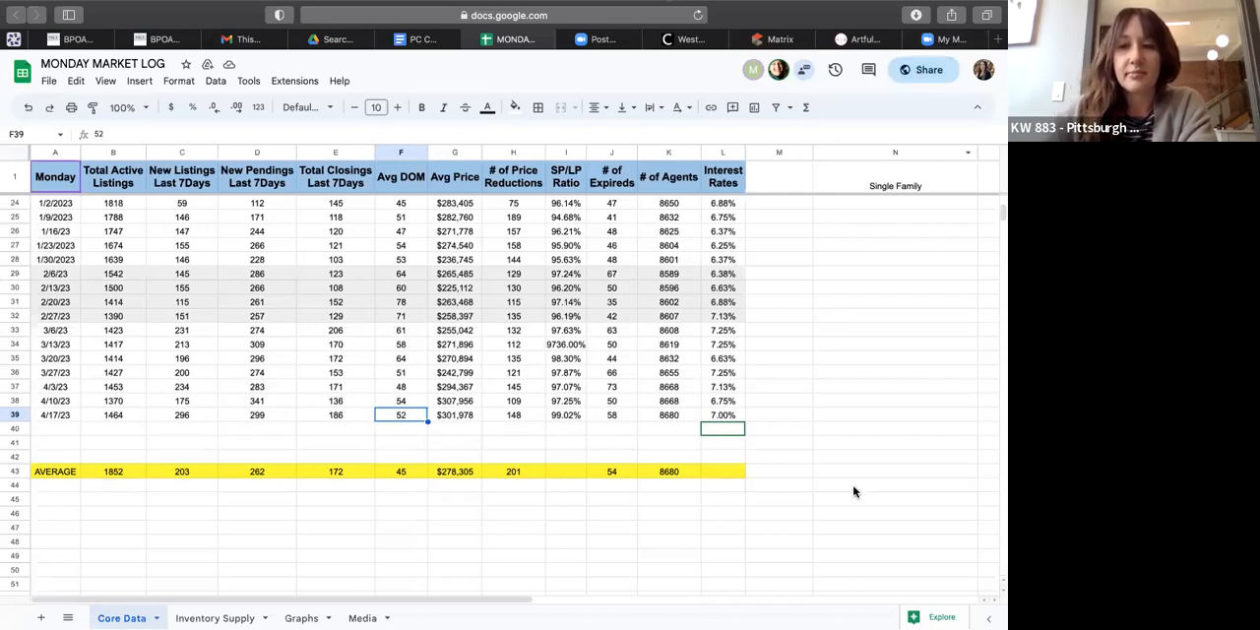
mouse_move(914, 490)
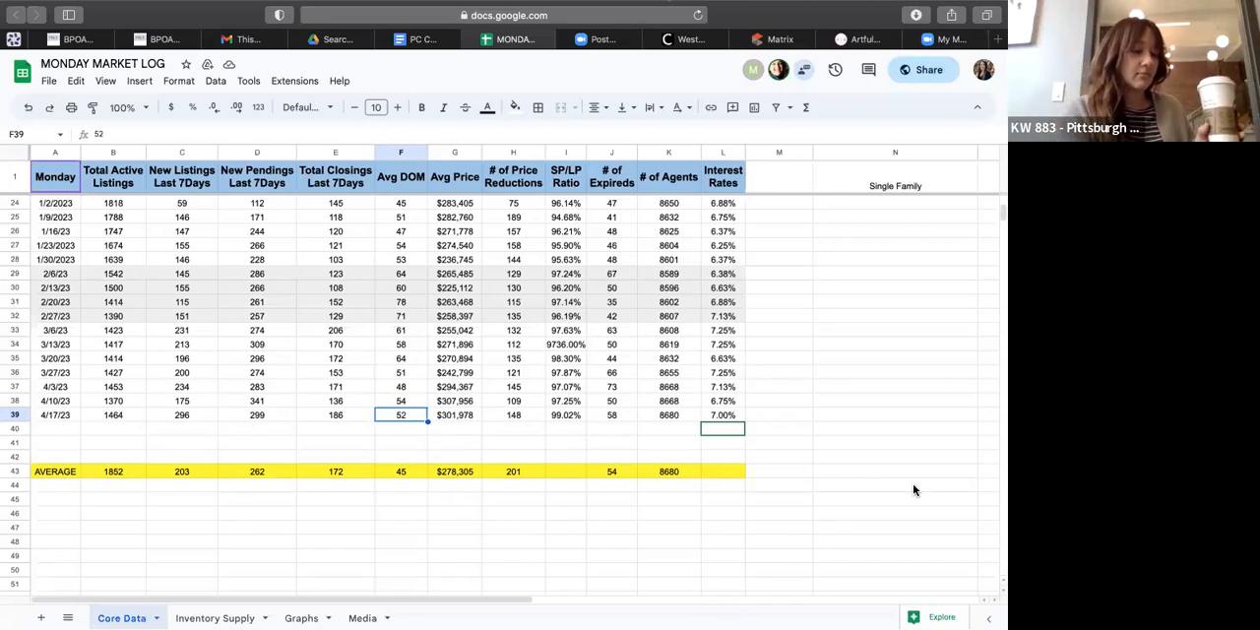
mouse_move(998, 250)
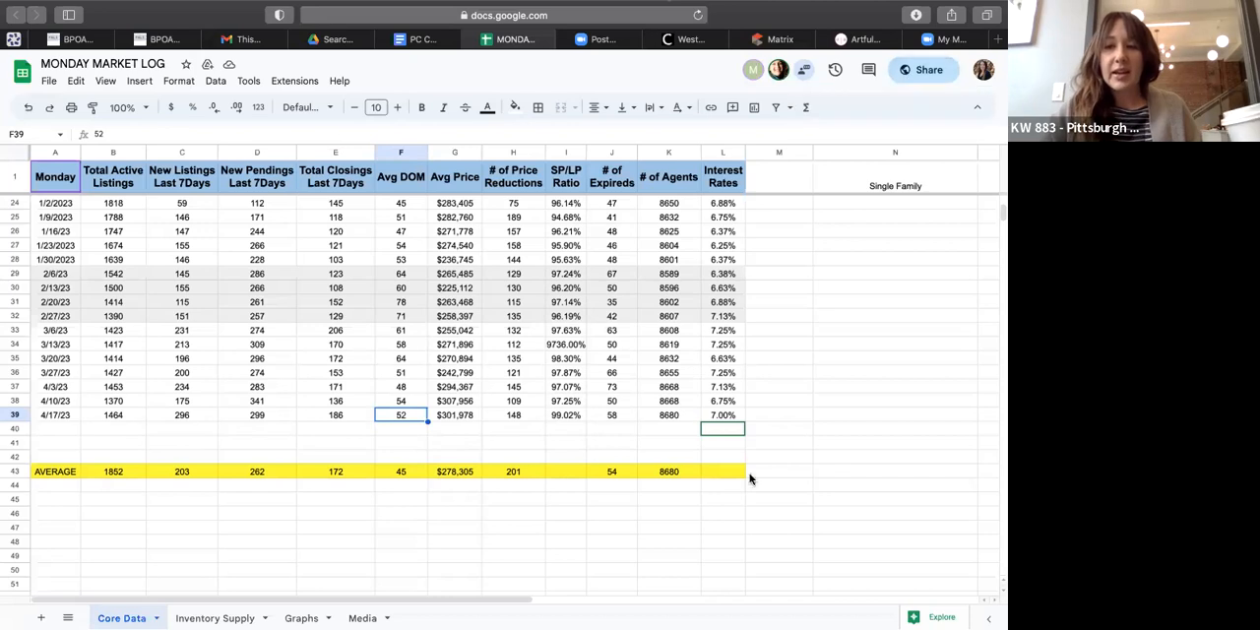
mouse_move(738, 535)
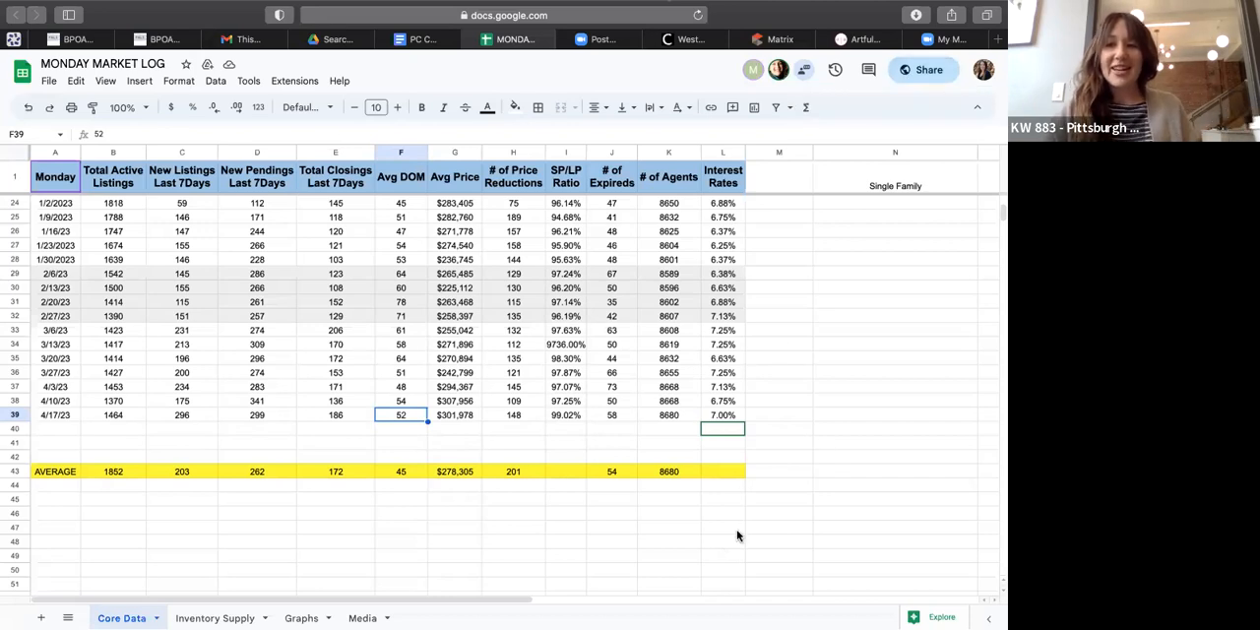